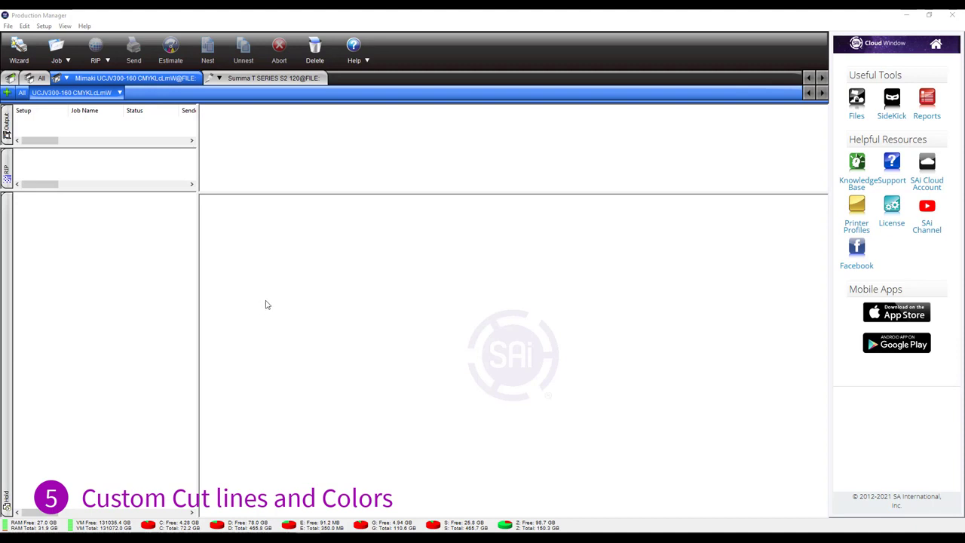
mouse_move(286, 293)
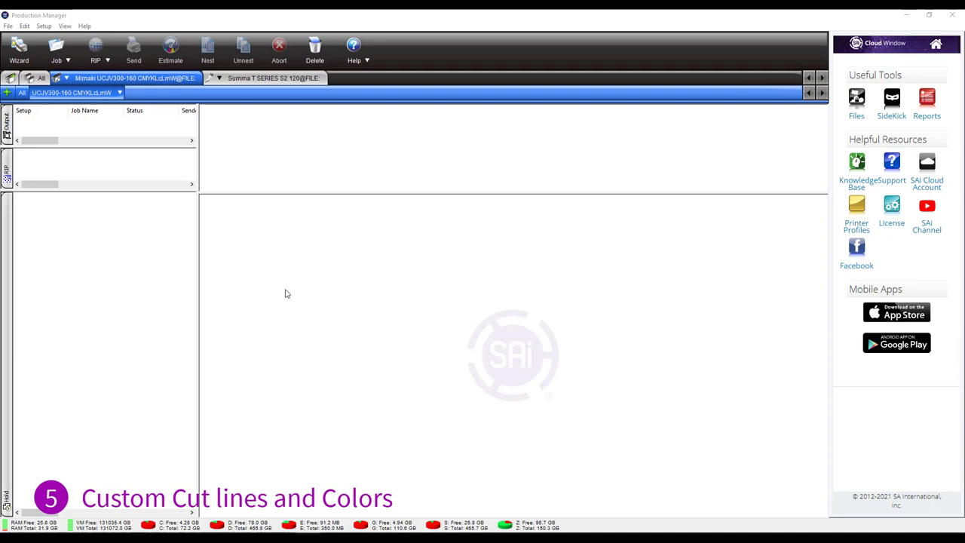
mouse_move(232, 236)
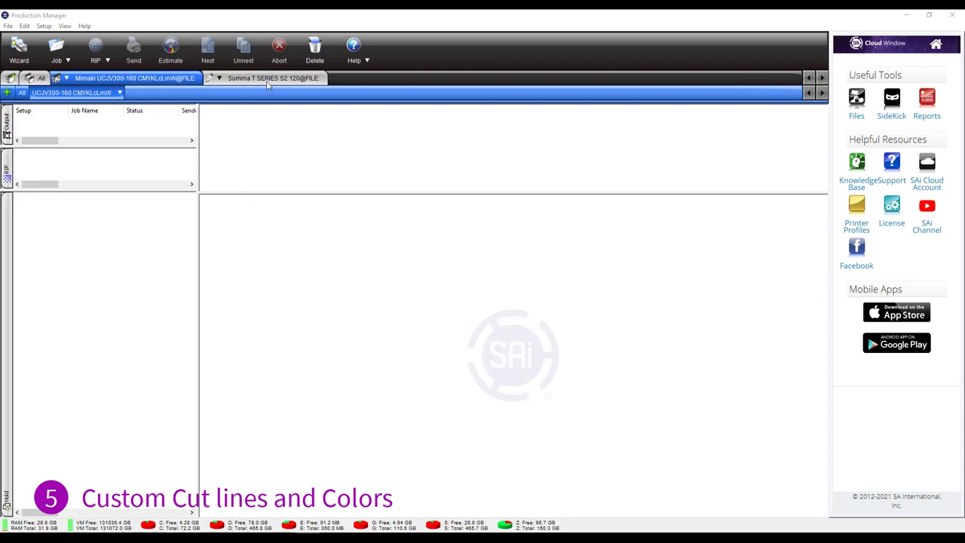
mouse_move(190, 69)
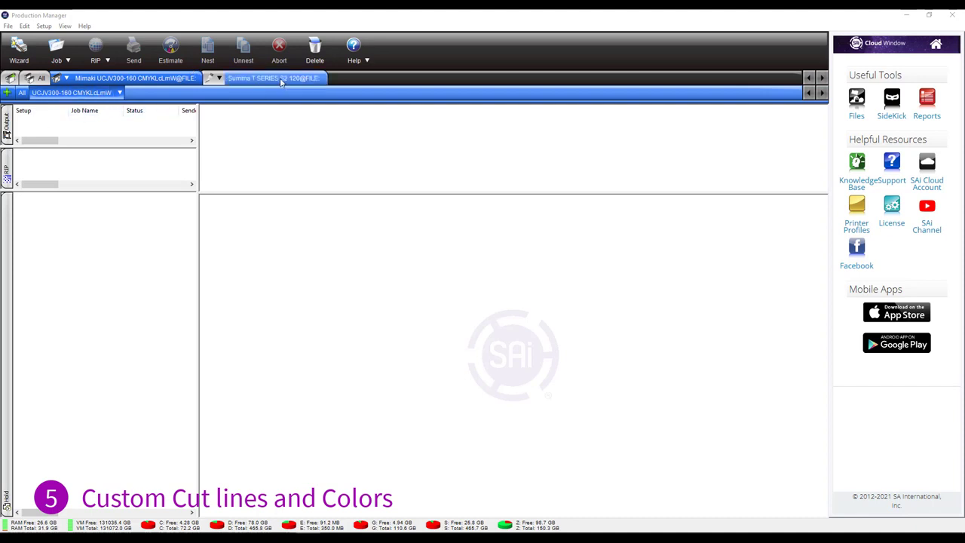
- Switch from the Mimaki printer setup to the Summa T Series S2 120 cutter setup
click(272, 78)
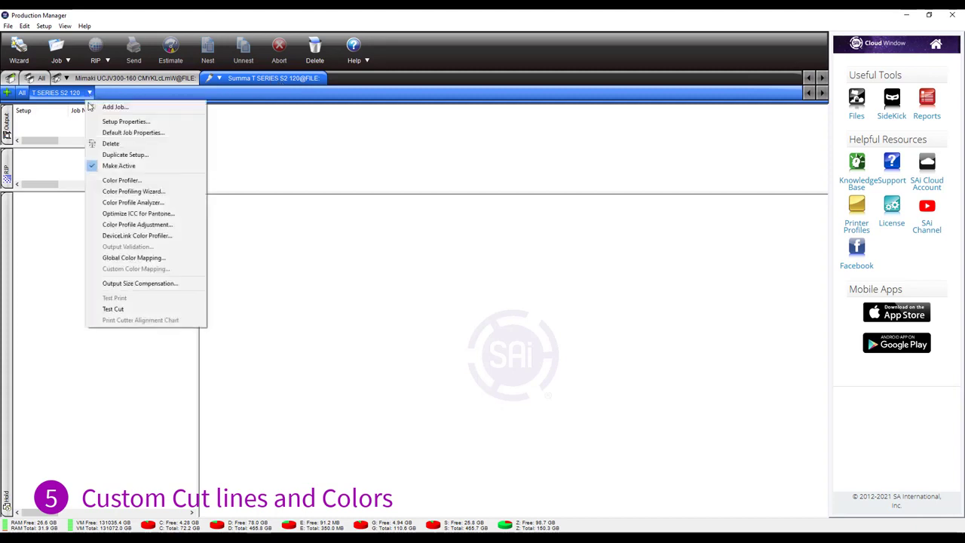
mouse_move(132, 133)
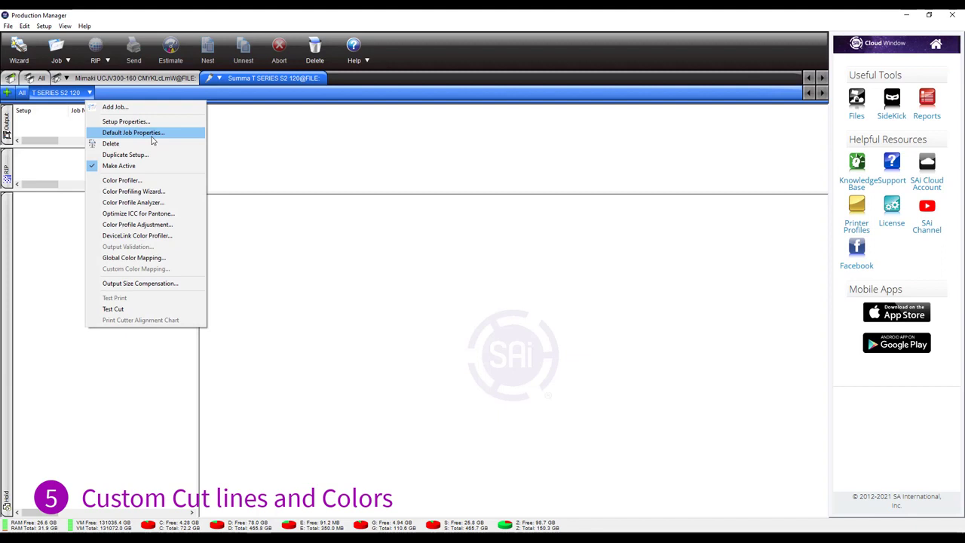
- Reach the Summa default job properties' Cut settings and start defining a cut line colour
click(133, 132)
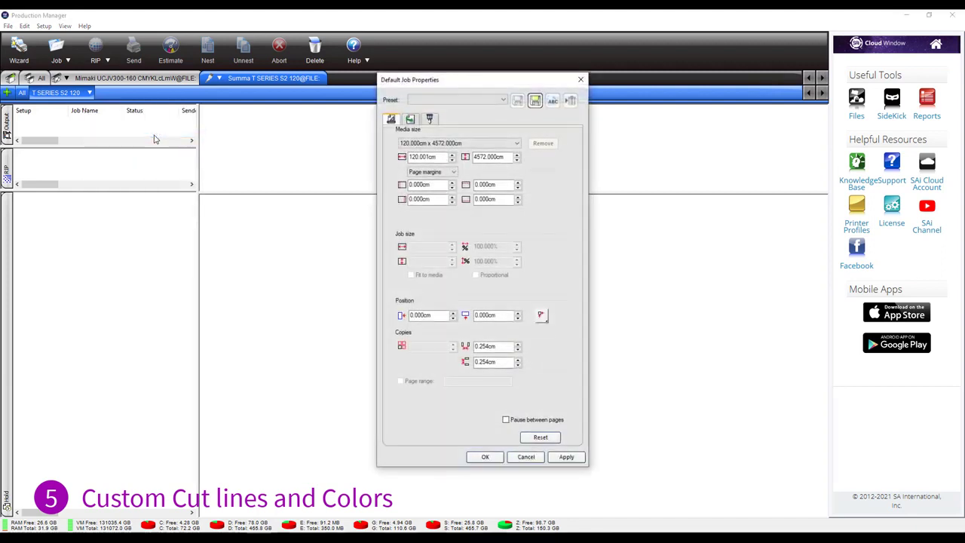
mouse_move(430, 119)
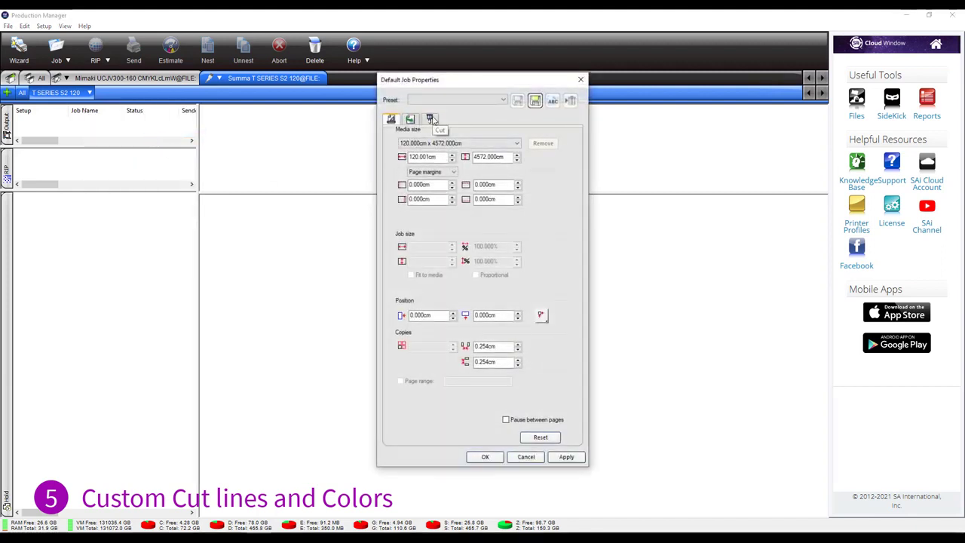
click(430, 119)
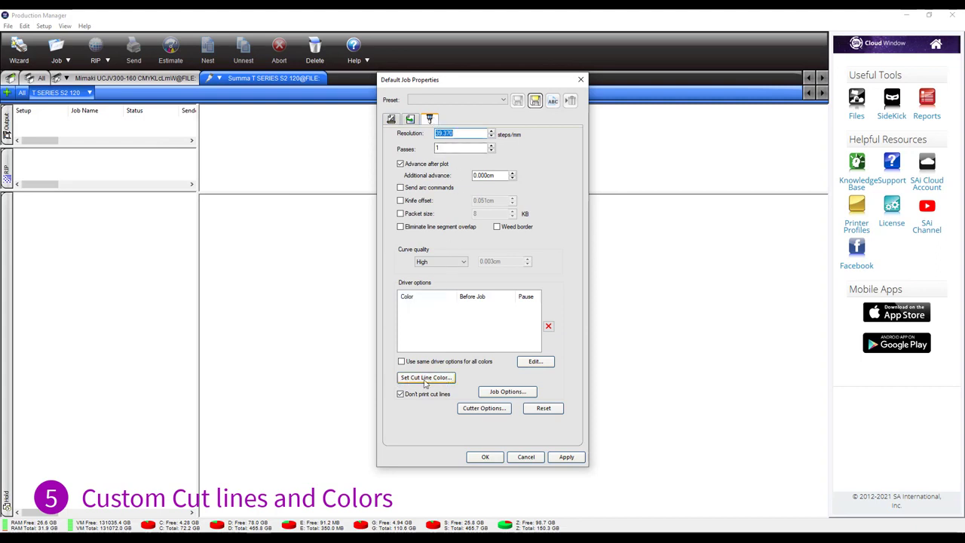
click(425, 377)
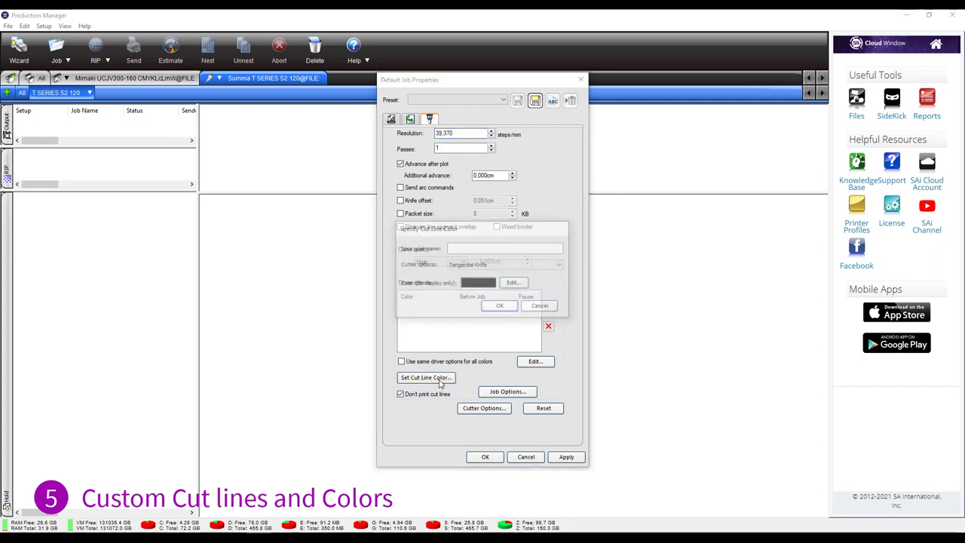
- Create a 'ThruCut' cut line colour using FlexCut Accurate with a cyan display colour
click(426, 377)
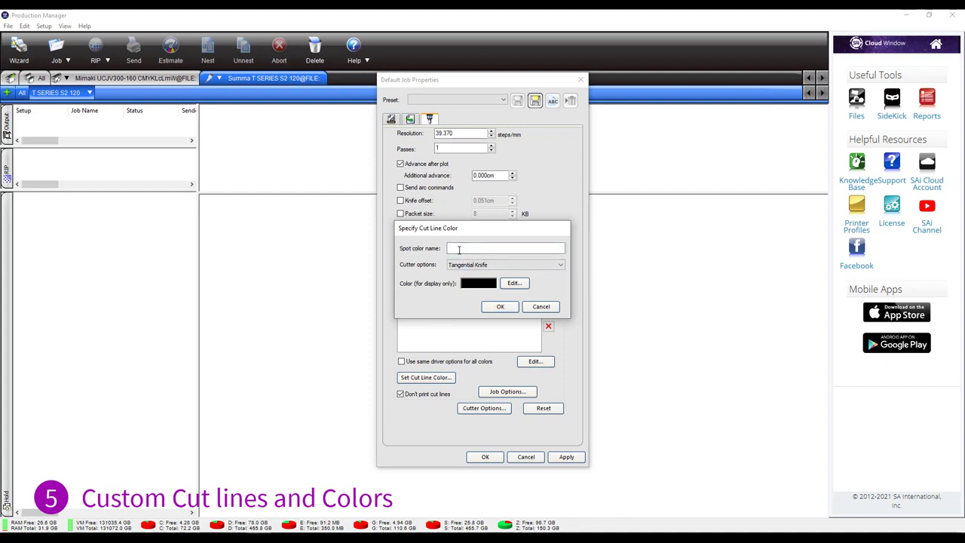
text(ThruCut)
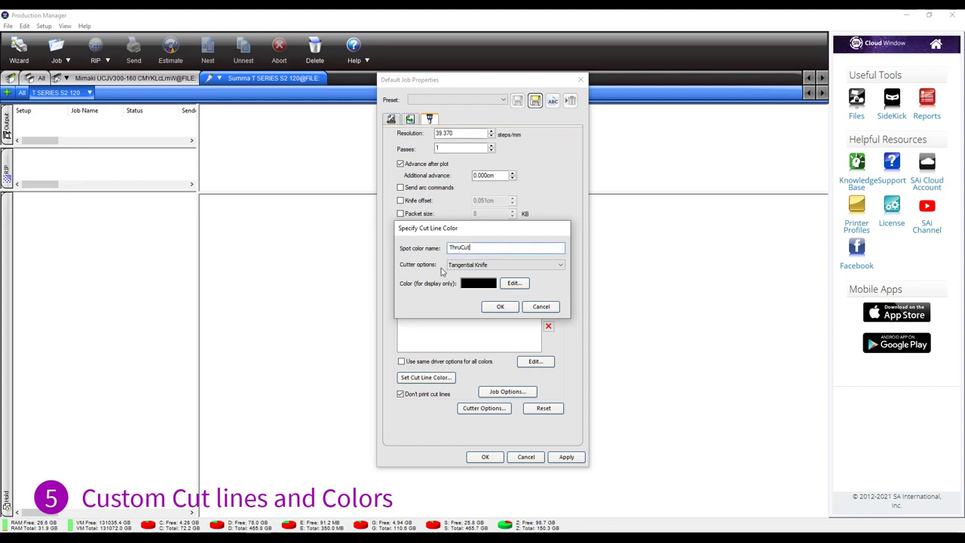
click(559, 265)
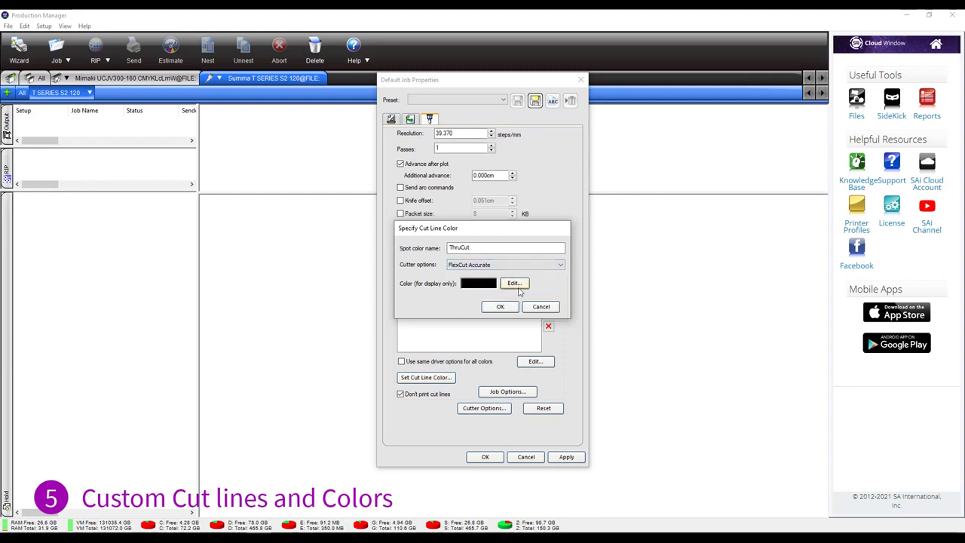
click(514, 283)
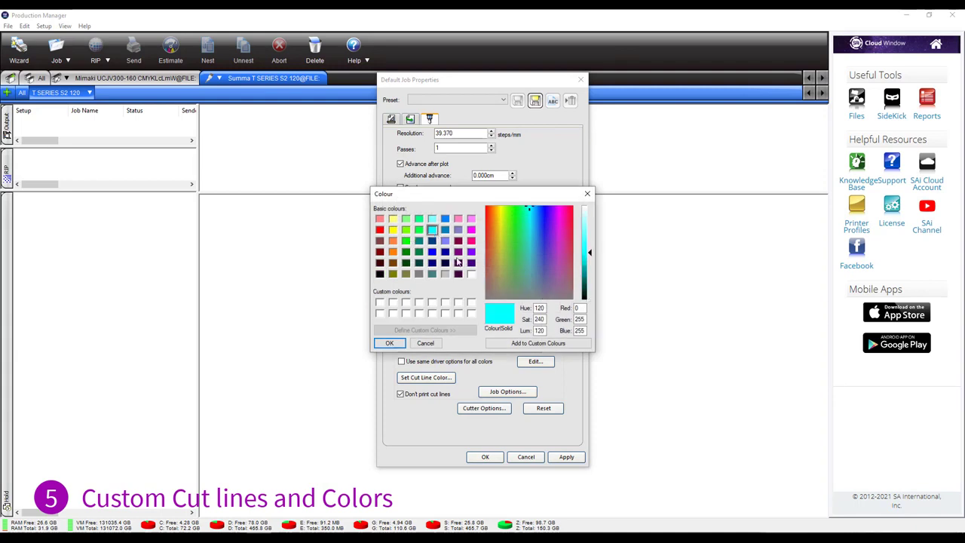
click(389, 344)
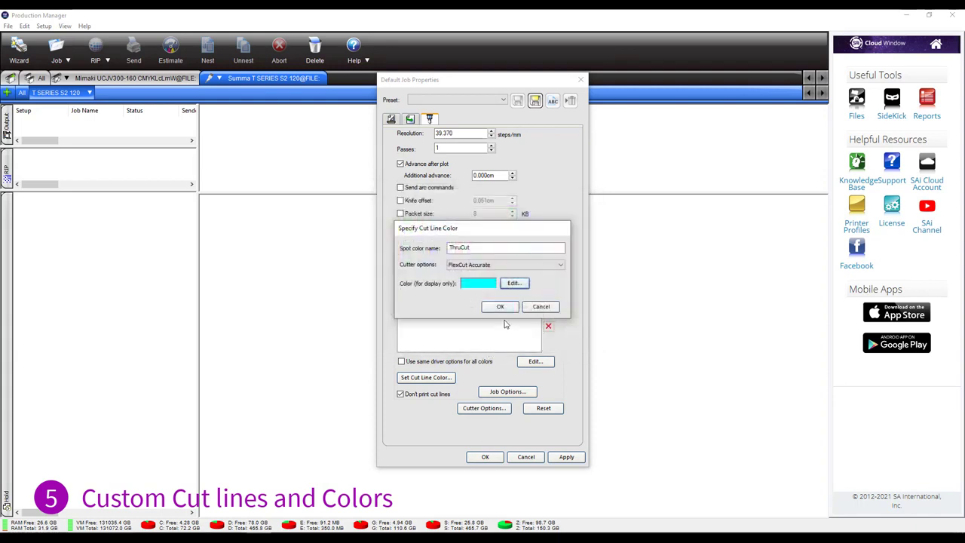
click(501, 306)
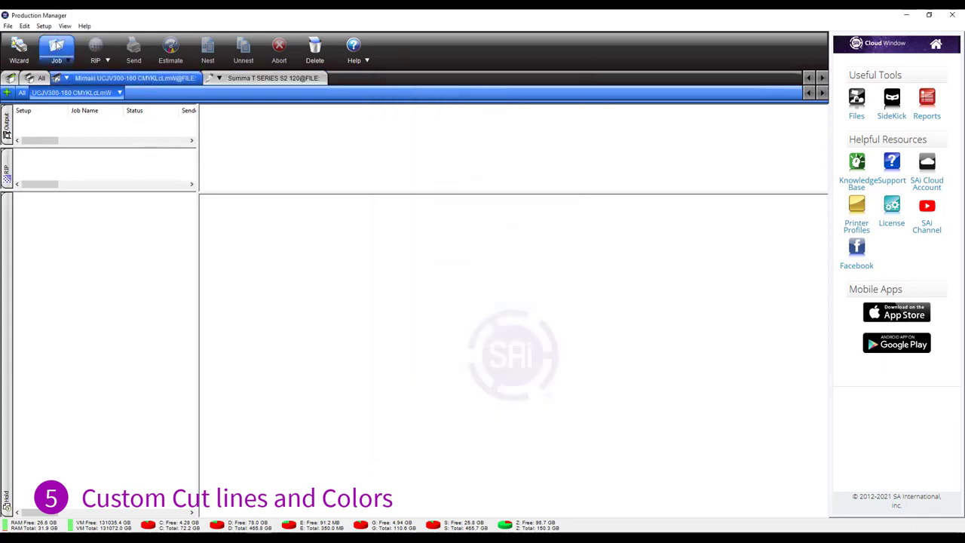
- Add thrucut.pdf as a Mimaki job and send it for print-and-cut processing
click(56, 48)
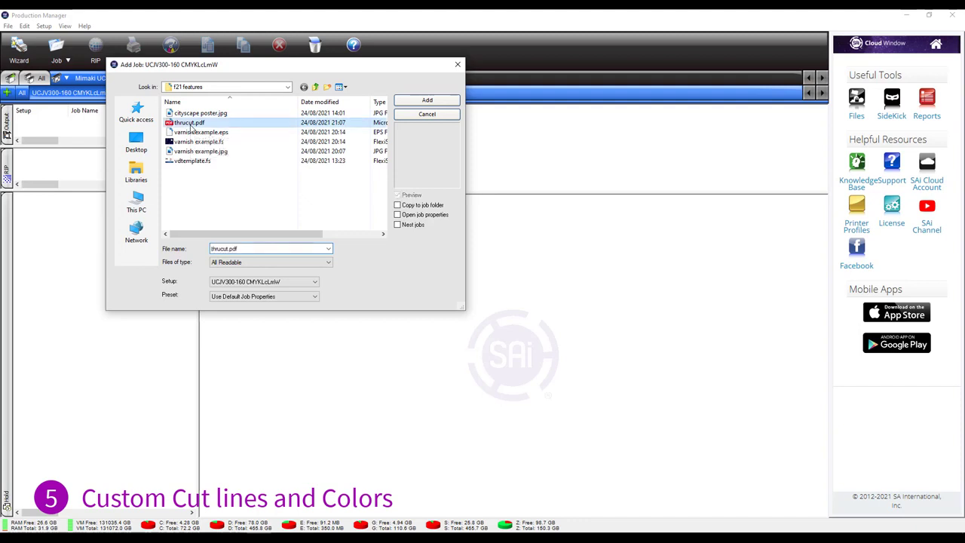
click(426, 99)
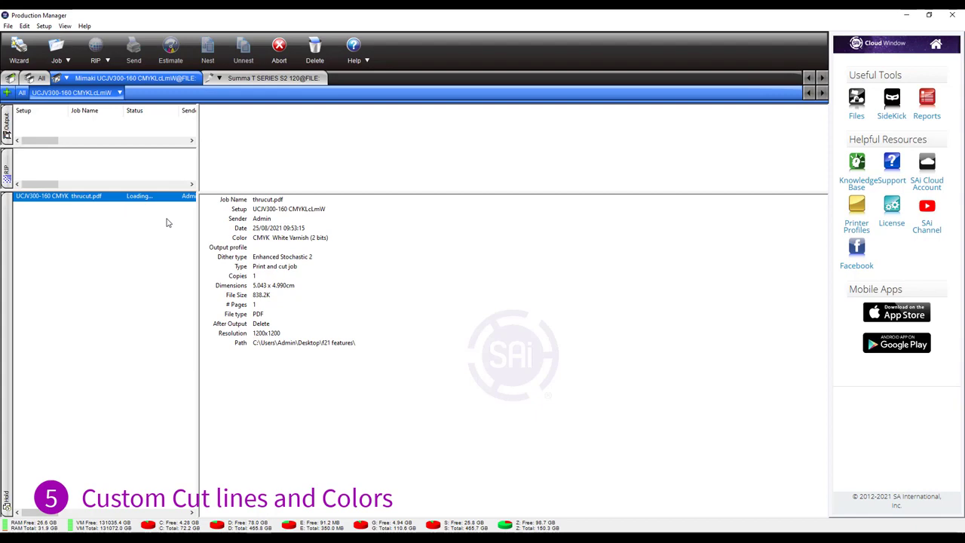
click(133, 49)
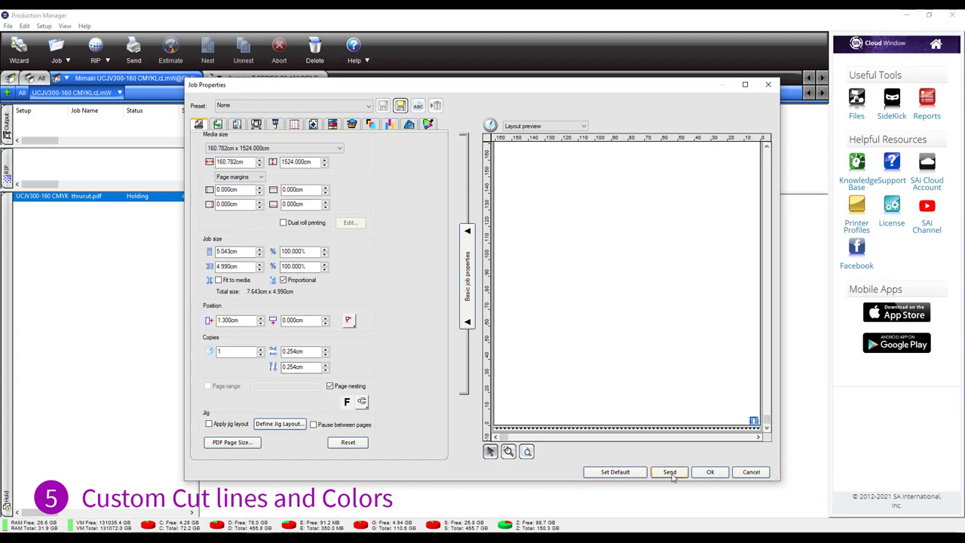
click(670, 470)
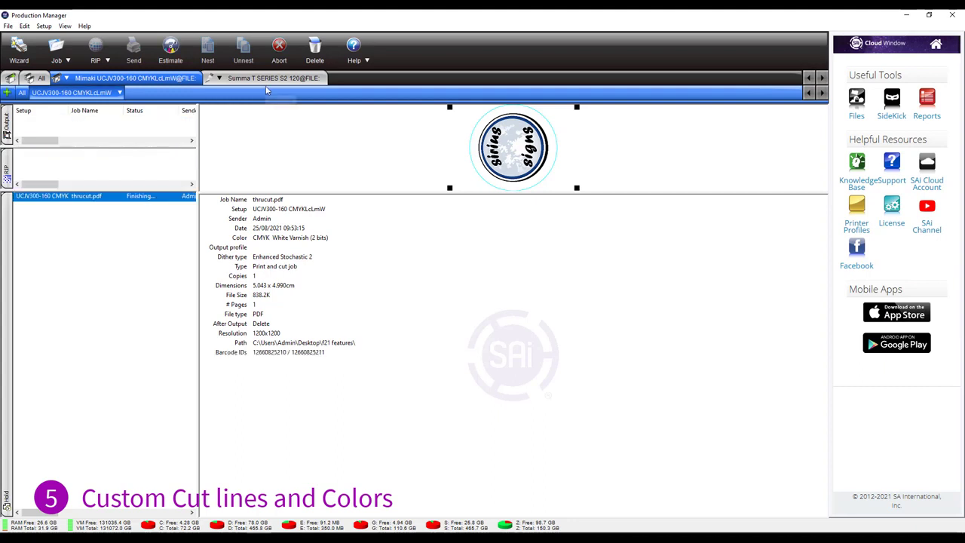
- Preview the nested cyan-circle ThruCut cut job in the Summa queue, then return to the Mimaki queue
click(271, 79)
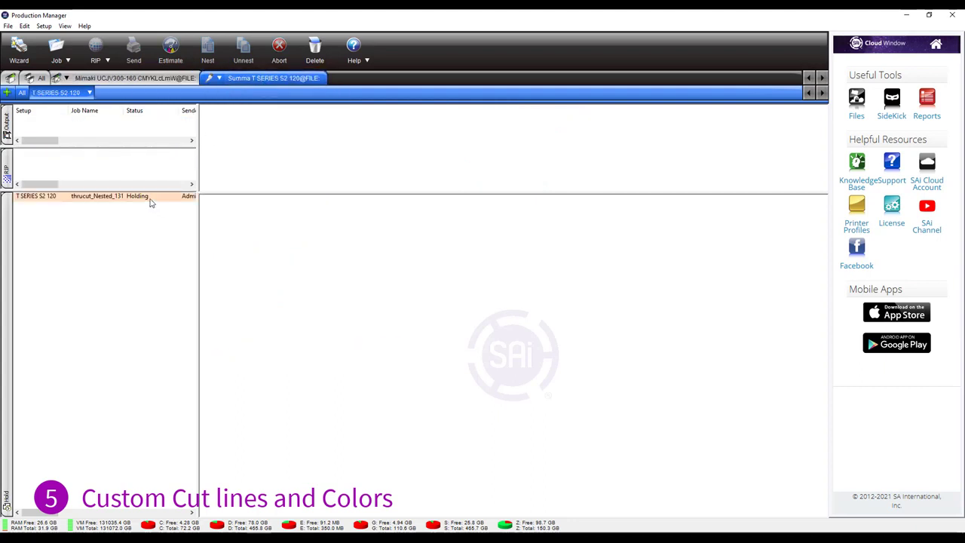
click(98, 196)
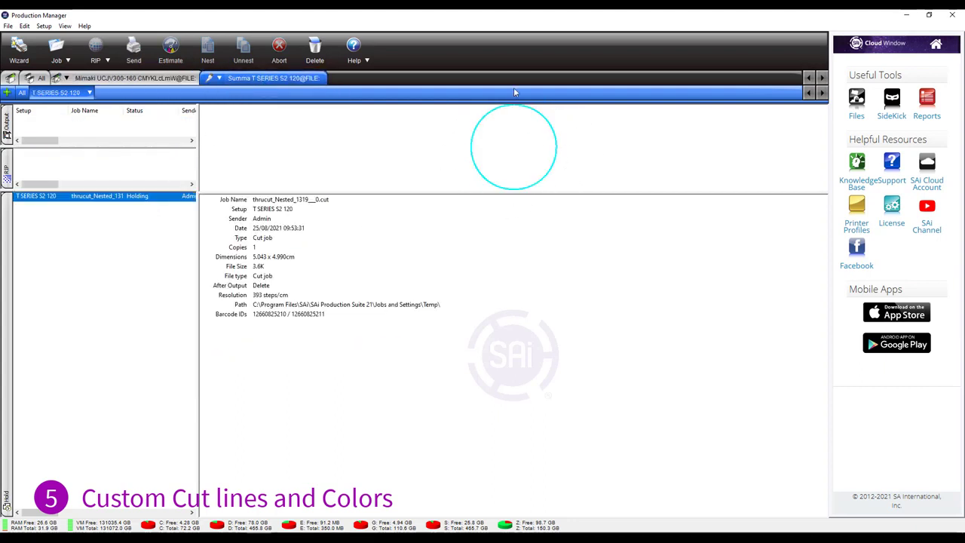
mouse_move(334, 216)
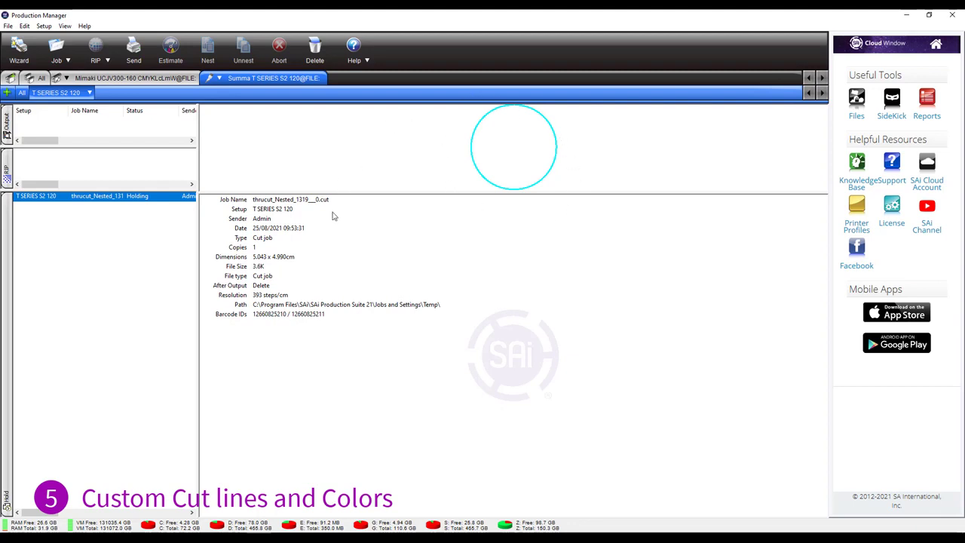
mouse_move(124, 289)
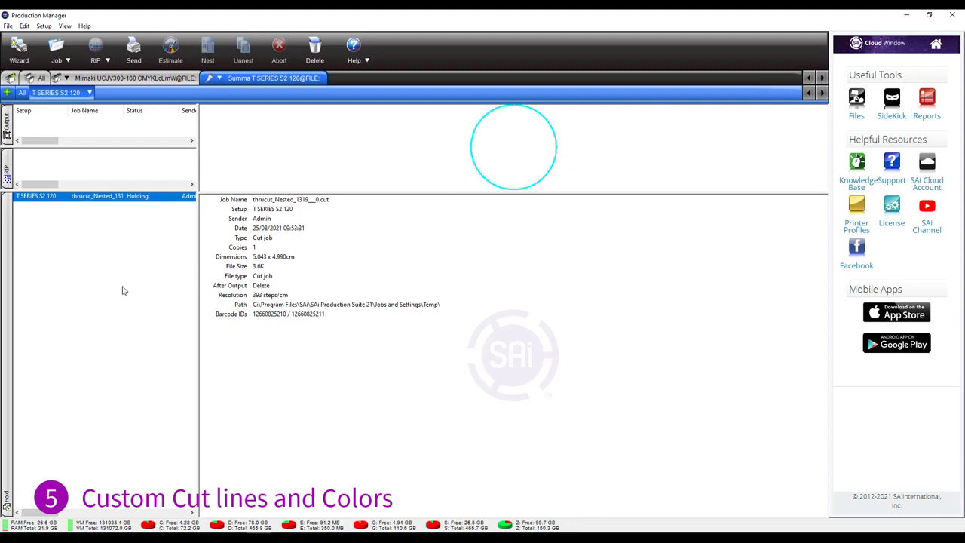
mouse_move(169, 241)
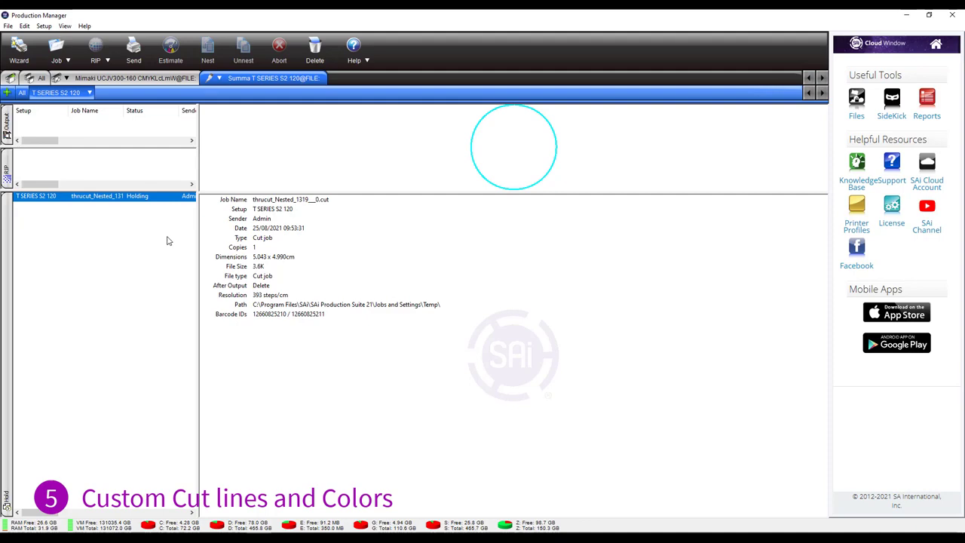
mouse_move(157, 244)
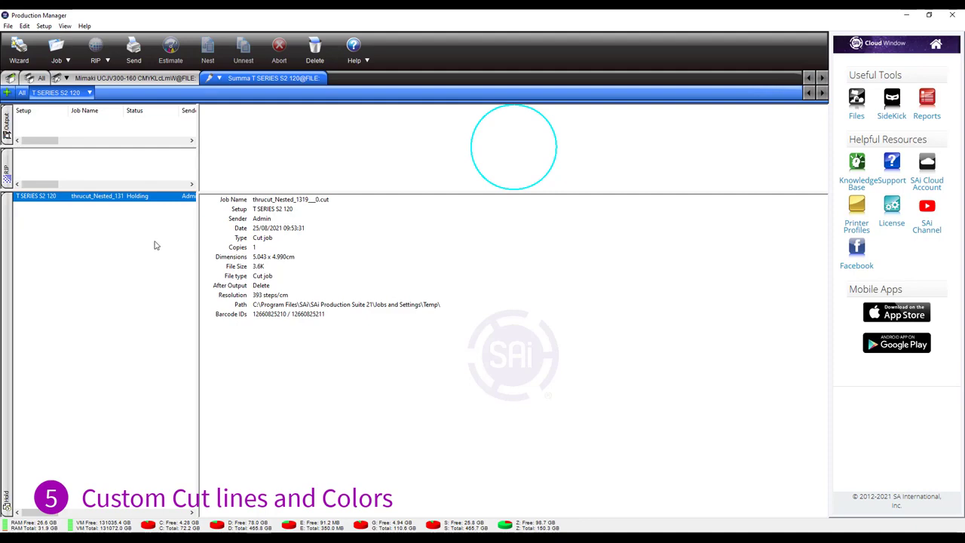
click(134, 78)
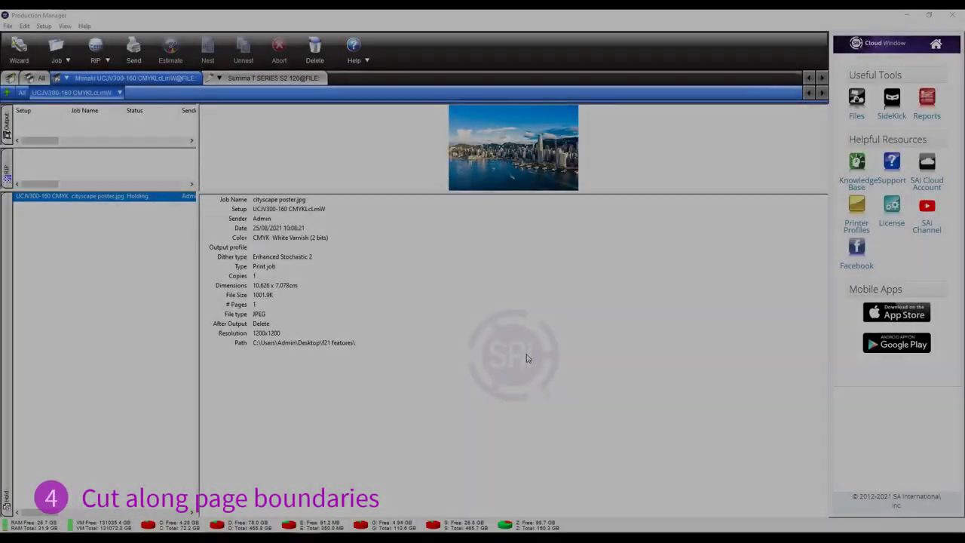
mouse_move(445, 320)
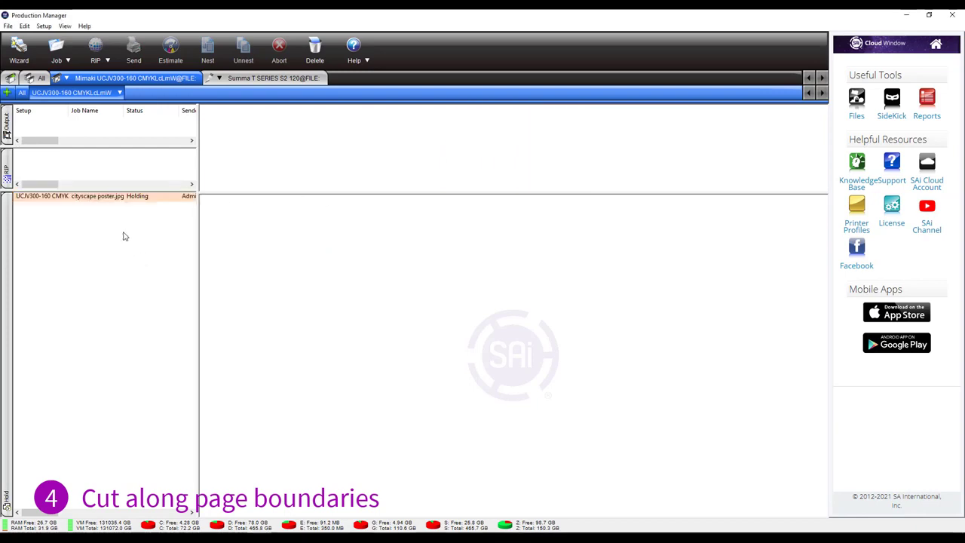
- Select the cityscape poster job and bring up its job properties
click(98, 196)
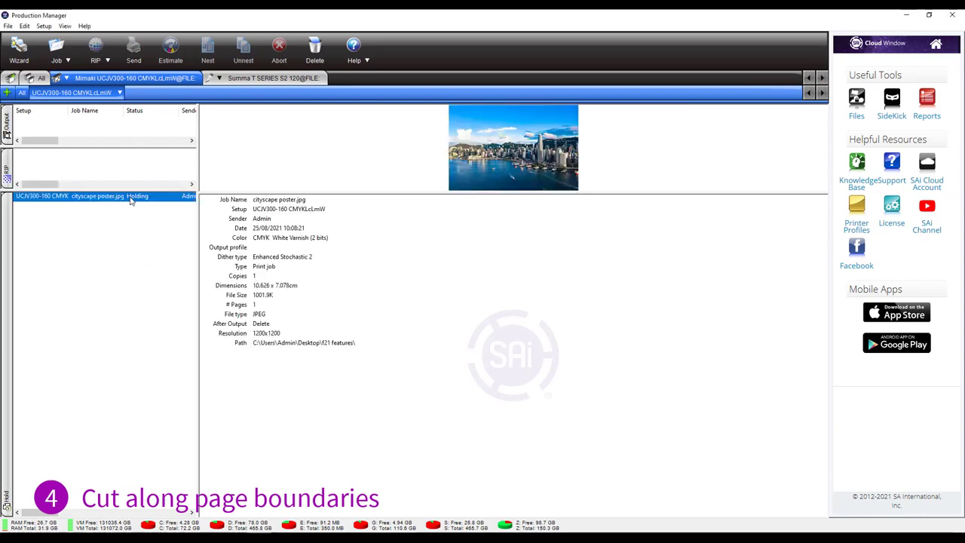
double_click(98, 196)
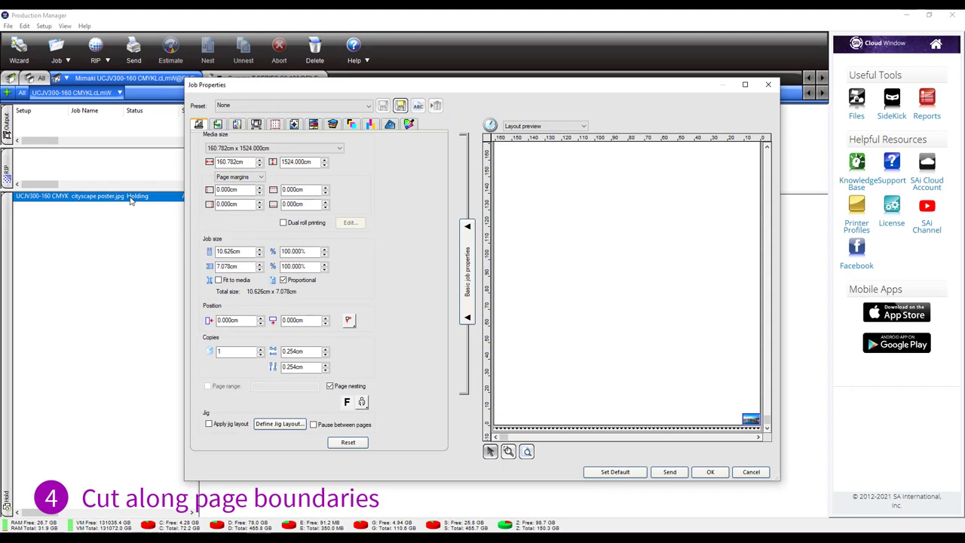
mouse_move(218, 132)
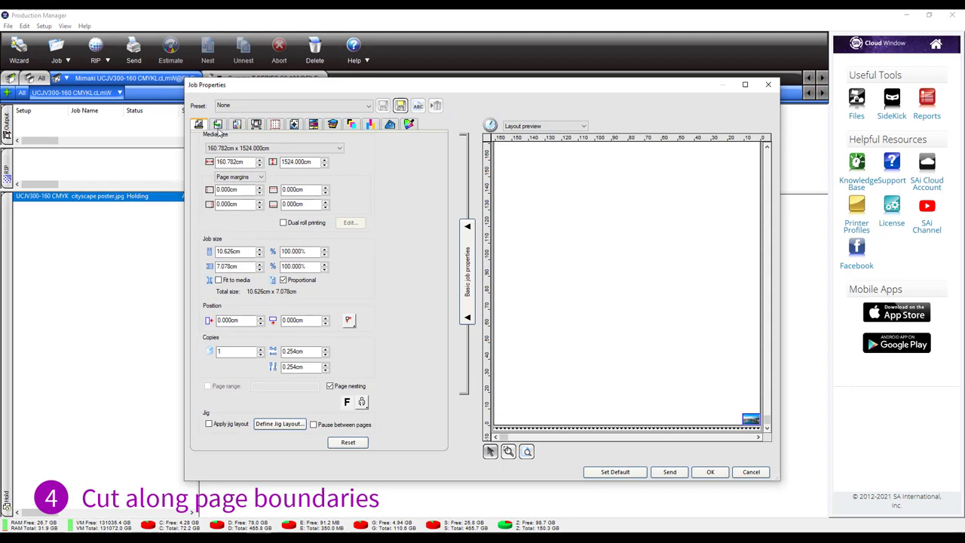
mouse_move(217, 124)
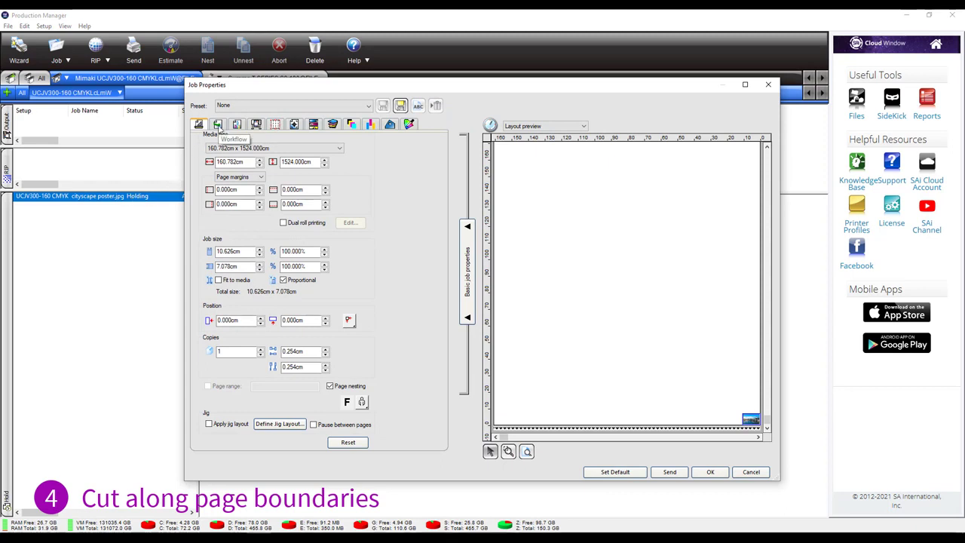
- Enable Cut along page border for the cityscape poster and send it as a print-and-cut job
click(217, 124)
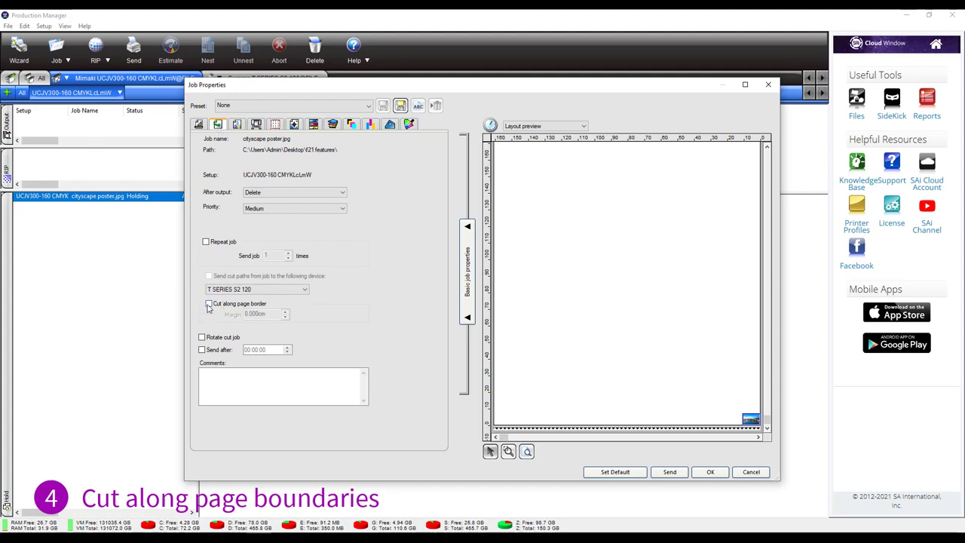
click(208, 303)
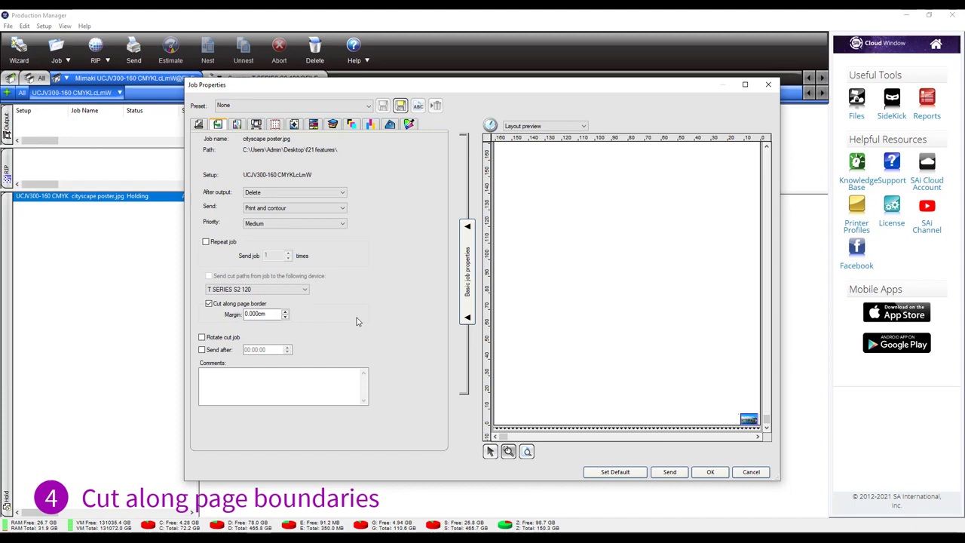
triple_click(259, 315)
text(0.600)
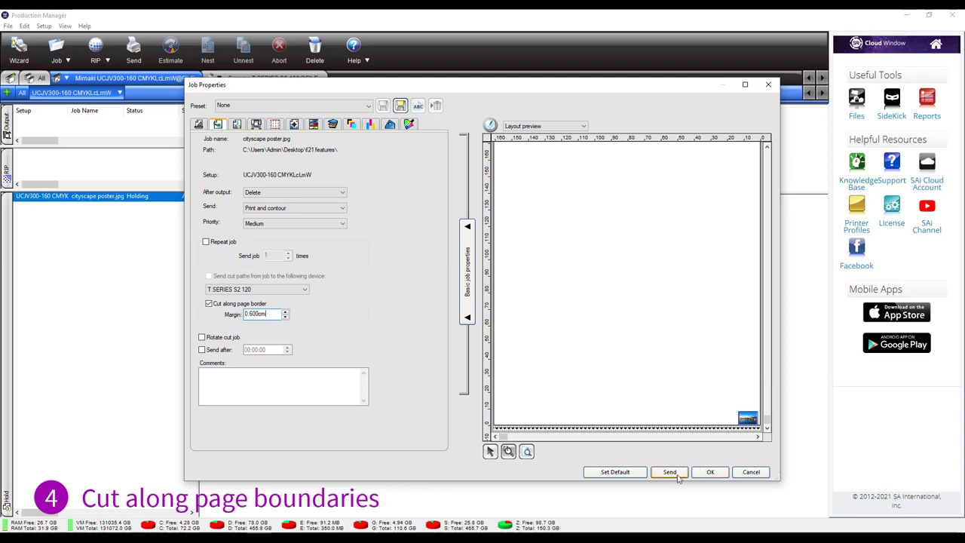
click(669, 470)
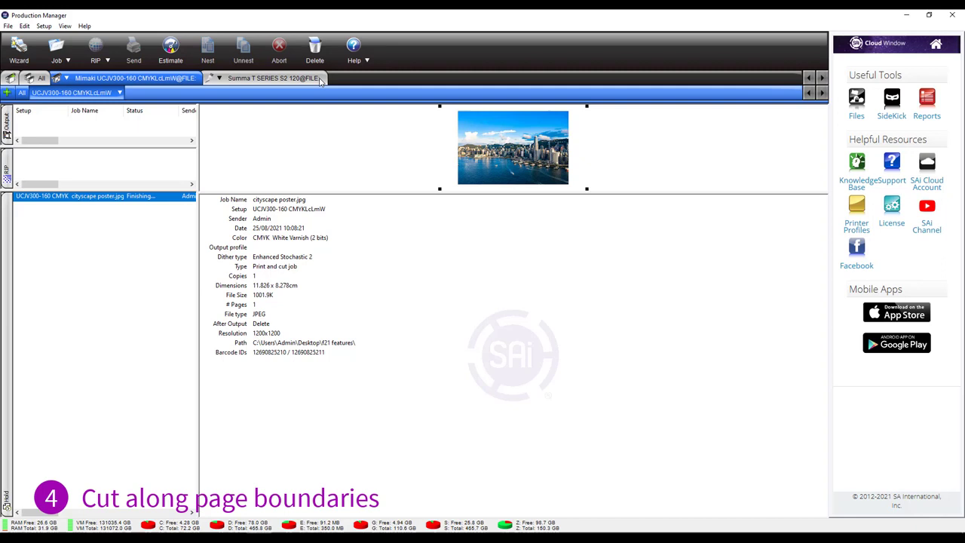
- Check the poster's page-border cut file in the Summa queue, then return to the Mimaki queue
click(272, 79)
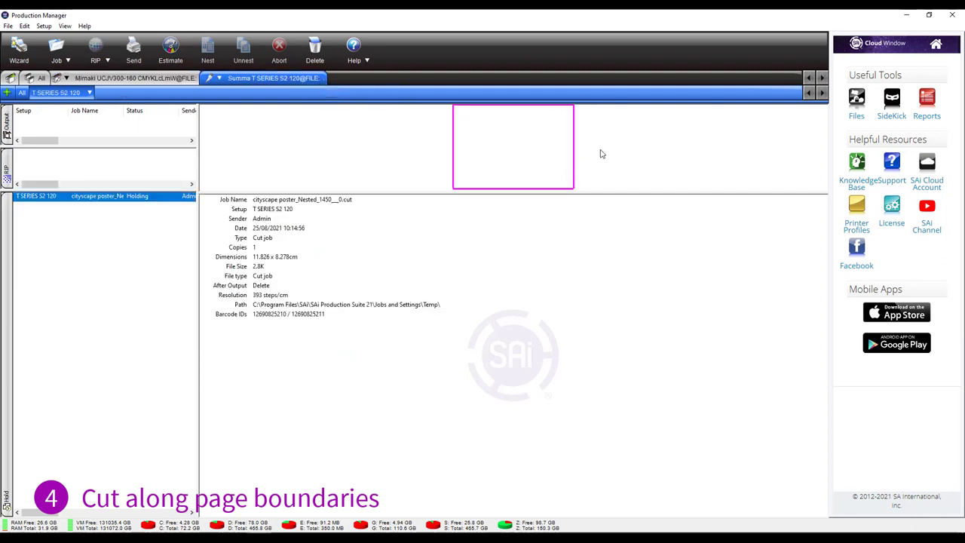
mouse_move(208, 266)
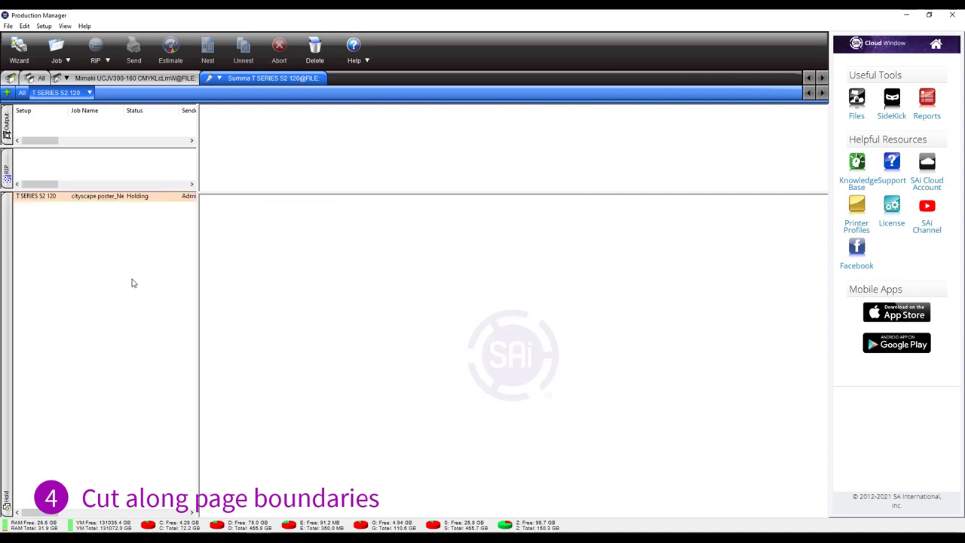
mouse_move(139, 274)
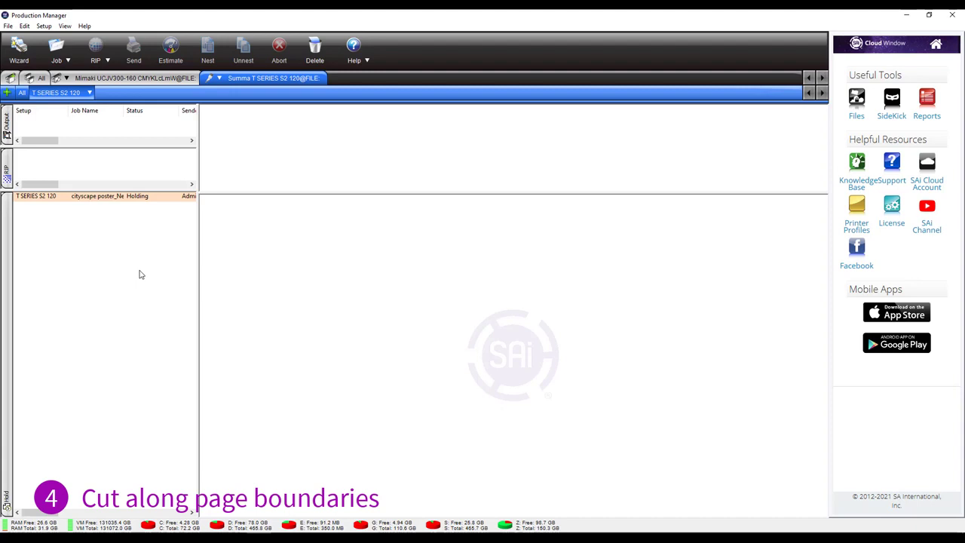
mouse_move(169, 264)
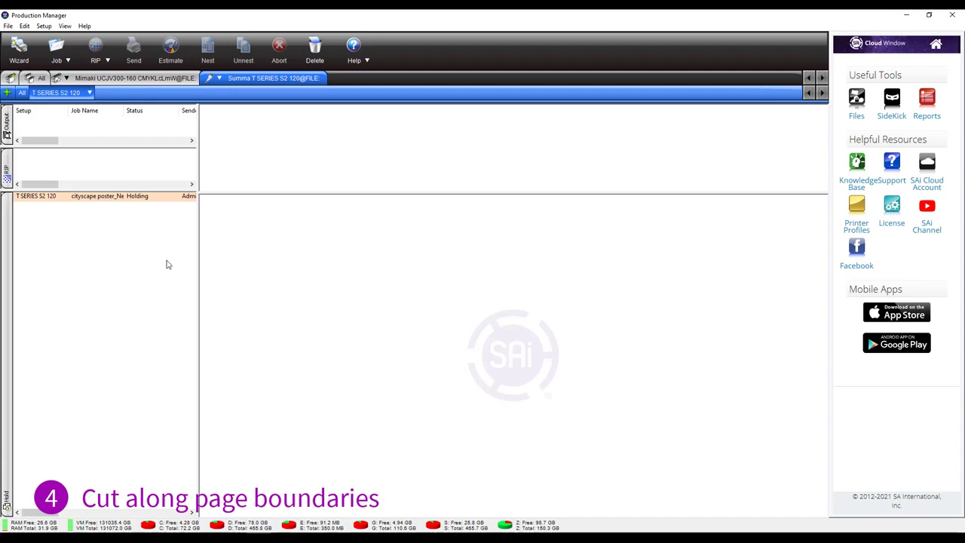
click(136, 78)
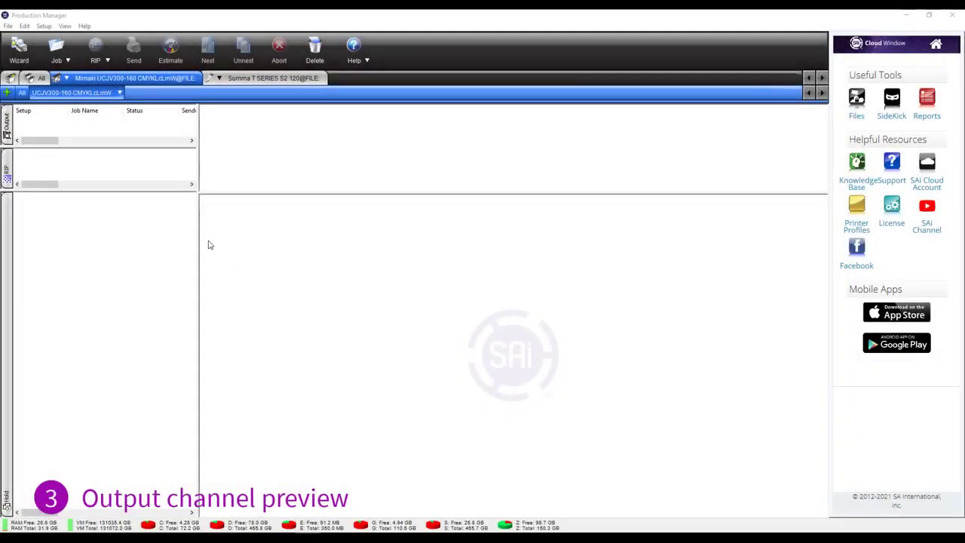
mouse_move(226, 209)
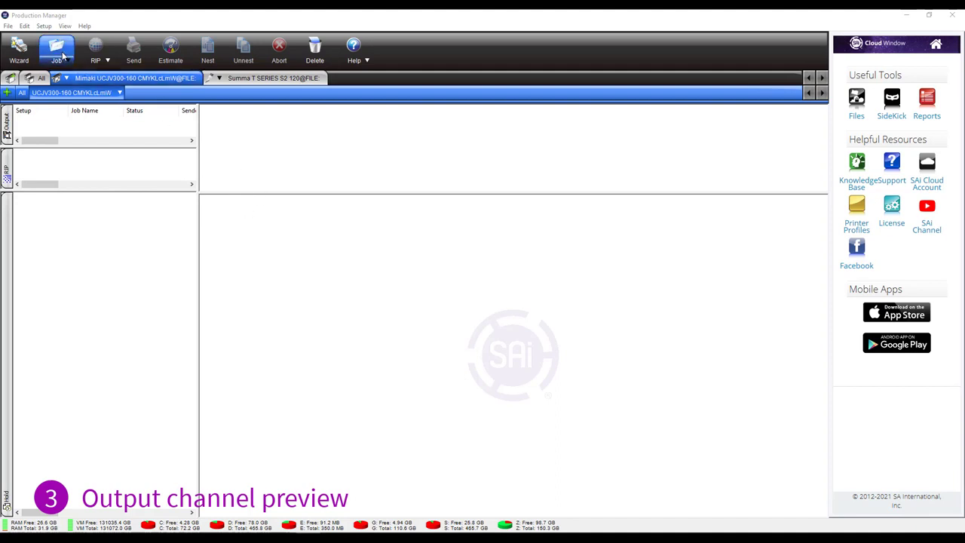
- Add the varnish example job and show its colour channel separation settings
click(58, 48)
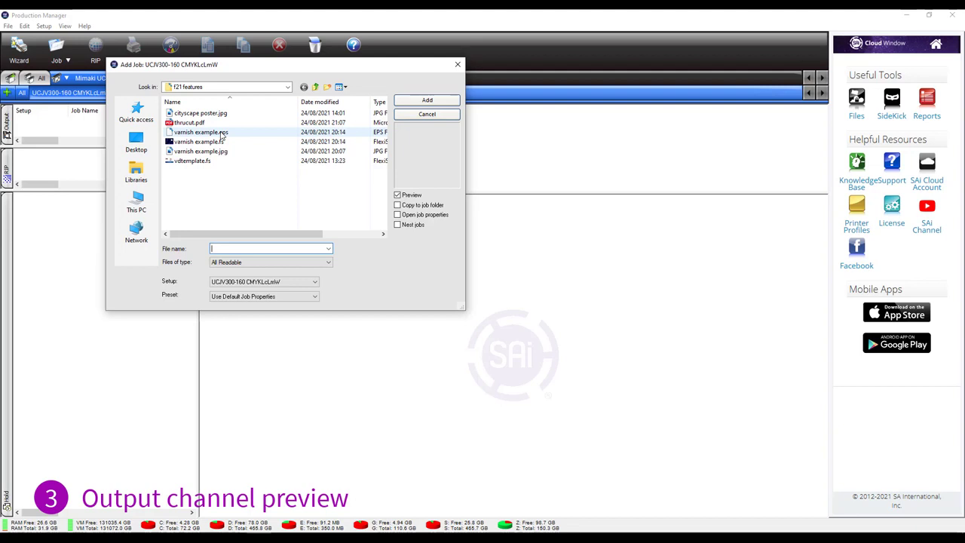
click(427, 99)
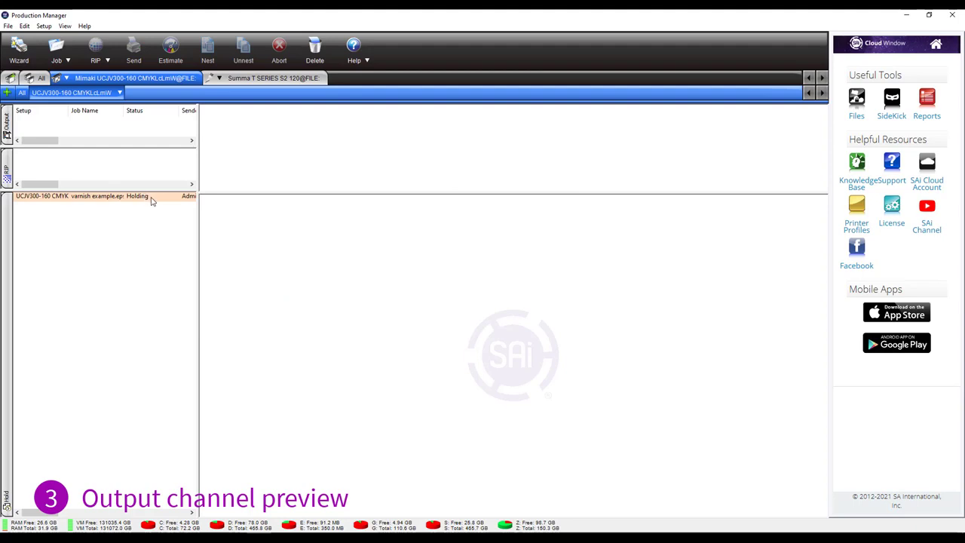
double_click(83, 196)
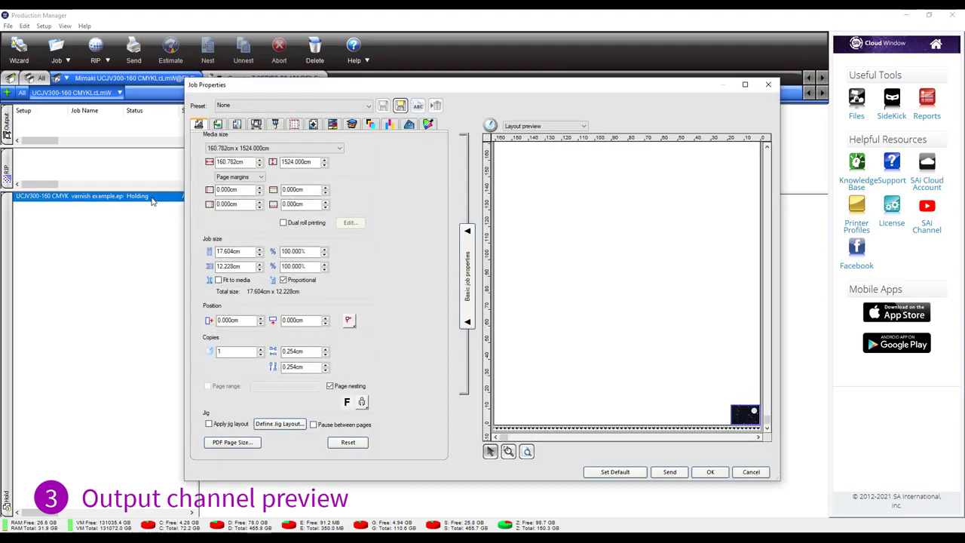
mouse_move(148, 190)
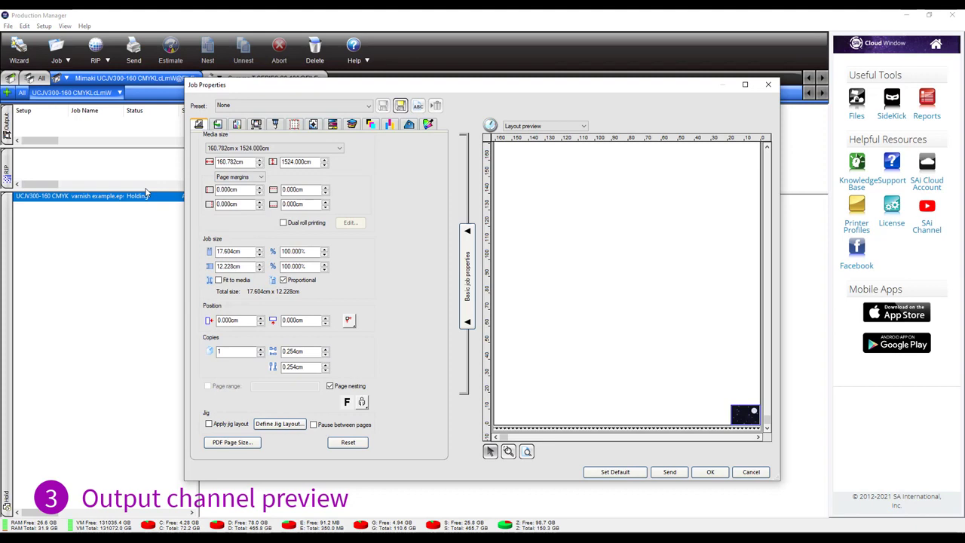
mouse_move(353, 124)
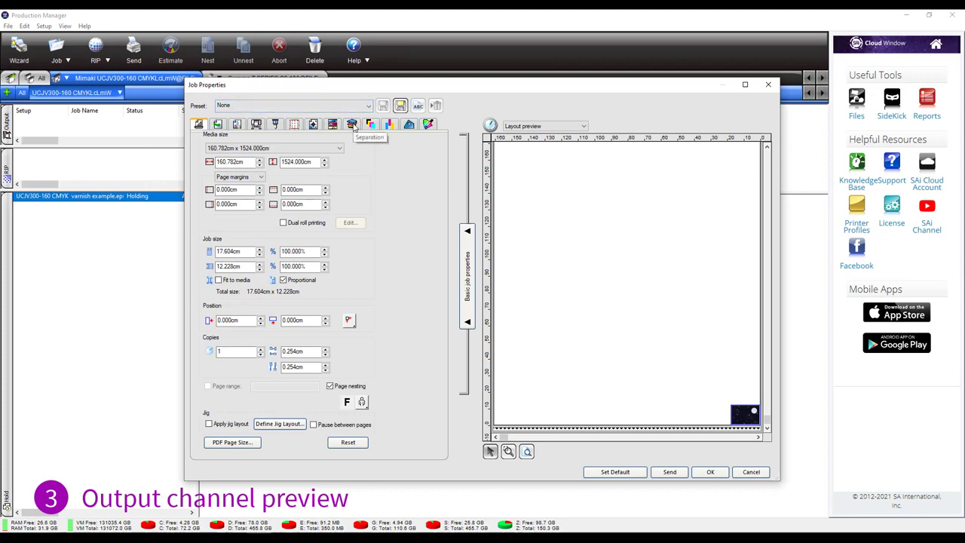
click(351, 124)
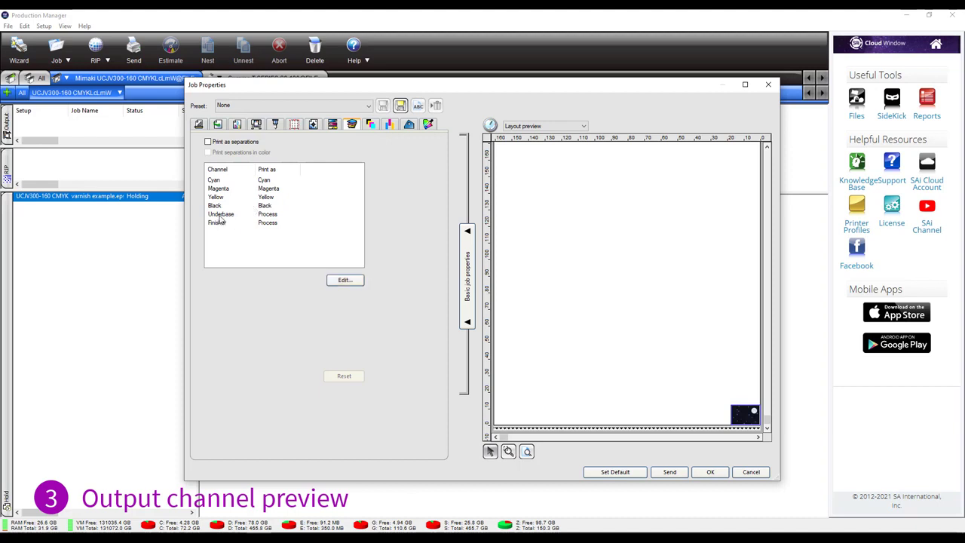
- Set the Underbase channel to print as White and the Finisher channel as Varnish
click(220, 214)
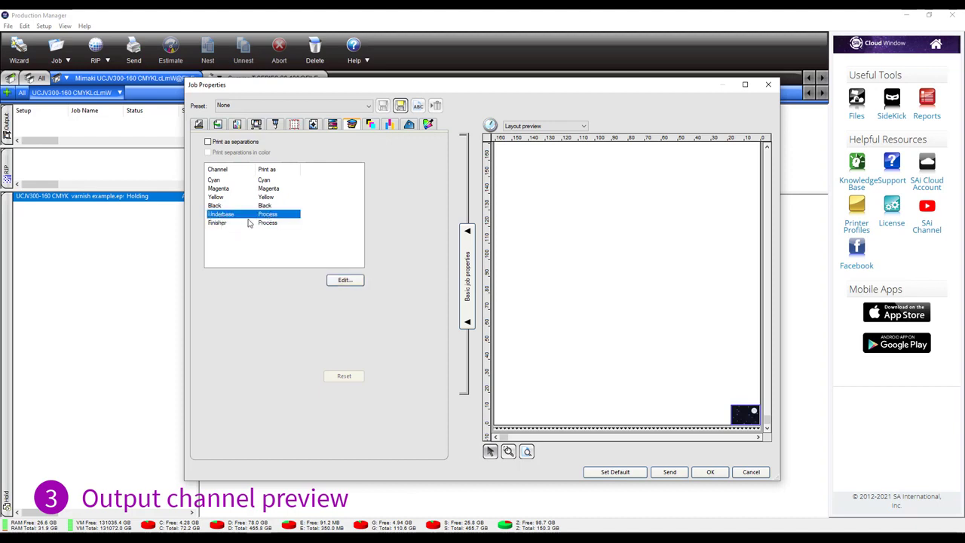
click(343, 279)
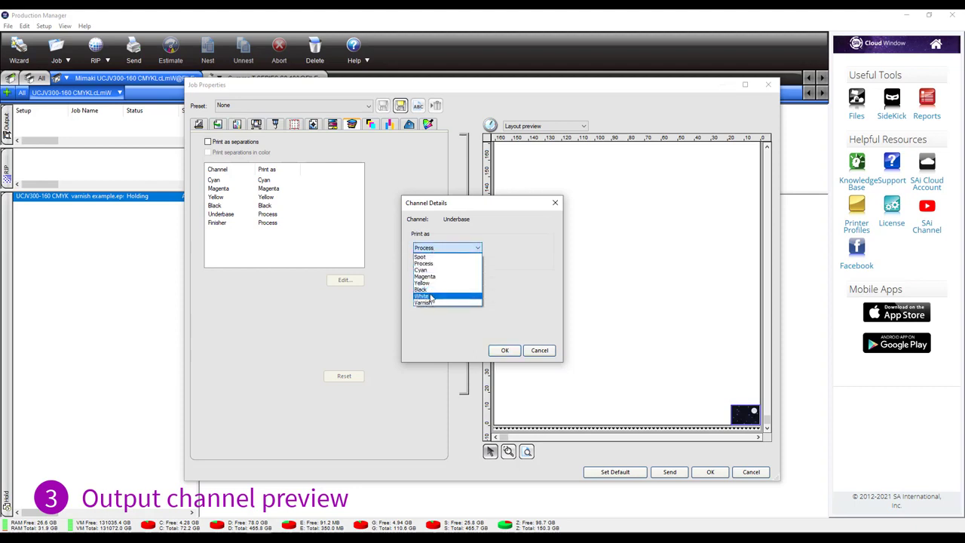
click(422, 295)
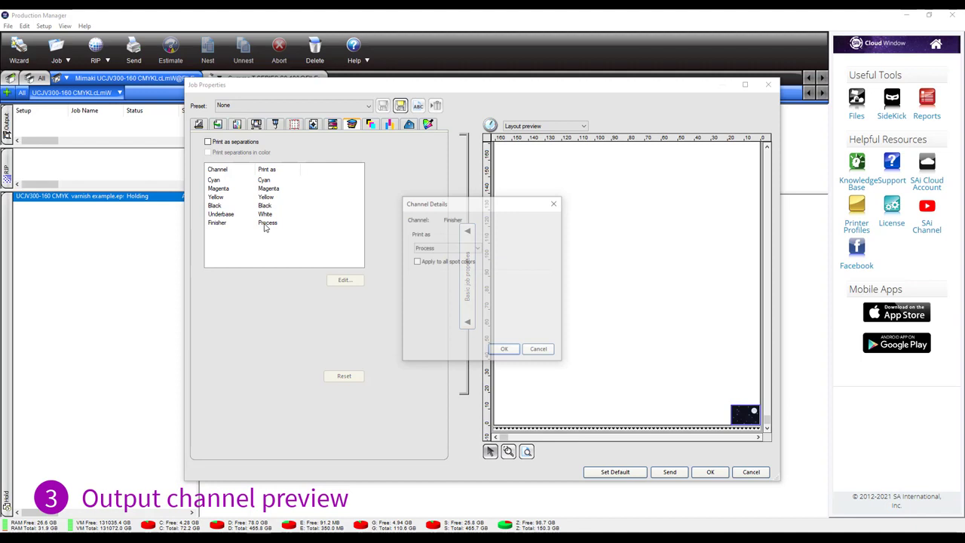
click(447, 247)
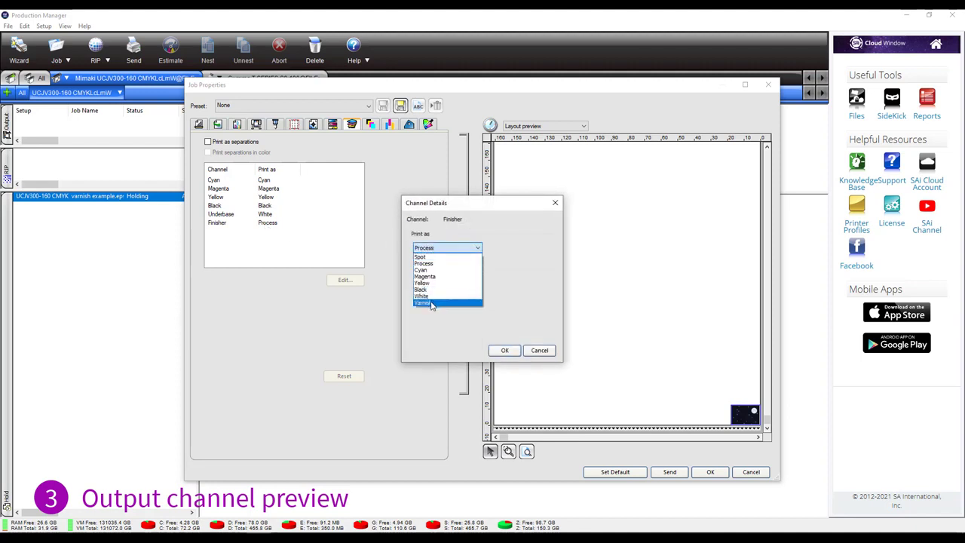
click(422, 303)
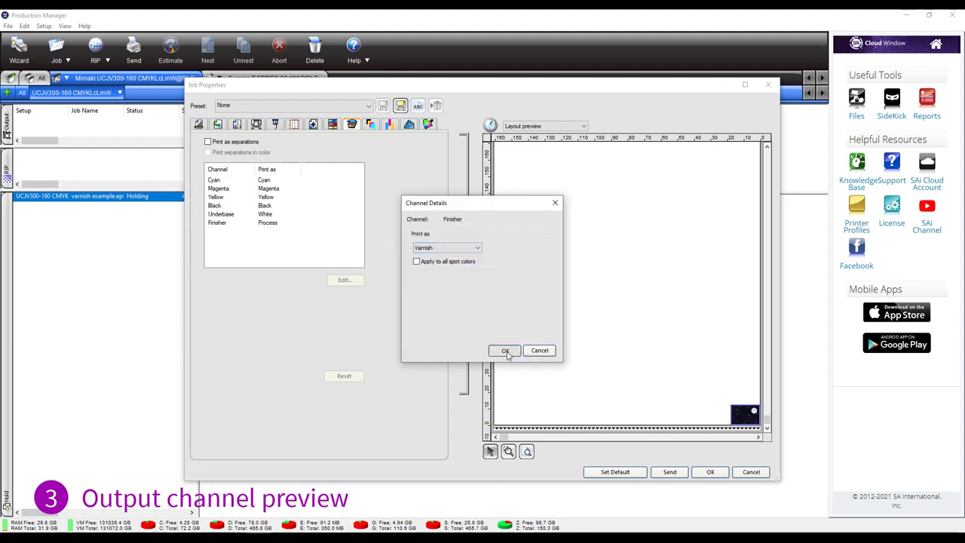
click(503, 350)
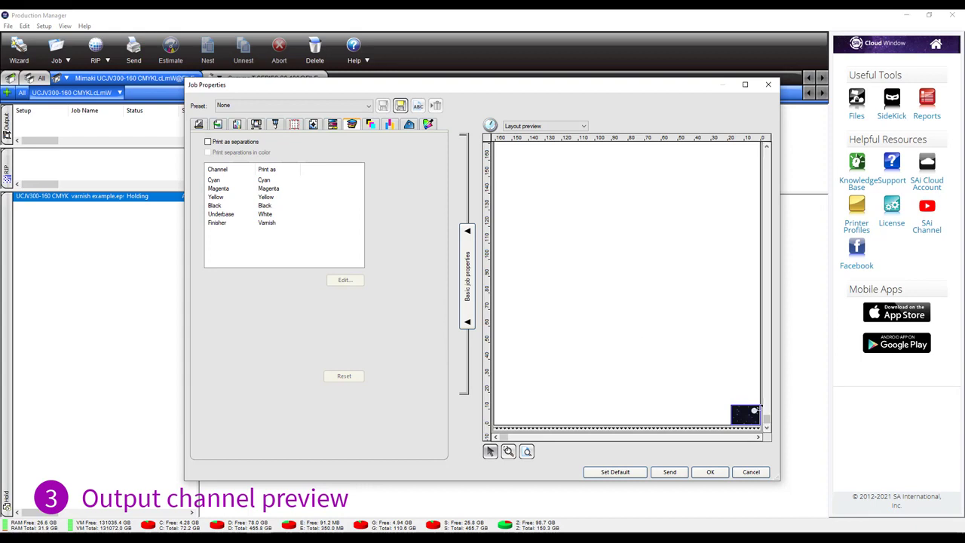
mouse_move(359, 155)
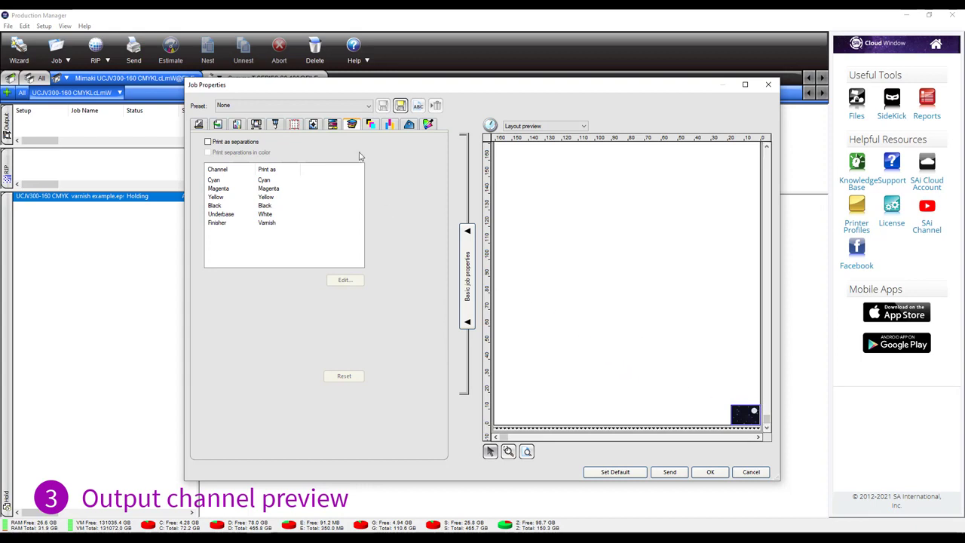
mouse_move(371, 123)
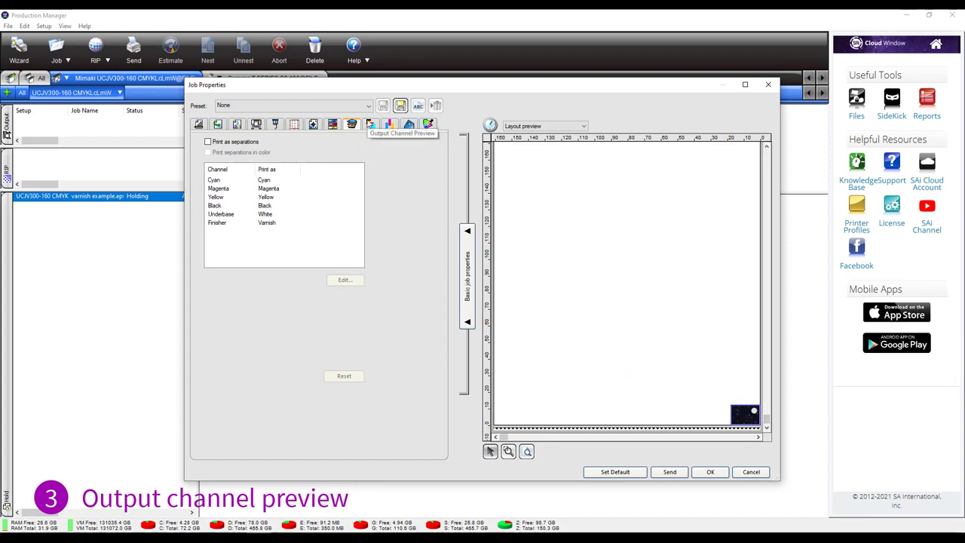
- Preview output channels separately, toggling Cyan, White and Varnish until only Varnish shows
click(371, 124)
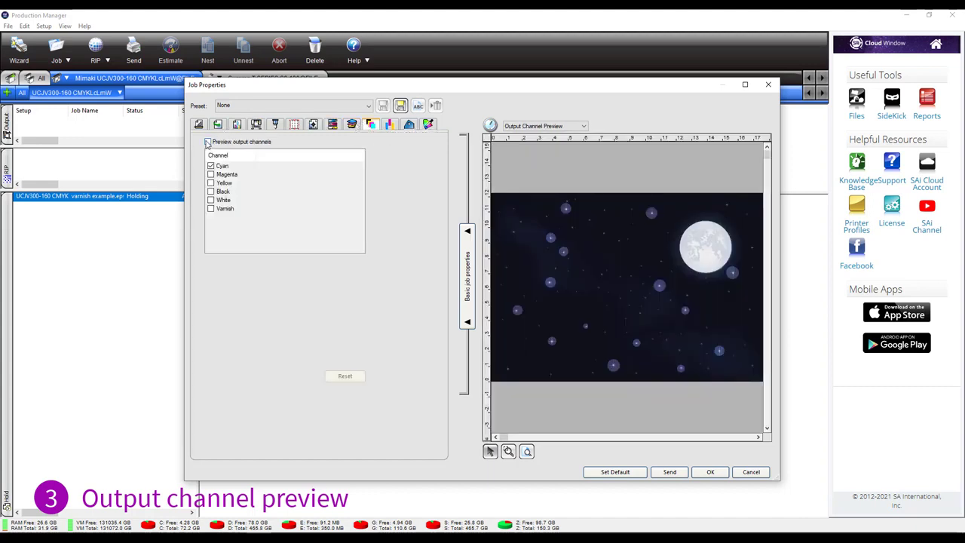
click(208, 142)
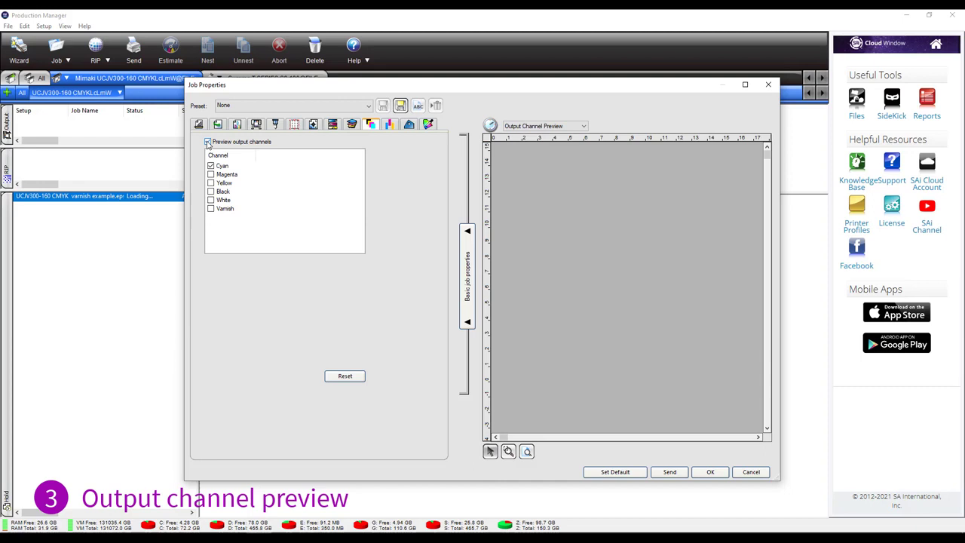
click(208, 144)
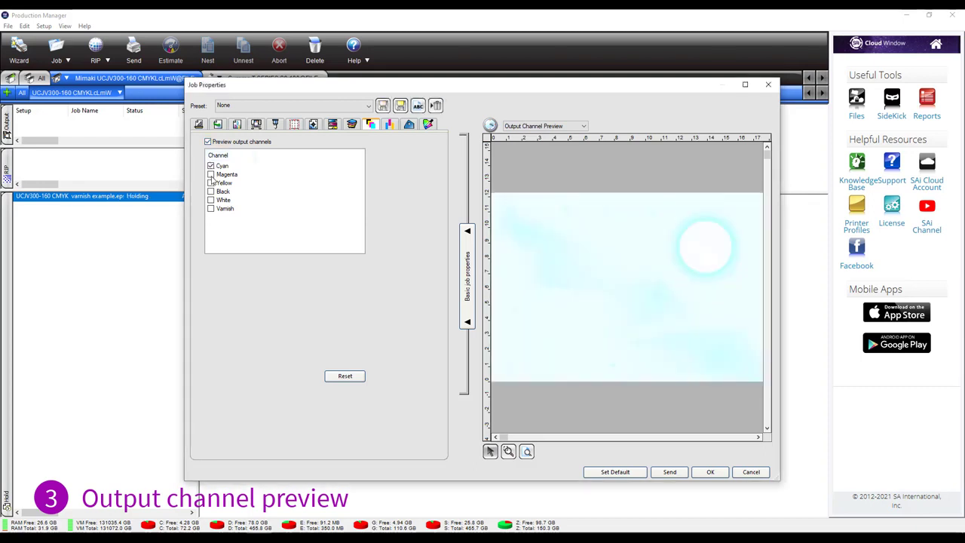
click(211, 175)
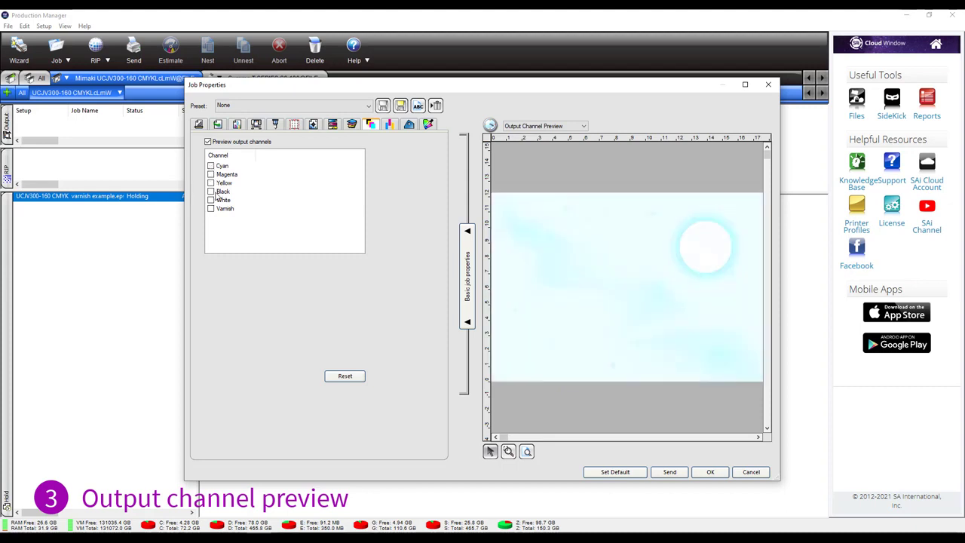
click(211, 199)
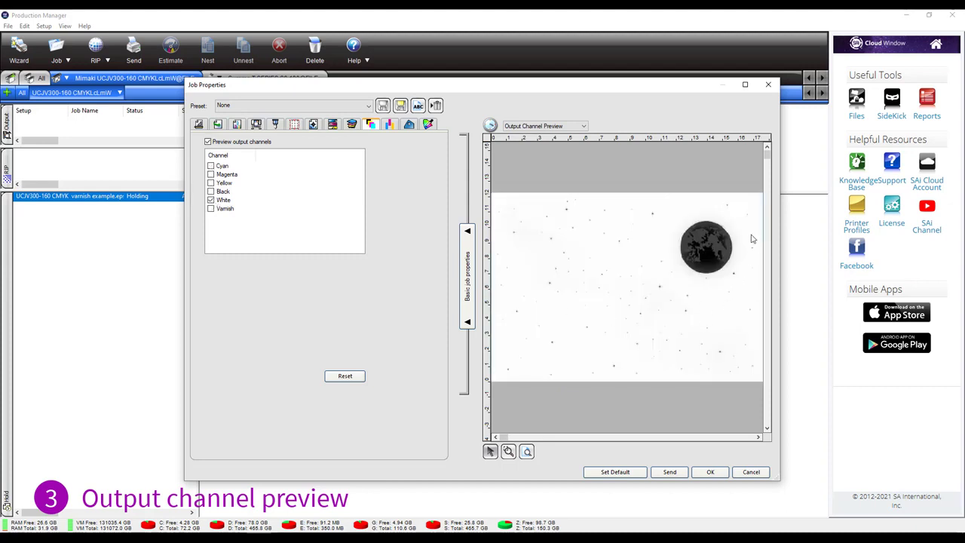
mouse_move(751, 262)
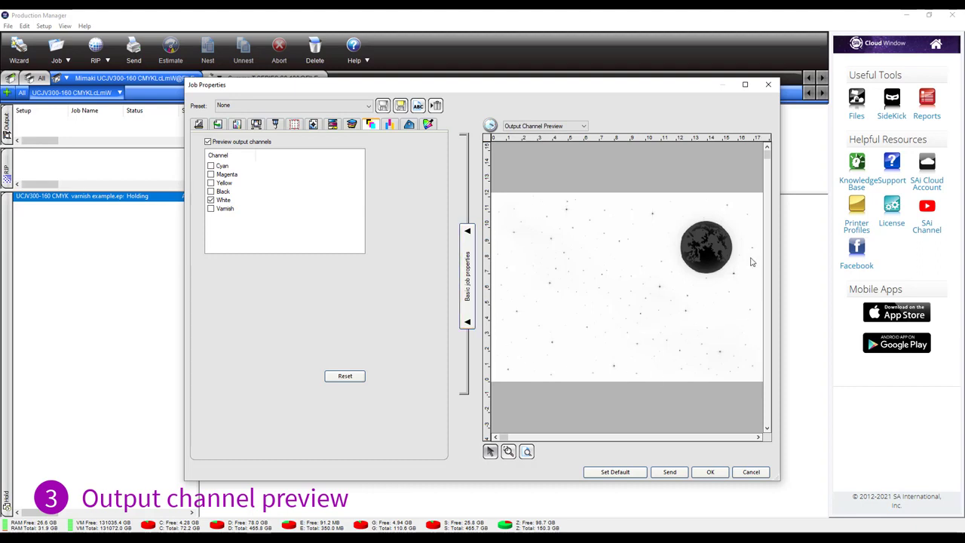
click(211, 199)
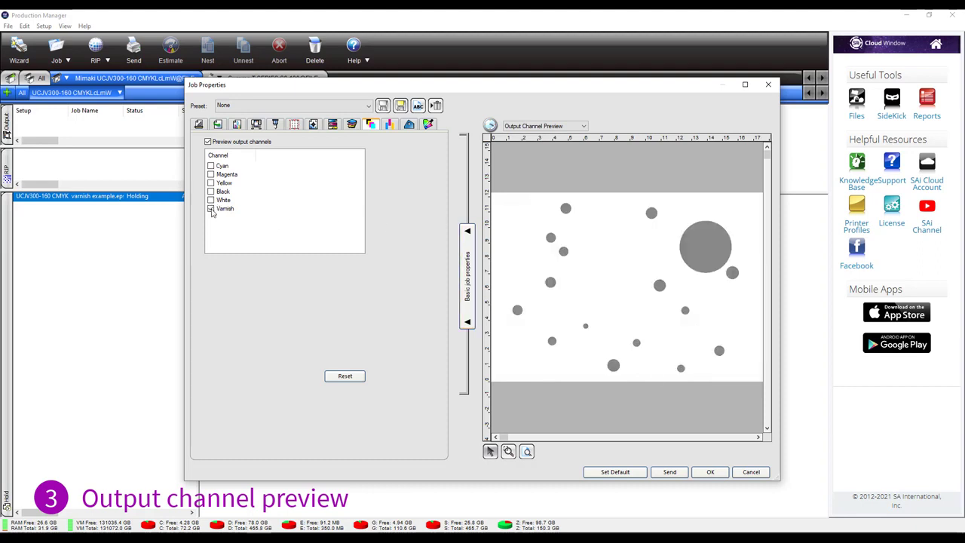
click(211, 208)
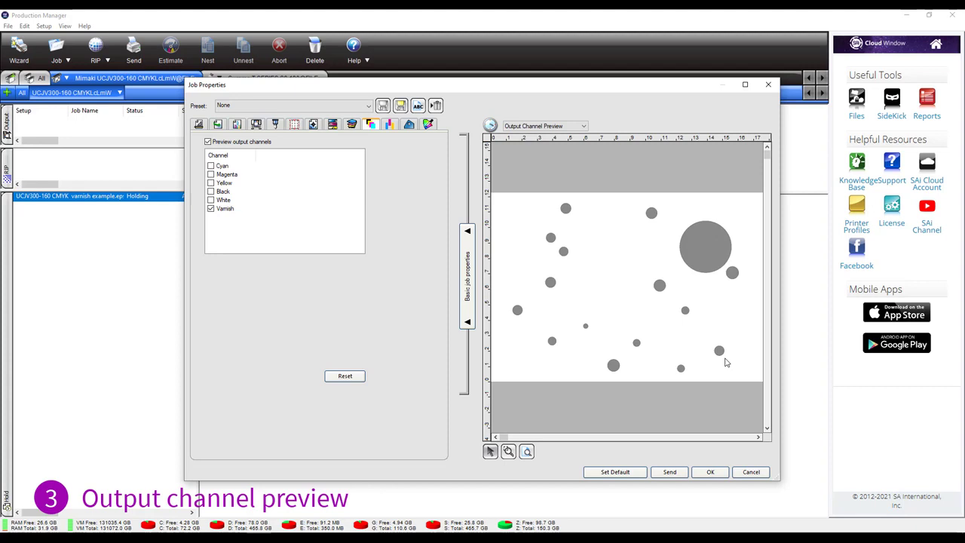
mouse_move(281, 223)
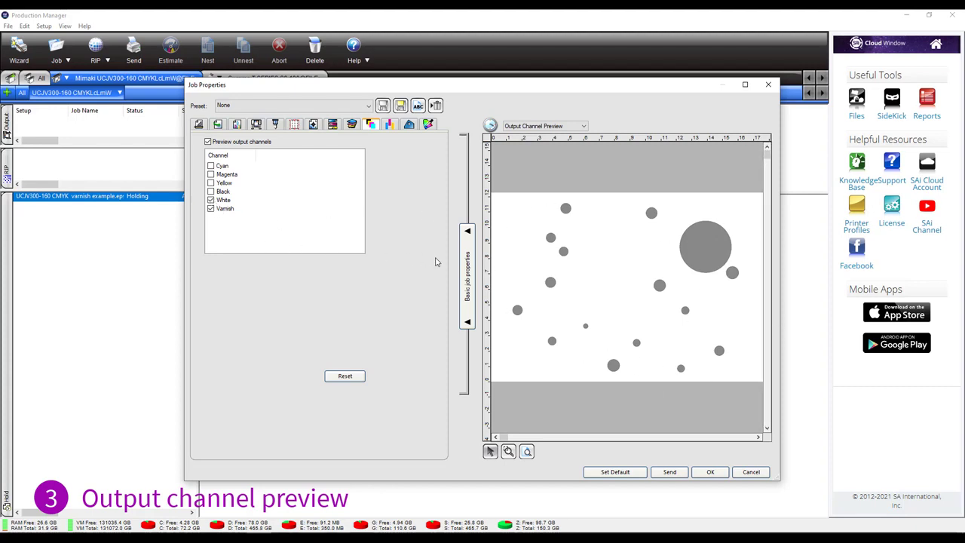
mouse_move(576, 265)
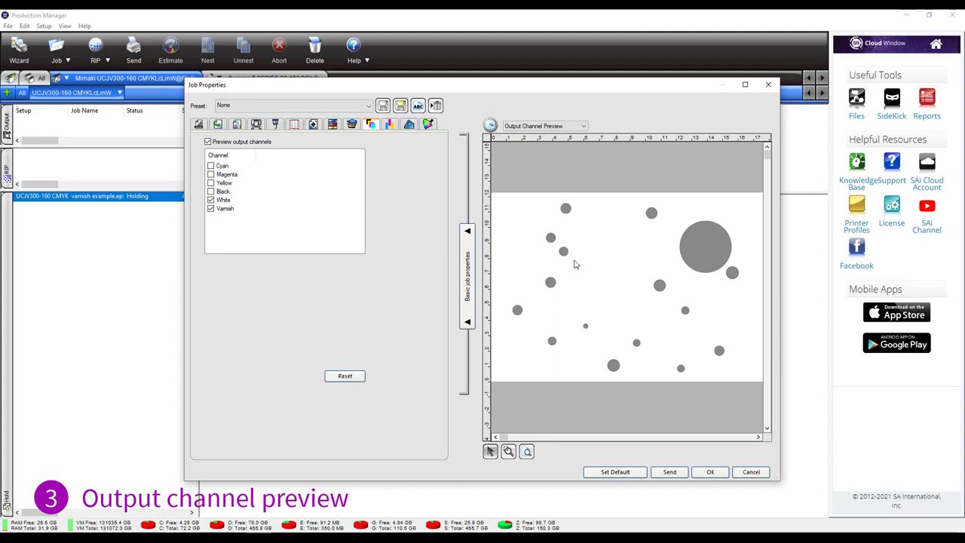
mouse_move(706, 300)
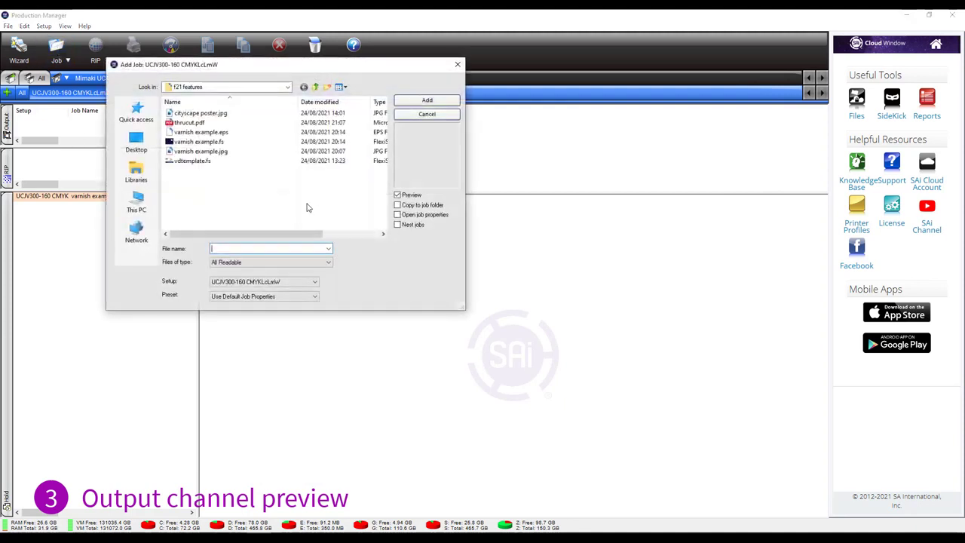
- Add cityscape poster.jpg as a job and show its printer driver options
click(202, 151)
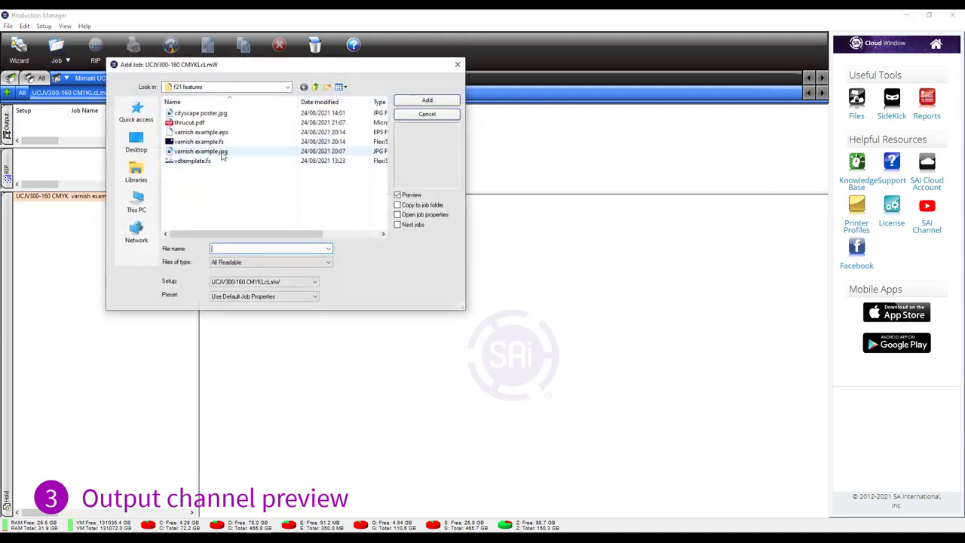
click(426, 99)
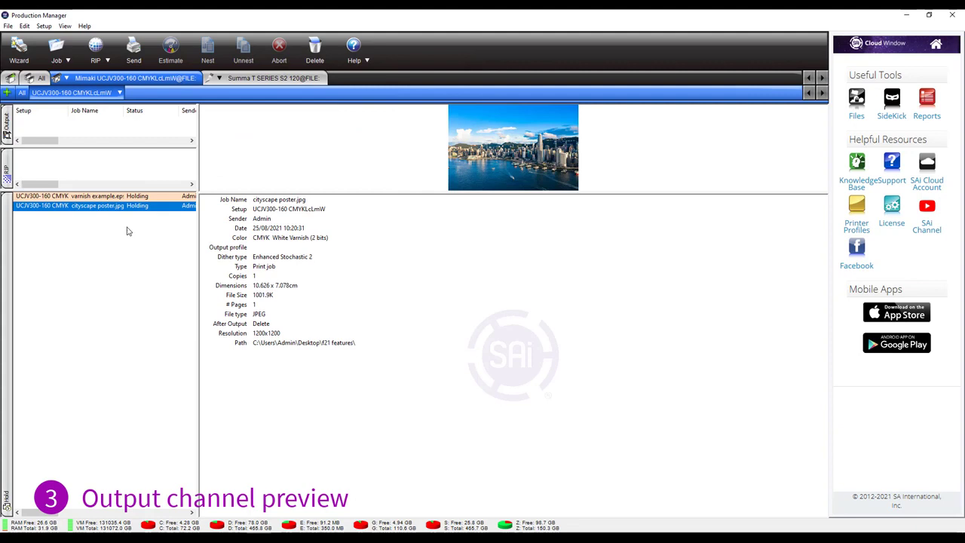
mouse_move(114, 214)
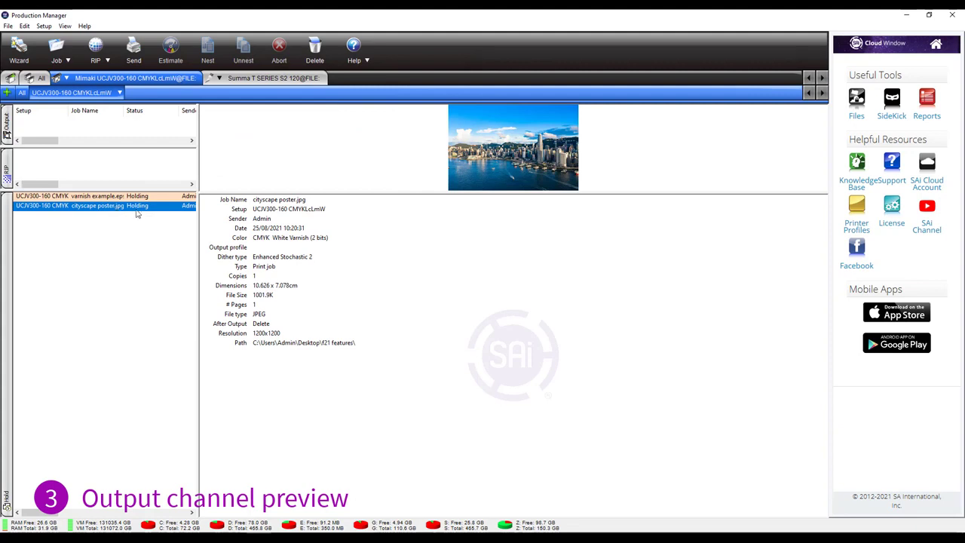
double_click(81, 205)
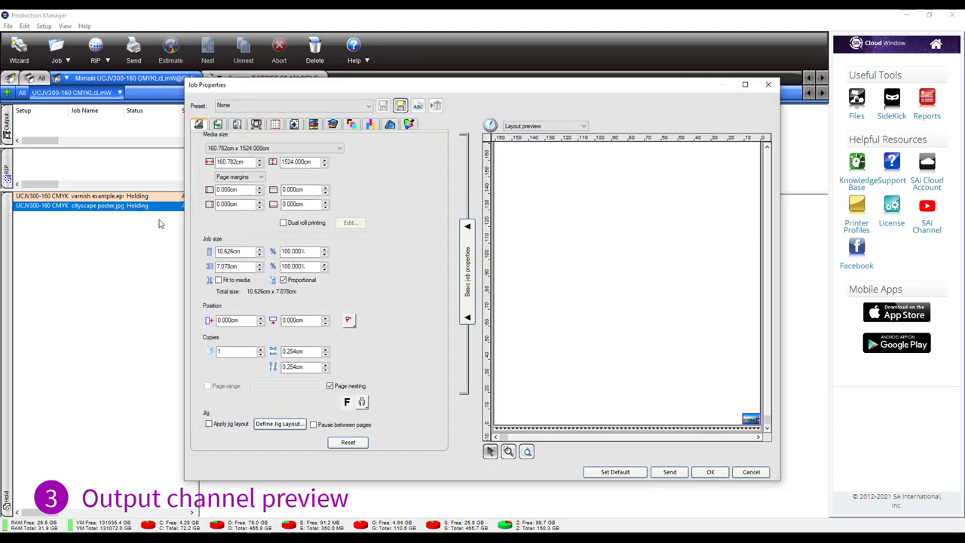
click(256, 124)
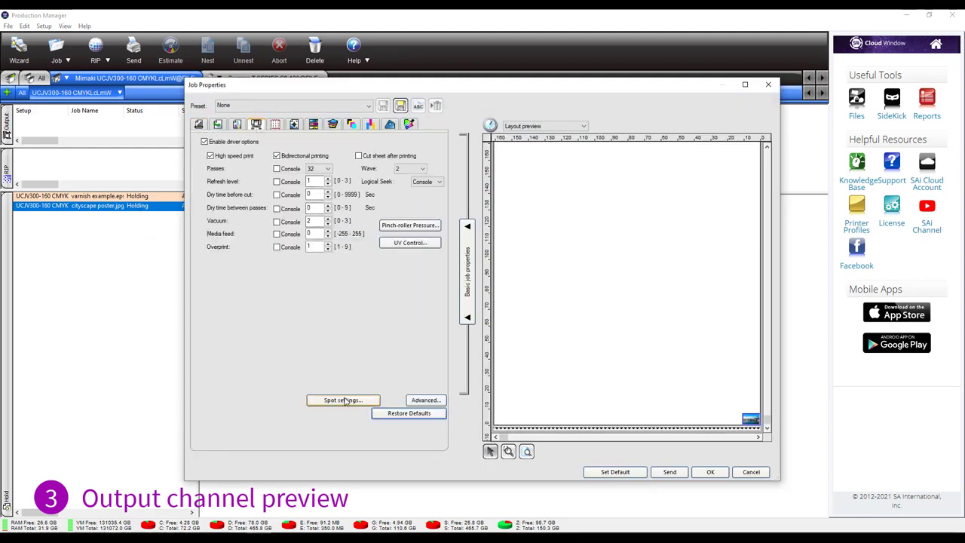
- Set the White spot colour to print as Variable under color
click(344, 399)
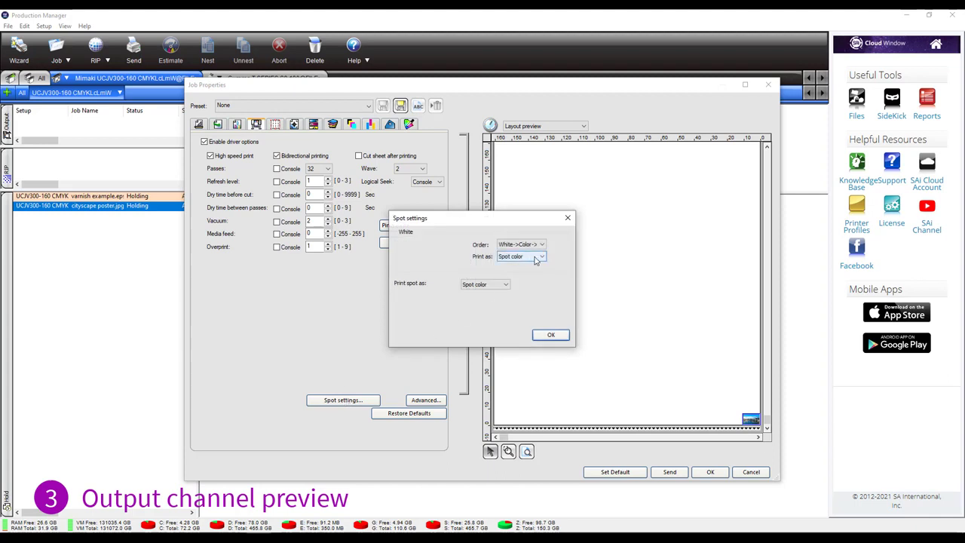
click(540, 256)
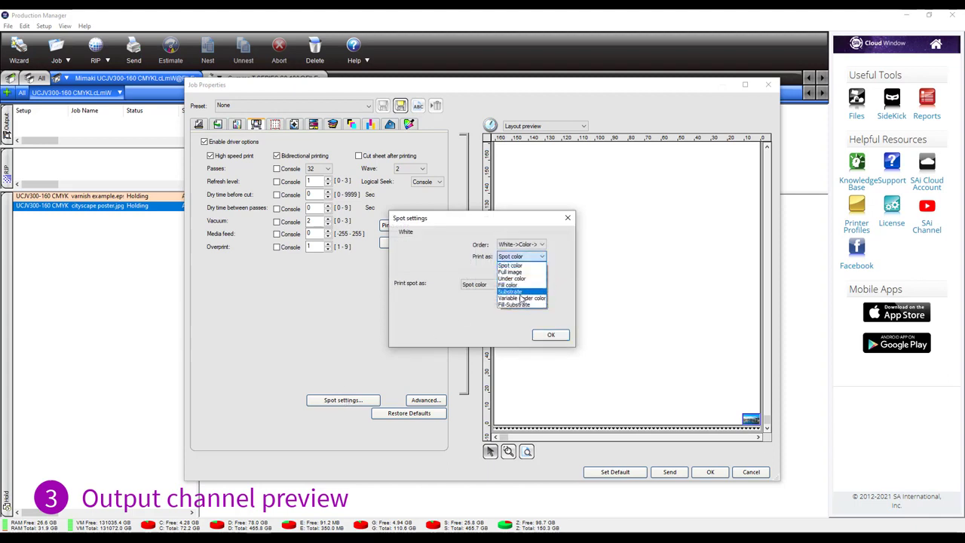
mouse_move(520, 298)
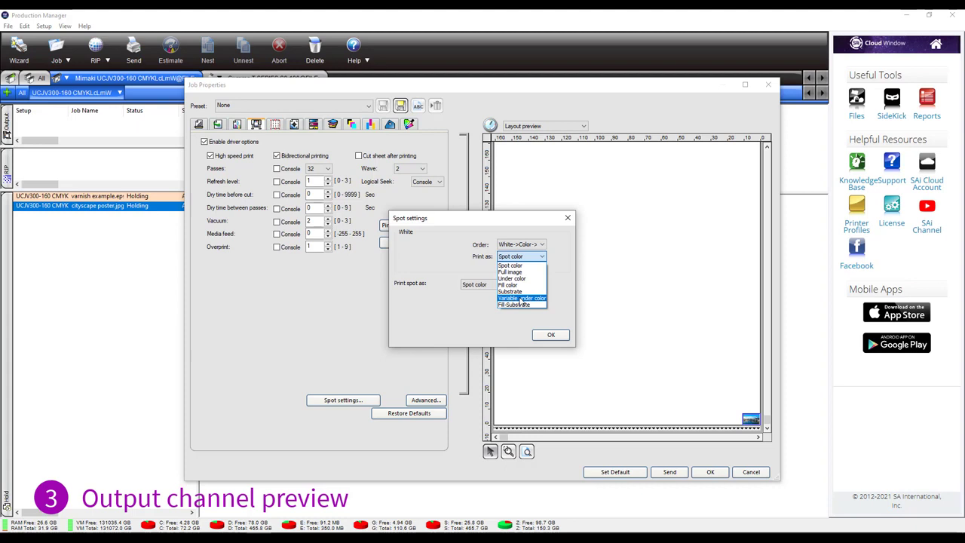
click(520, 298)
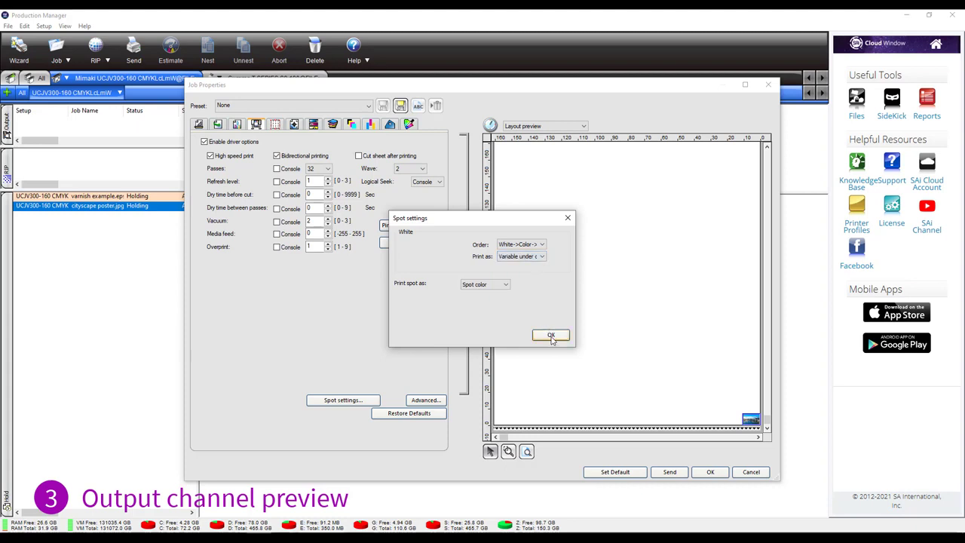
click(550, 335)
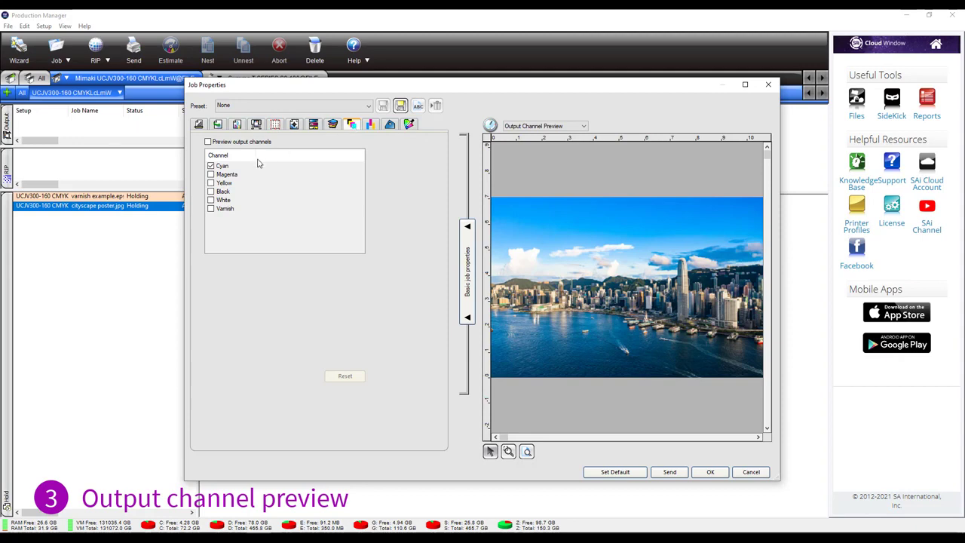
- Preview output channels with only the White channel checked and accept the job properties
click(208, 142)
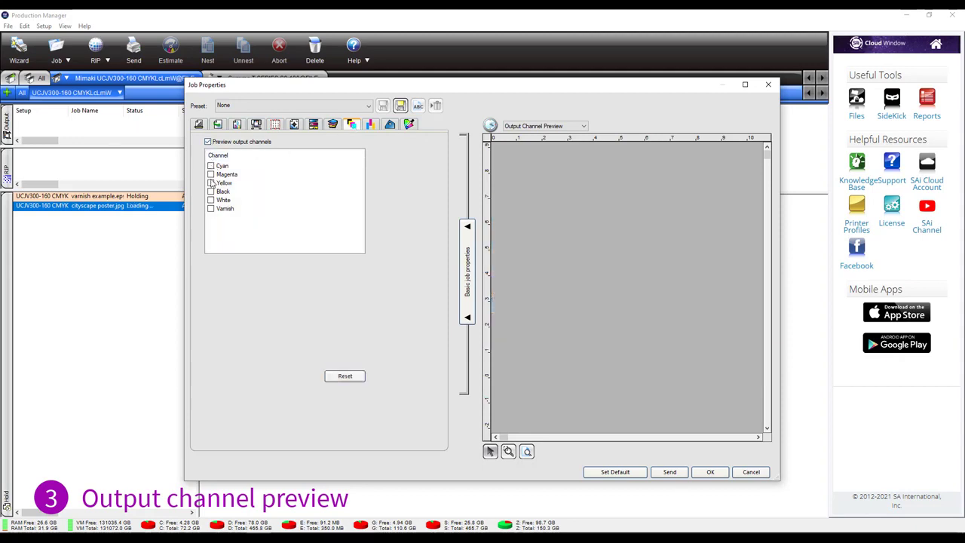
click(211, 199)
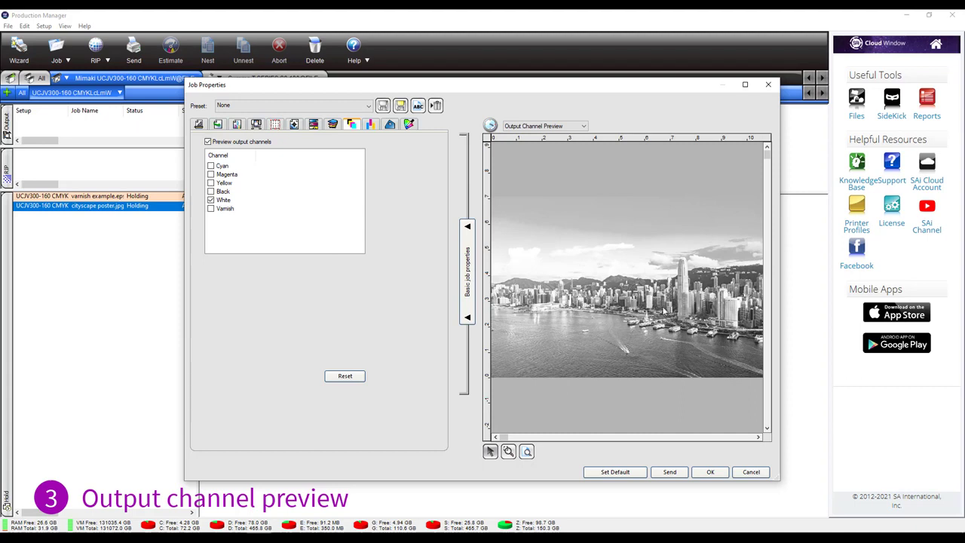
mouse_move(716, 449)
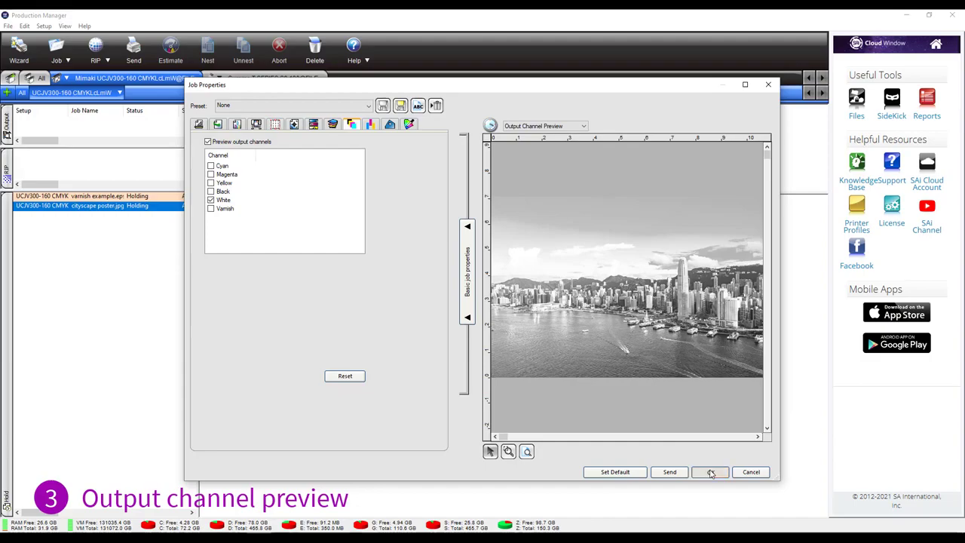
click(708, 471)
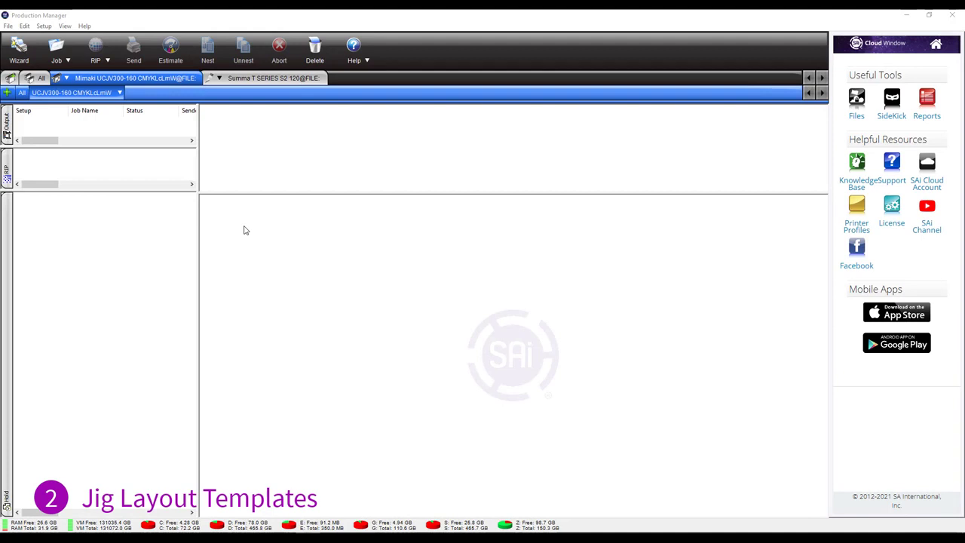
mouse_move(208, 222)
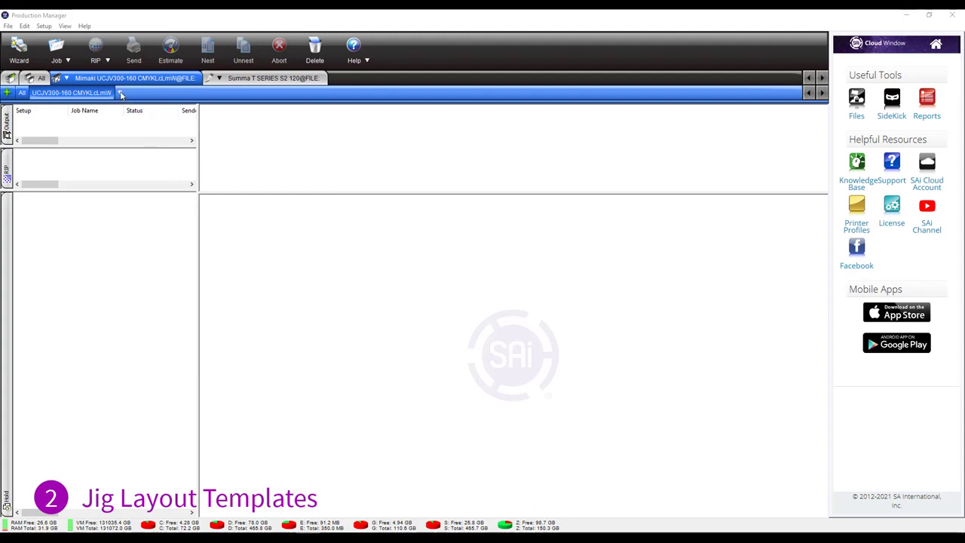
- Bring up Default Job Properties for the Mimaki UCJV300-160 CMYK setup
click(119, 92)
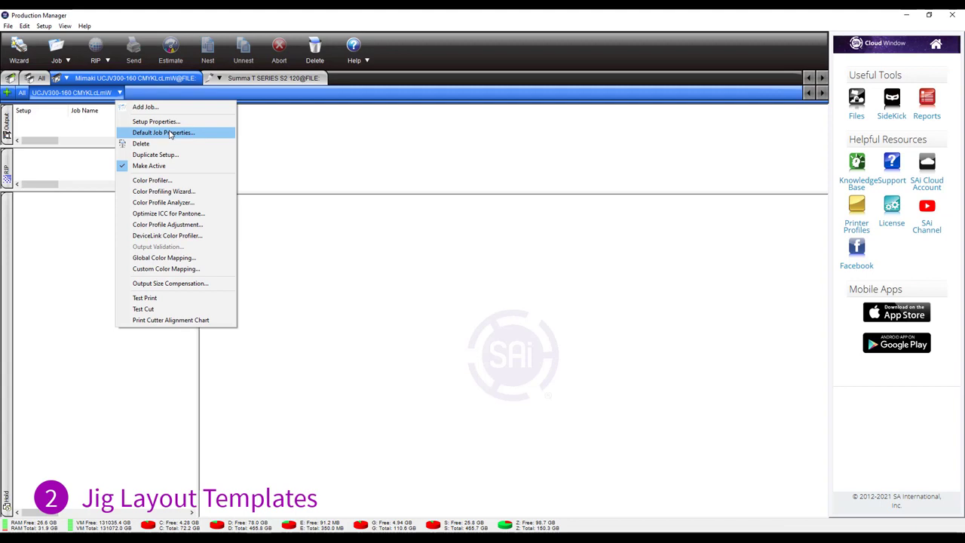
click(163, 133)
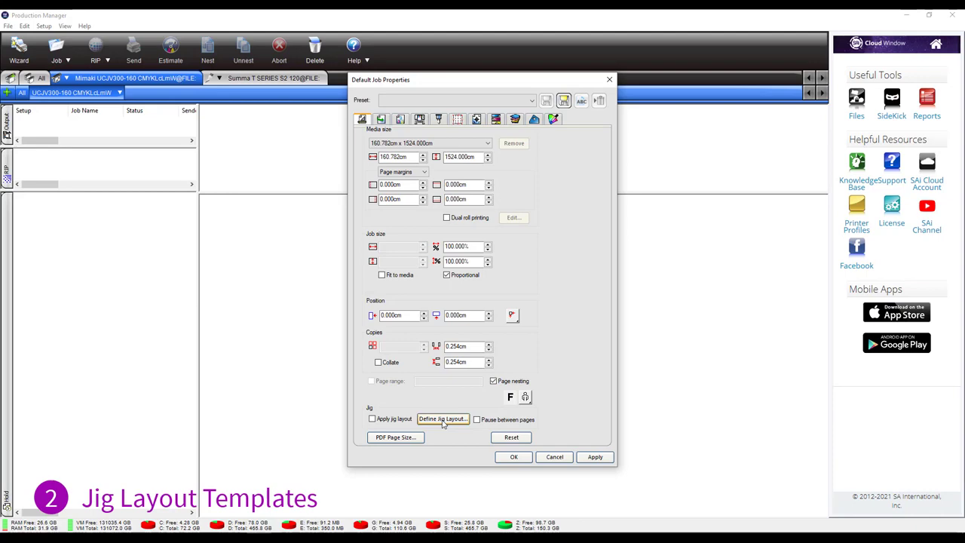
- Define a jig layout on 50 cm square media with 32 tall slots in four rows of eight
click(443, 419)
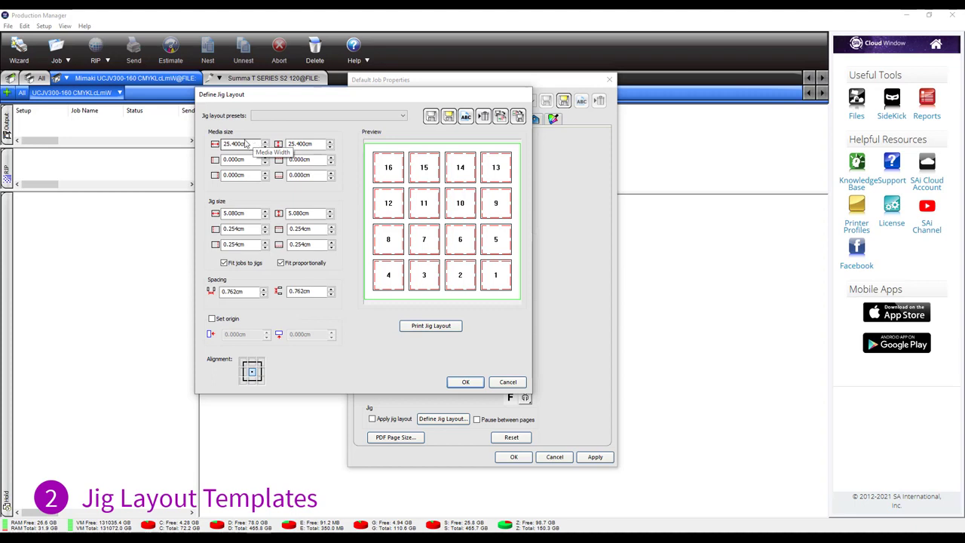
triple_click(241, 143)
text(50.000)
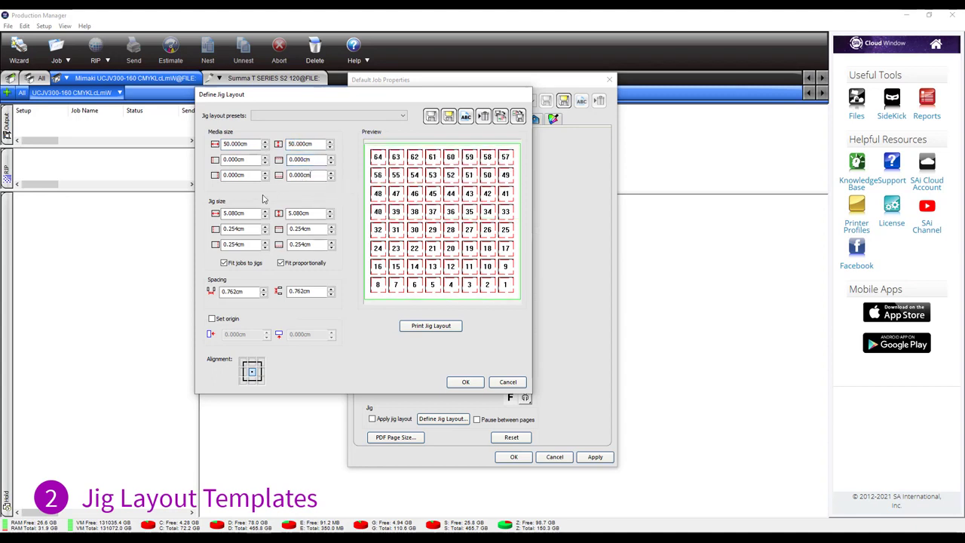
triple_click(238, 212)
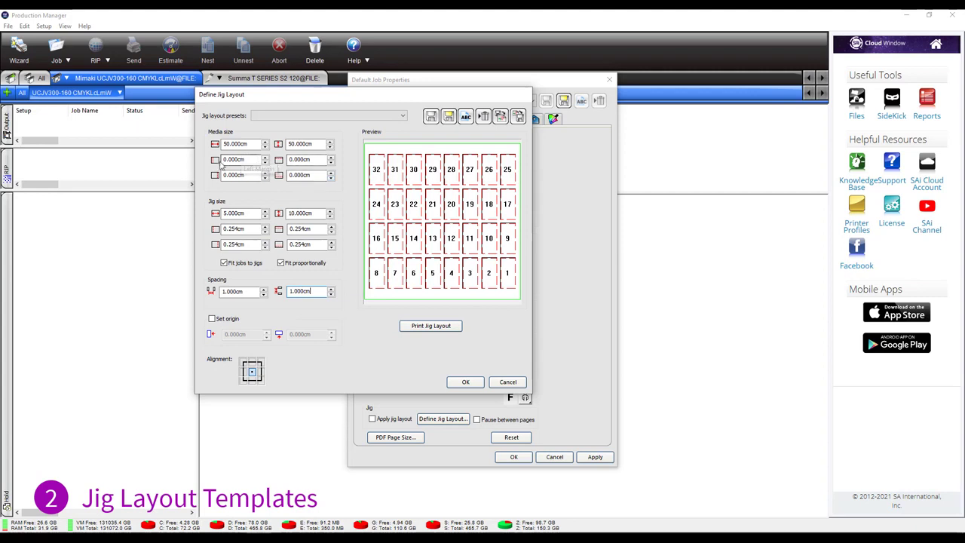
mouse_move(305, 175)
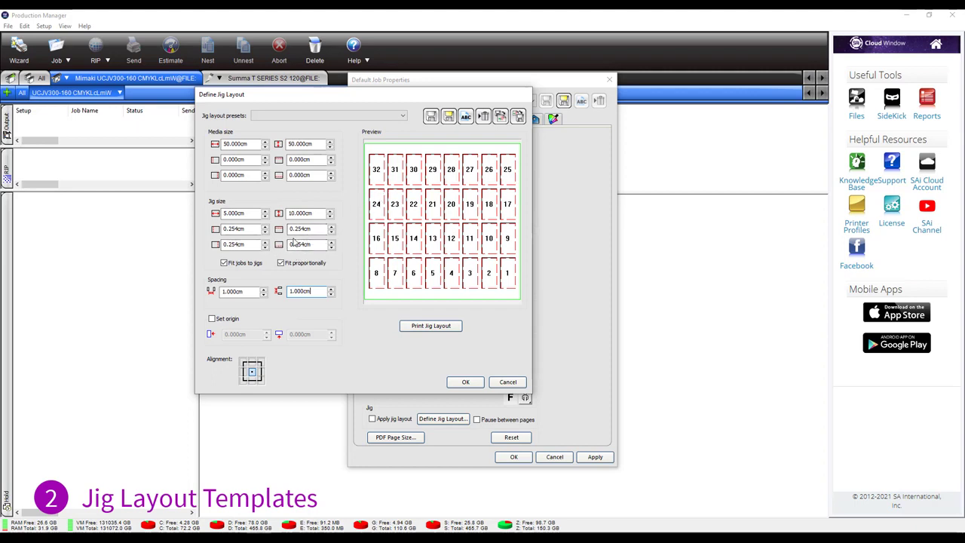
mouse_move(320, 289)
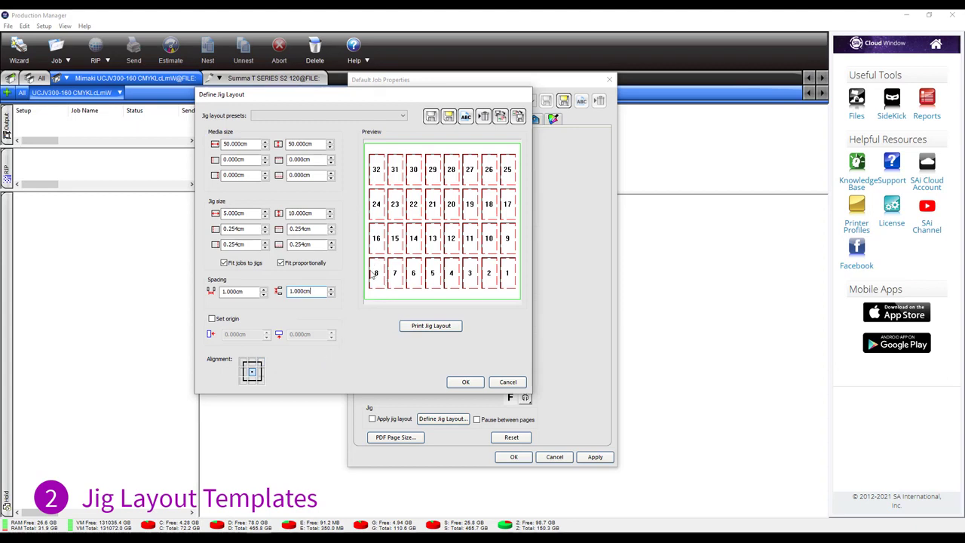
mouse_move(283, 359)
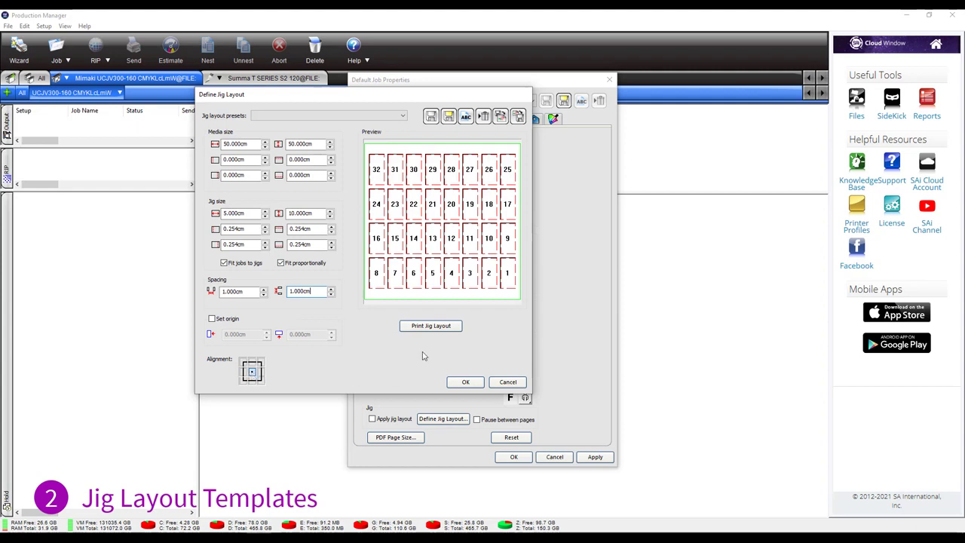
mouse_move(431, 115)
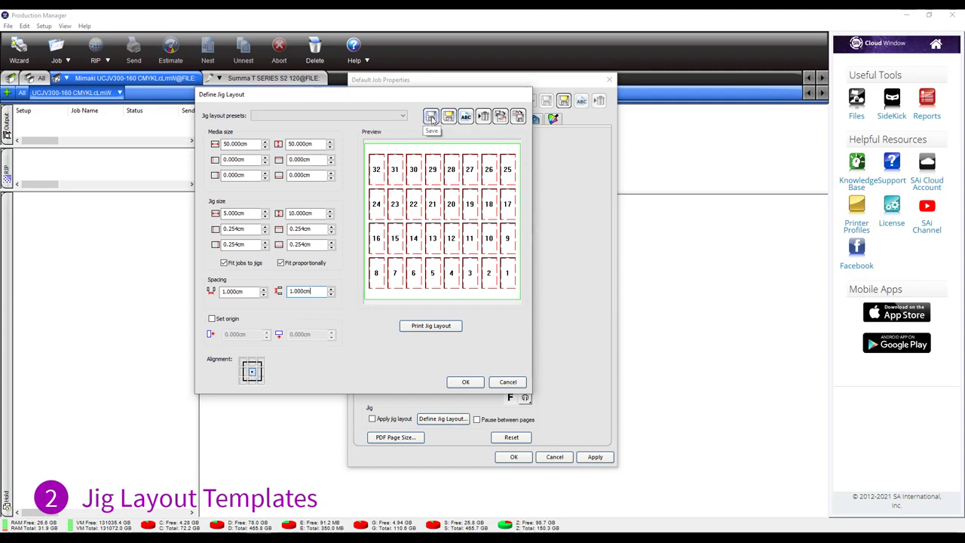
- Save the jig layout as preset 'jg1' and accept the layout
click(431, 116)
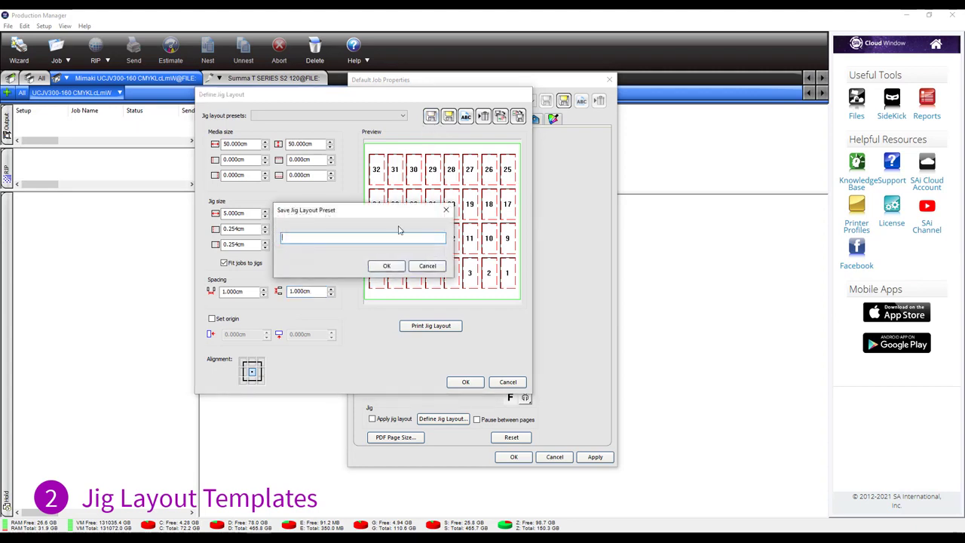
text(jg1)
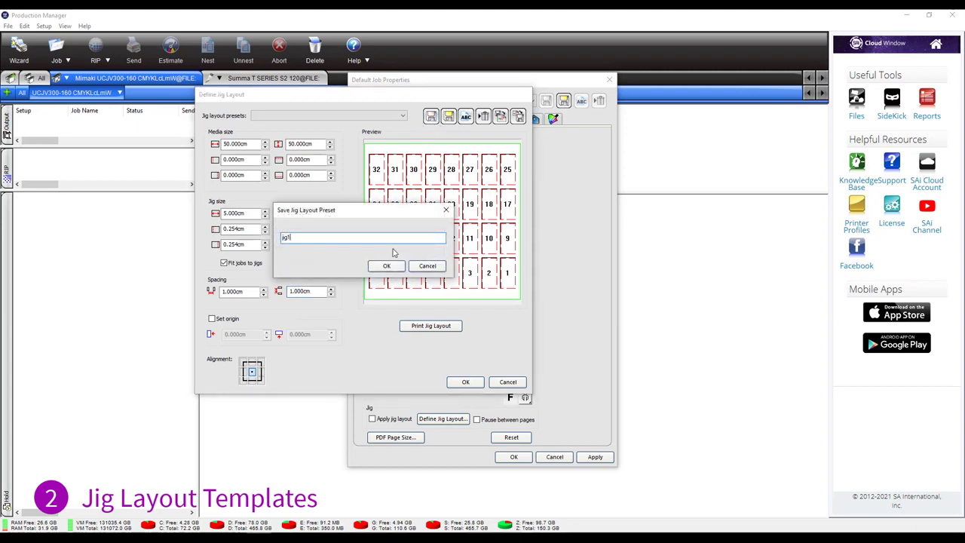
click(386, 266)
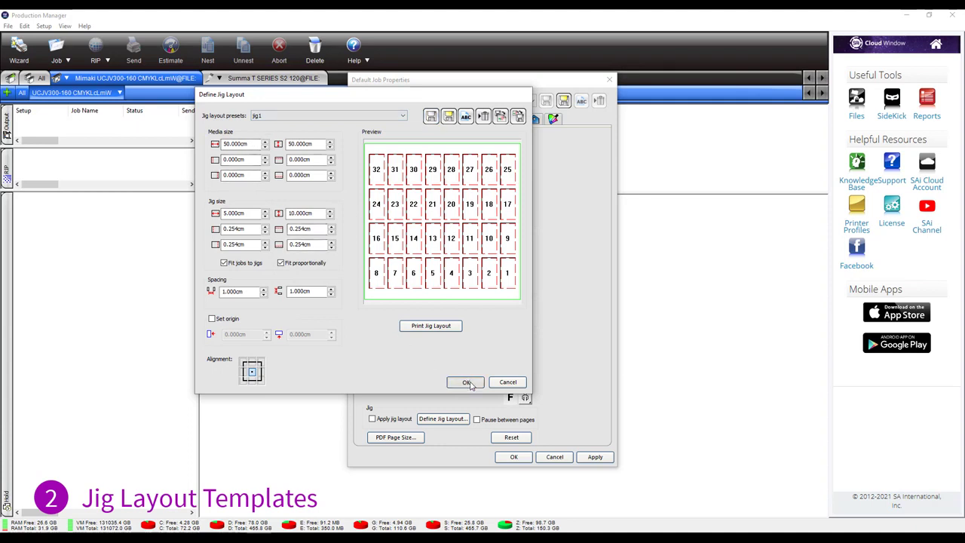
click(468, 383)
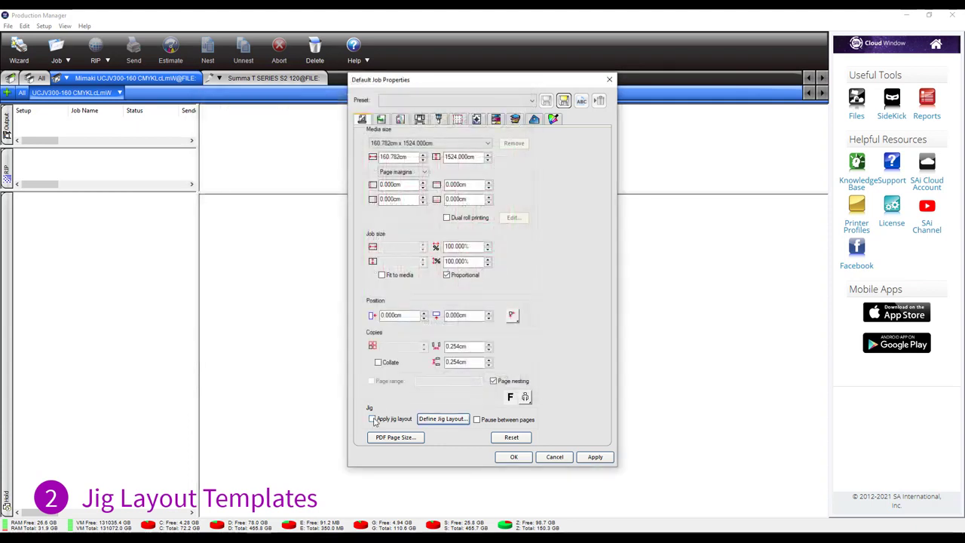
- Turn on Apply jig layout and confirm the default job properties
click(371, 420)
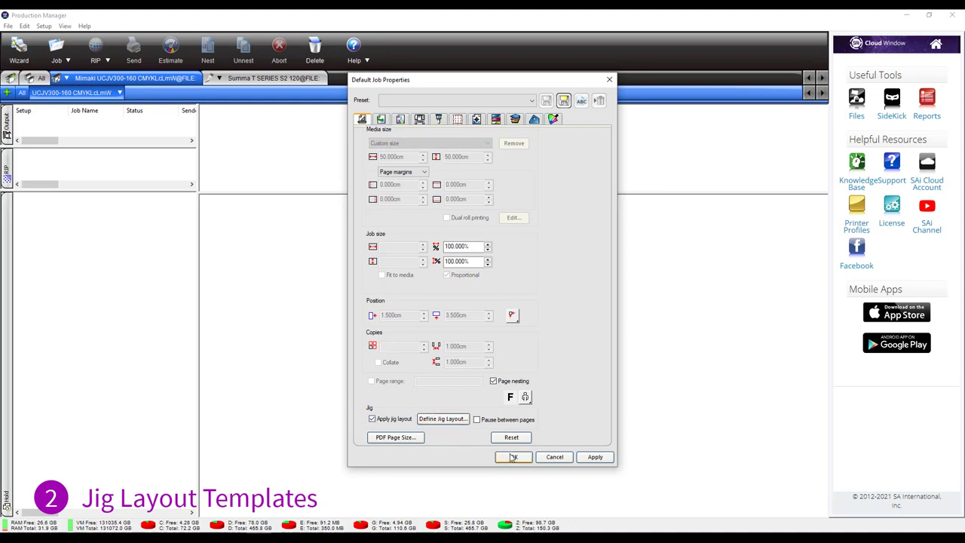
click(513, 457)
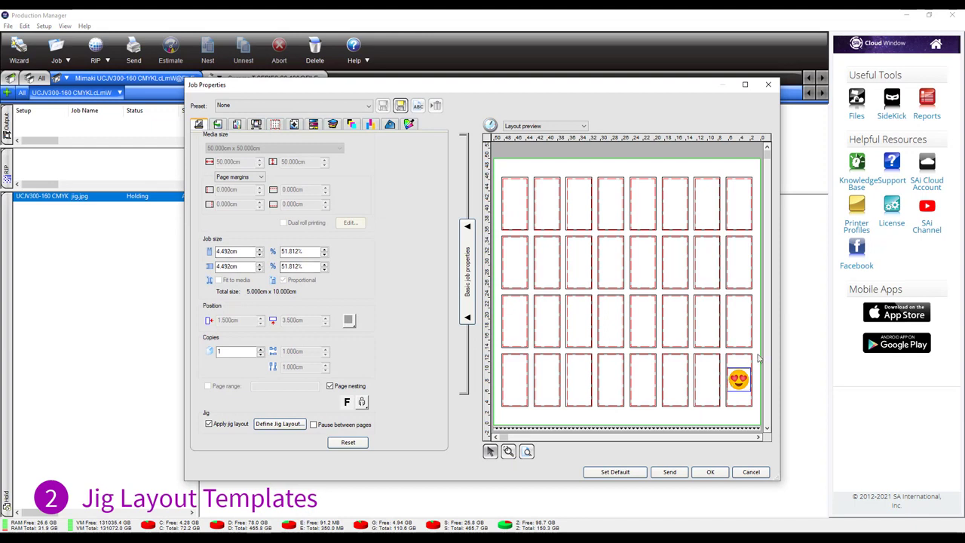
mouse_move(244, 368)
text(6)
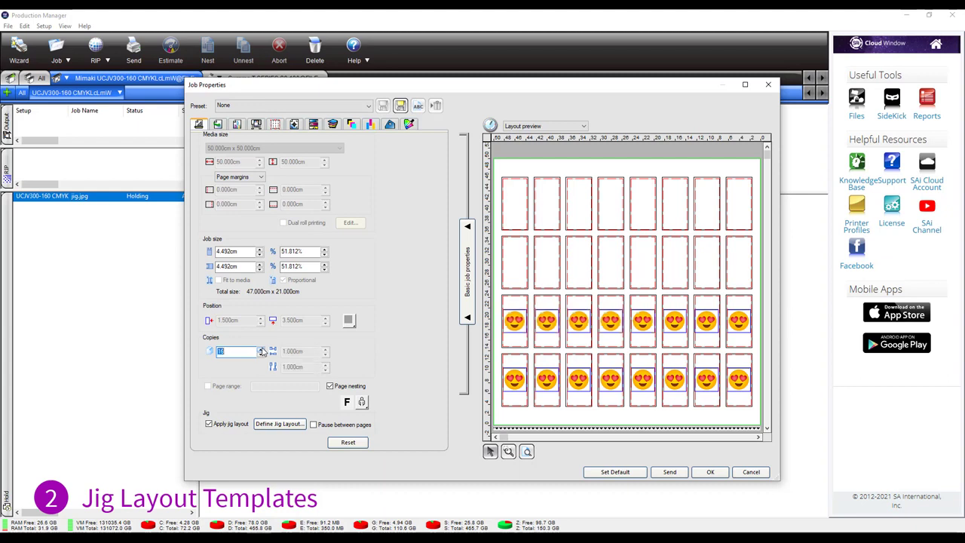
- Set the jig.jpg job's Copies to 32 so the emoji fills every jig slot
click(261, 348)
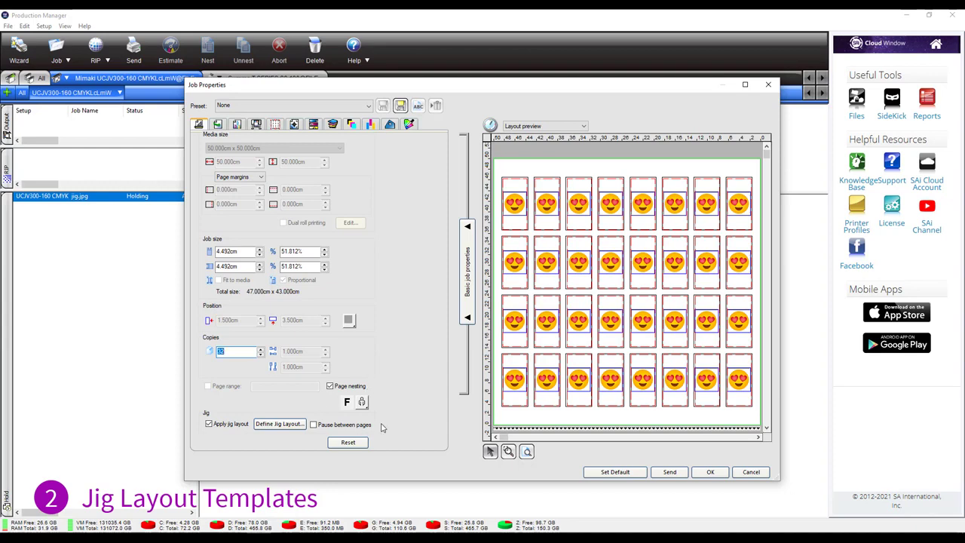
mouse_move(722, 410)
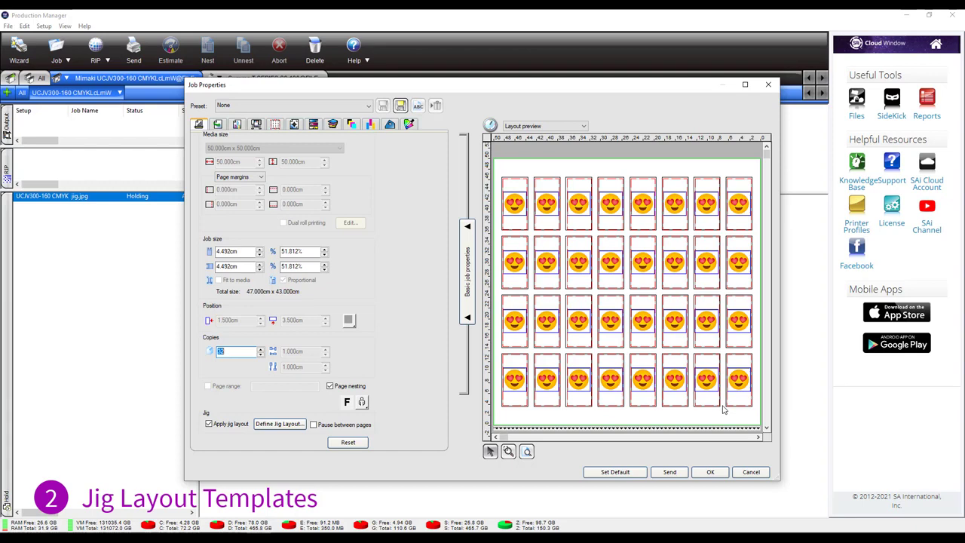
mouse_move(339, 407)
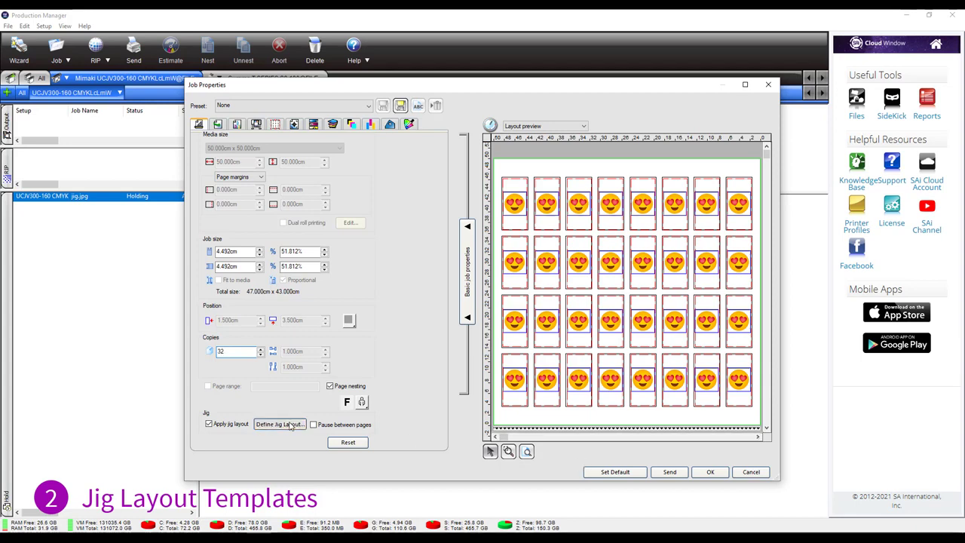
- Review the jg1 preset in the job's Define Jig Layout settings
click(281, 423)
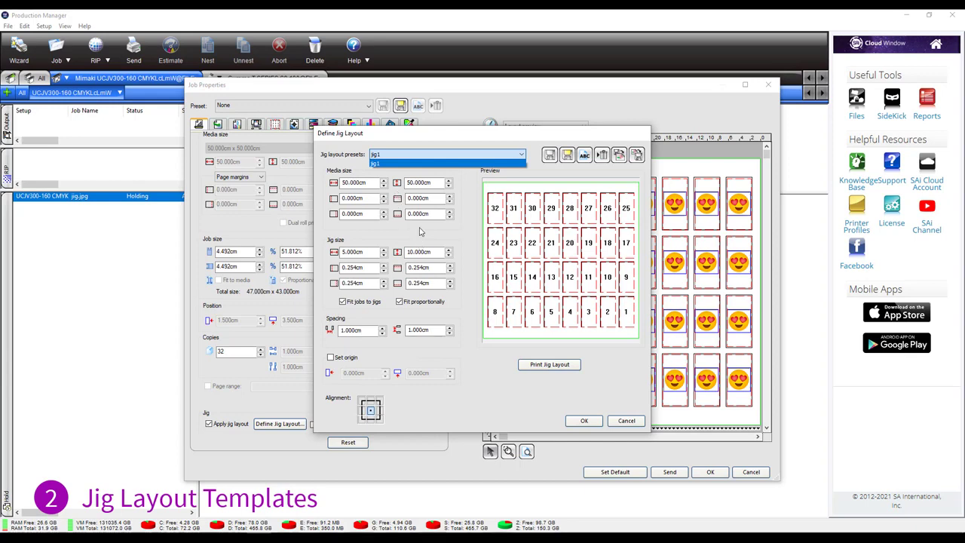
mouse_move(407, 177)
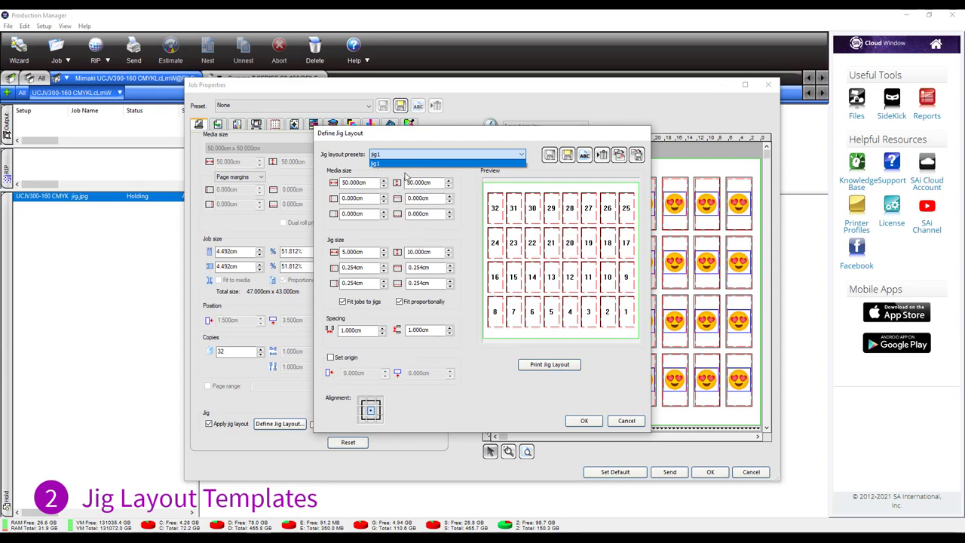
mouse_move(419, 169)
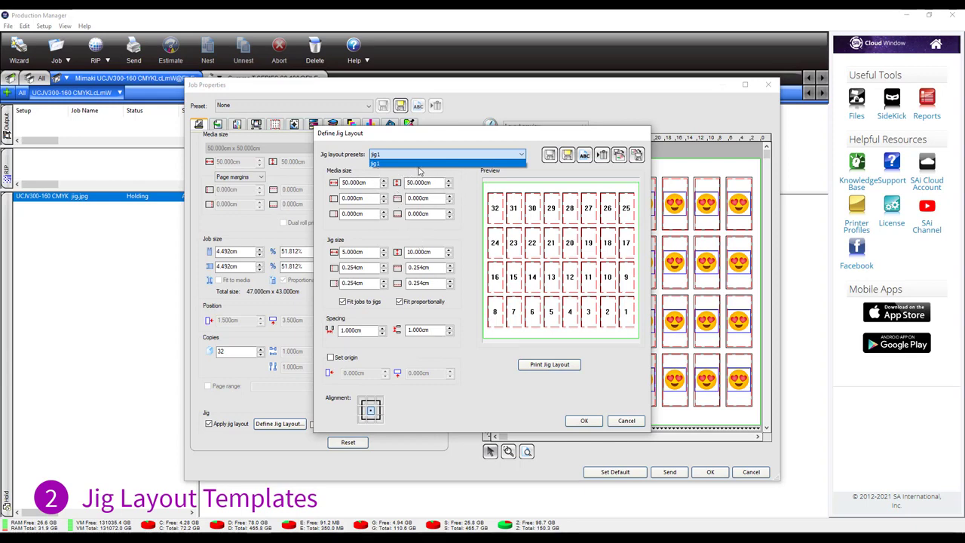
click(375, 163)
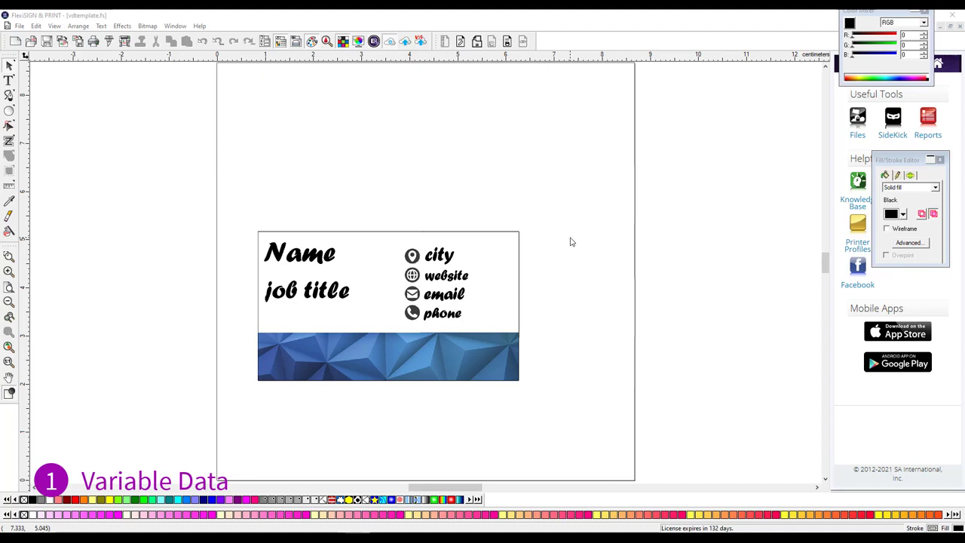
mouse_move(549, 74)
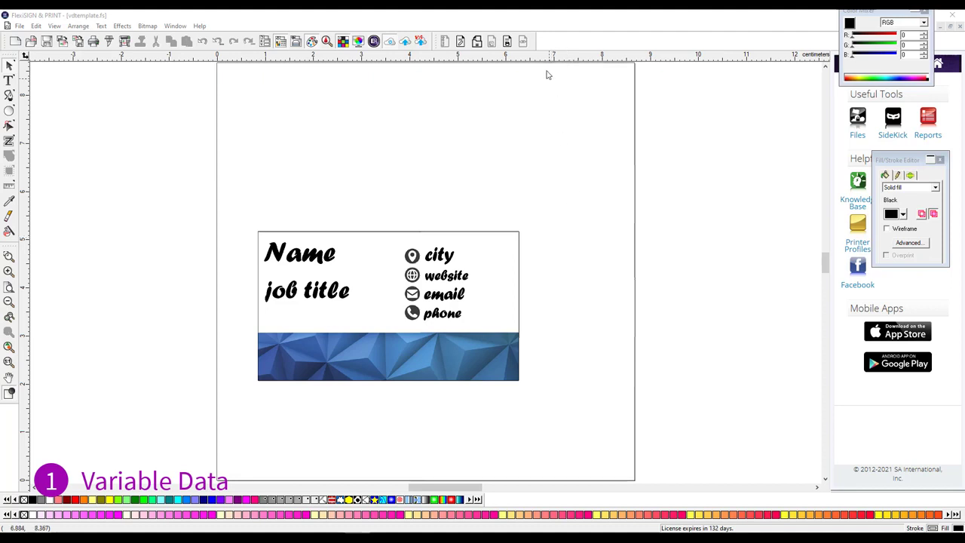
mouse_move(550, 52)
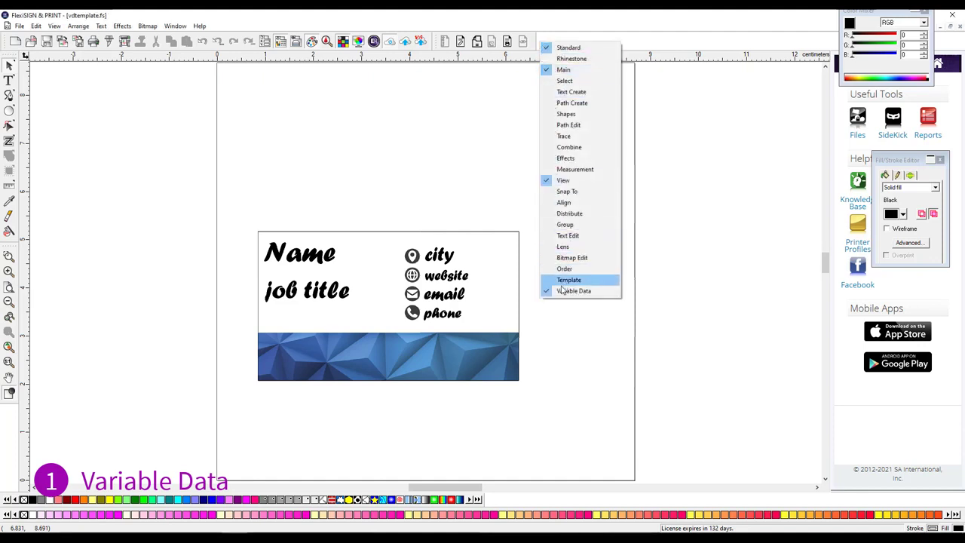
mouse_move(574, 292)
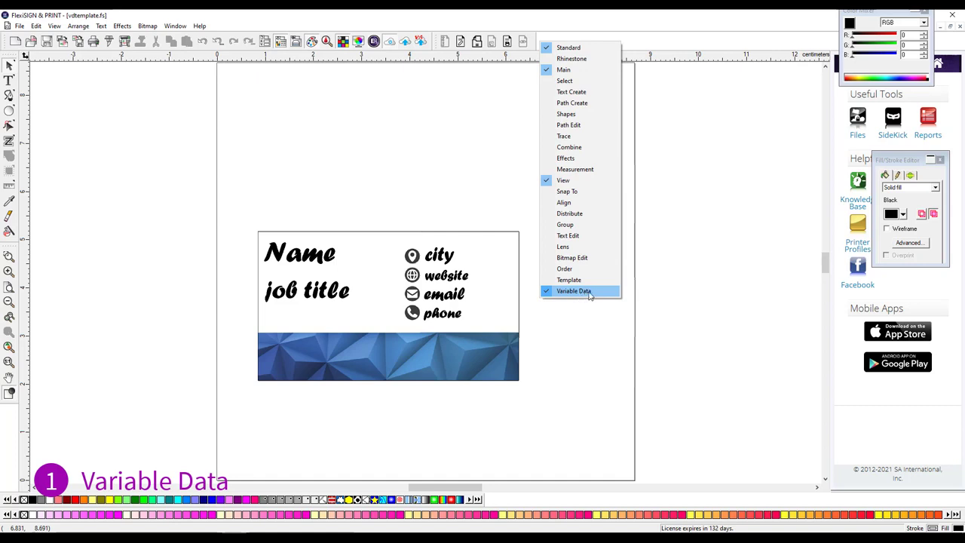
mouse_move(455, 179)
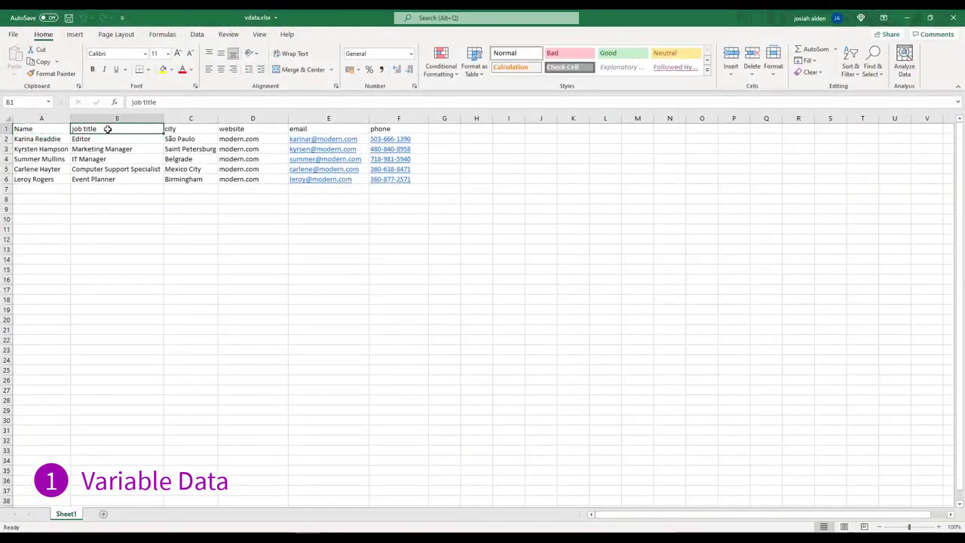
- Switch from the contacts spreadsheet to the Flexi window with the business card template
click(328, 128)
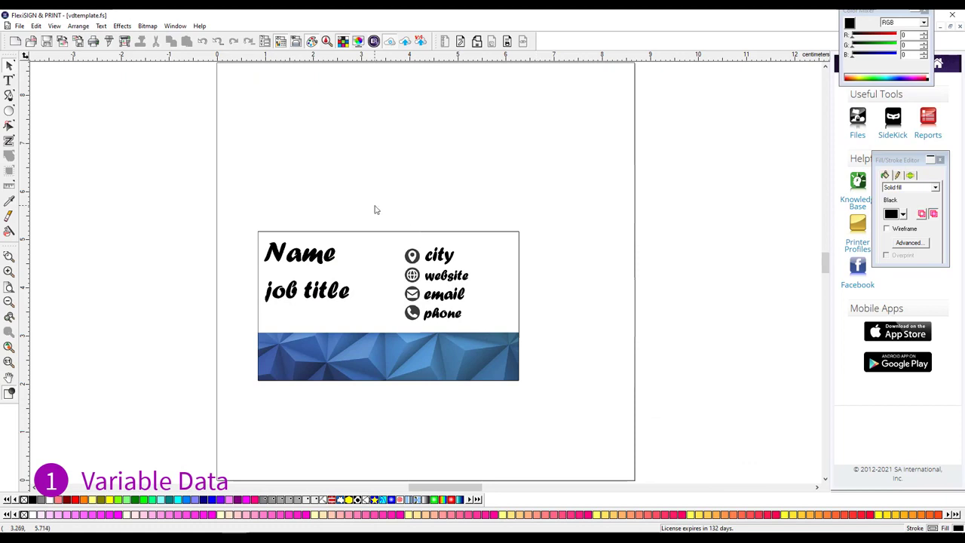
mouse_move(467, 309)
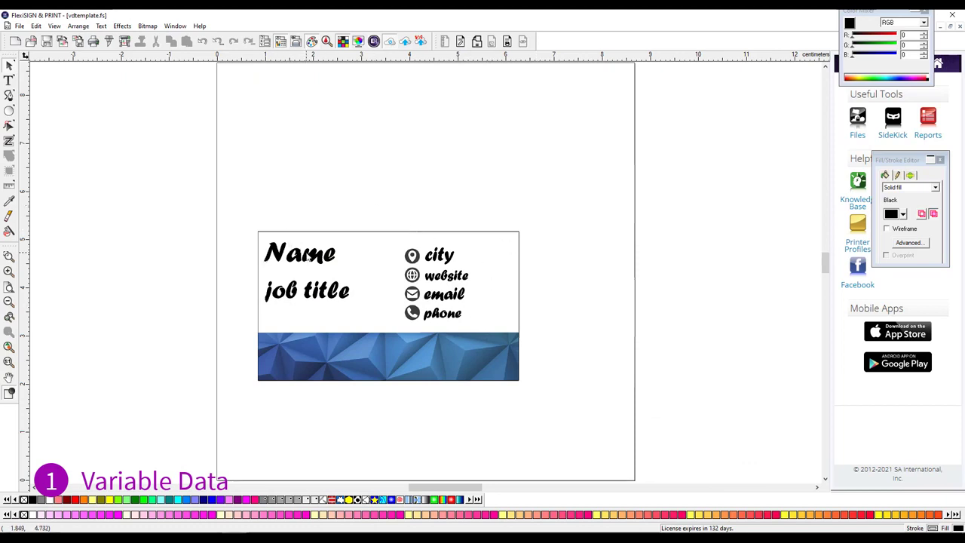
- Convert the Name, job title, city, website, email and phone texts to variable data fields, checking their keywords
click(298, 253)
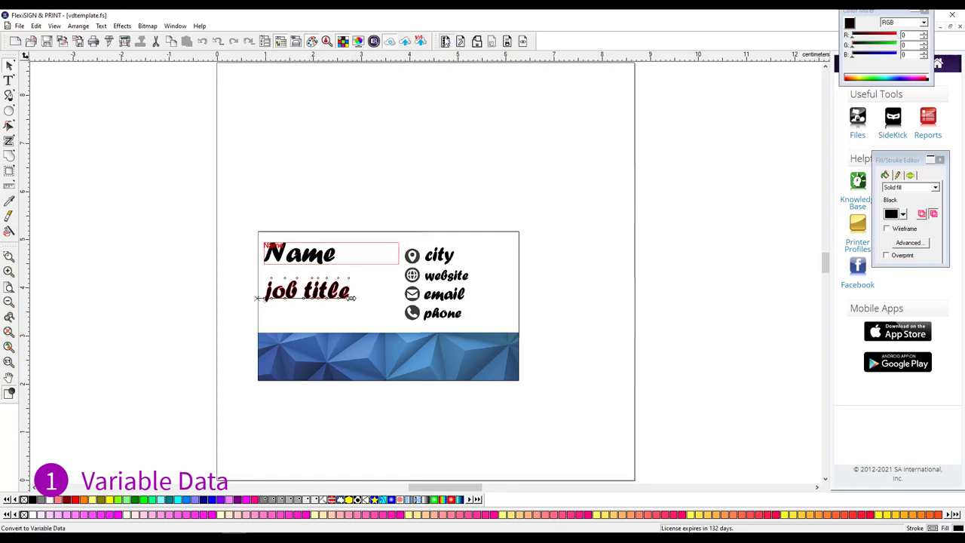
click(305, 290)
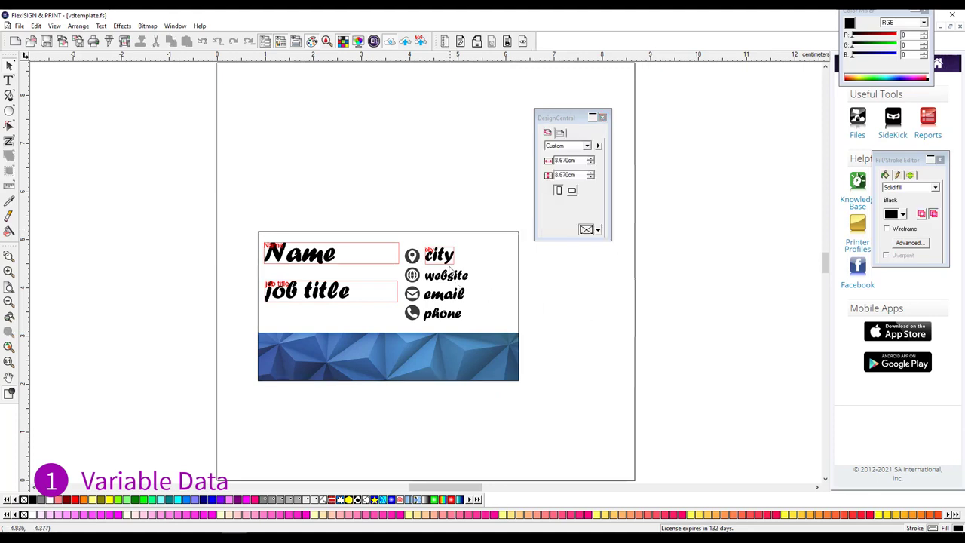
click(441, 255)
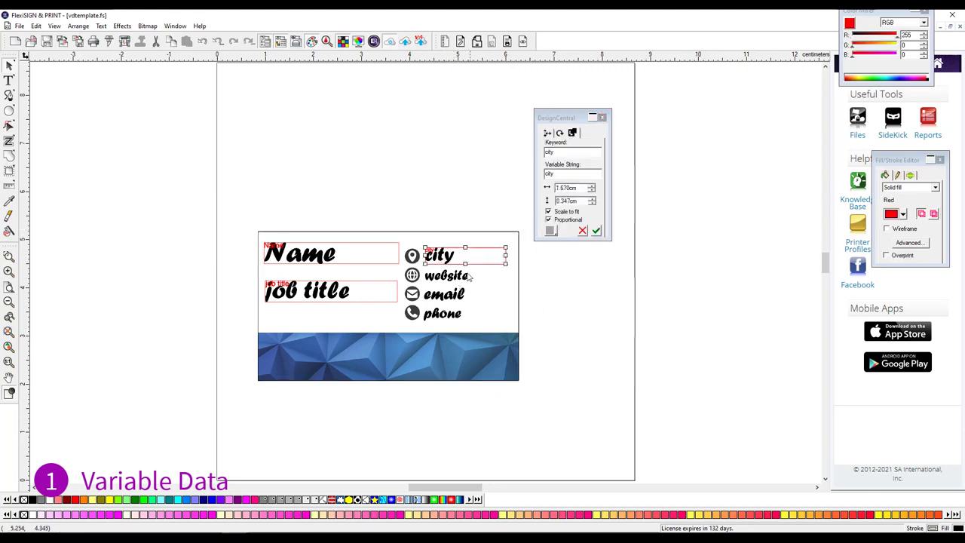
click(446, 274)
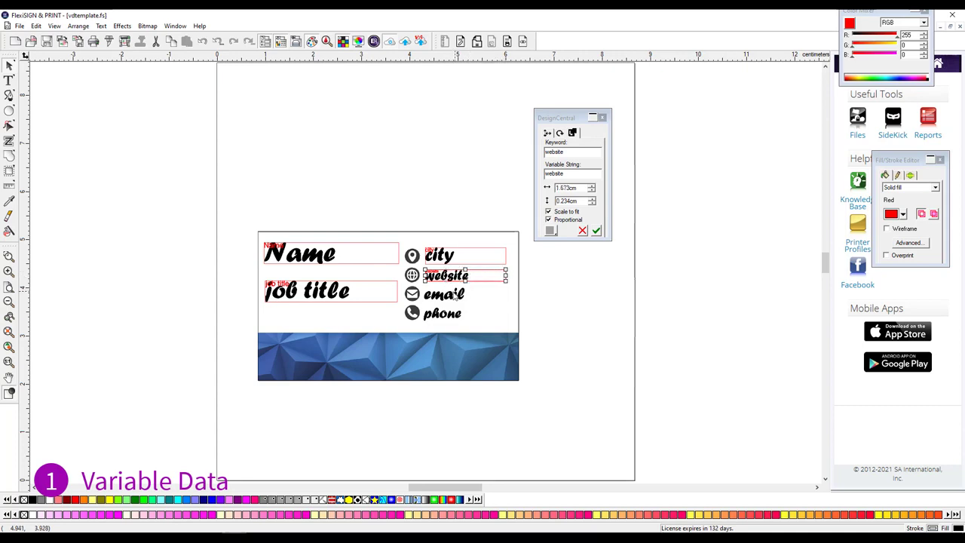
click(445, 294)
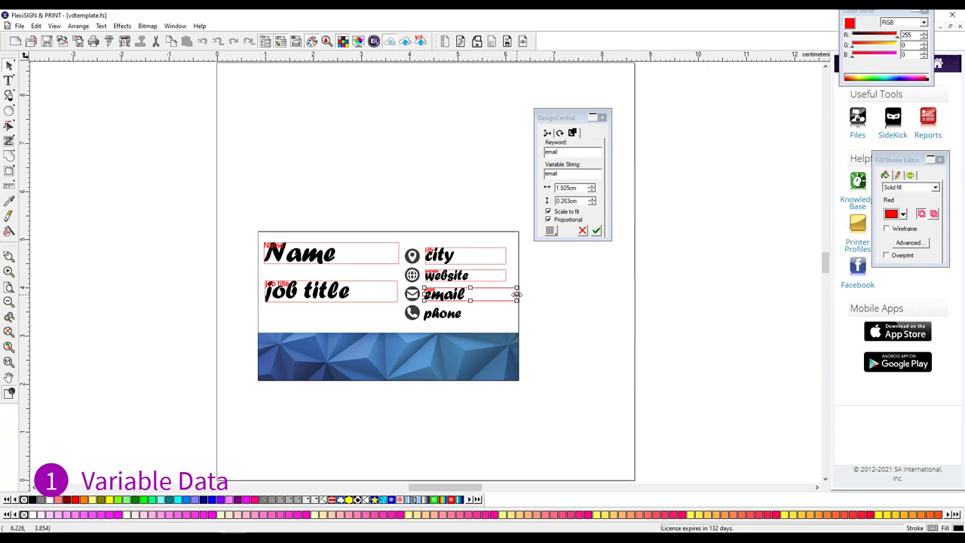
click(446, 274)
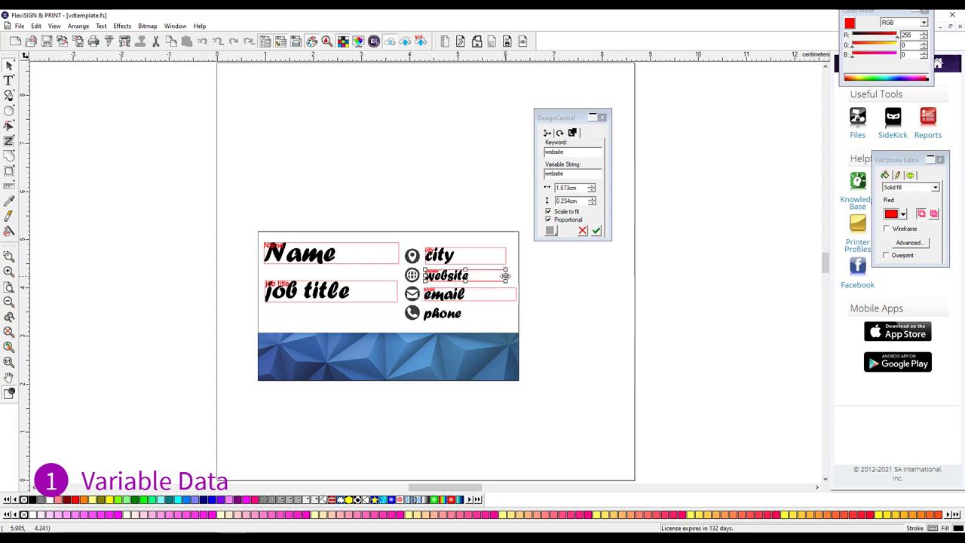
click(443, 312)
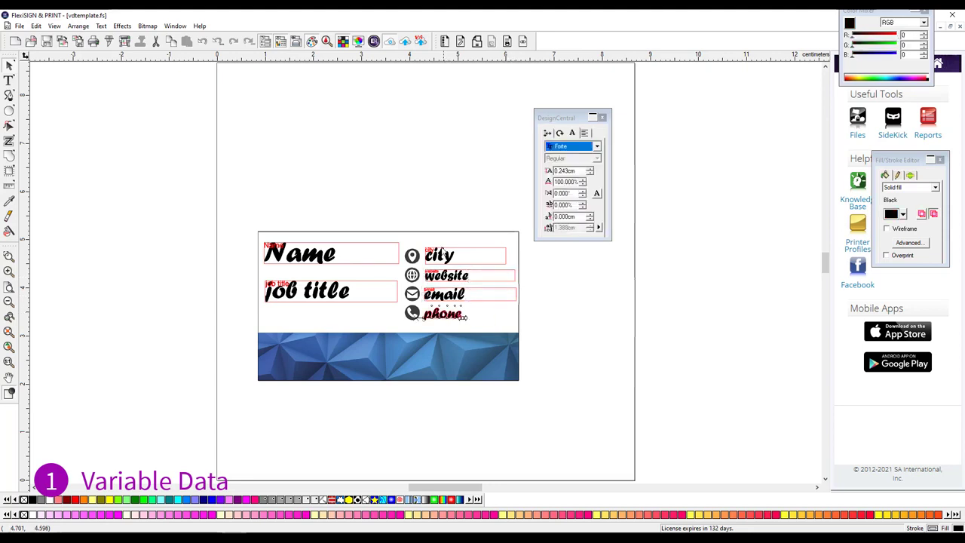
click(443, 312)
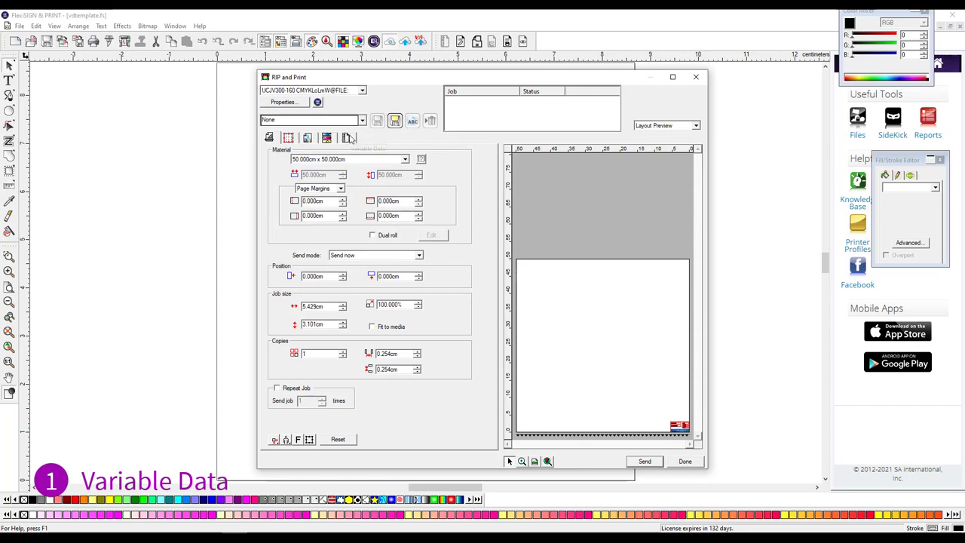
- Show the Variable Data tab in Rip and Print with Apply Variable Data and Preview kept on
click(347, 136)
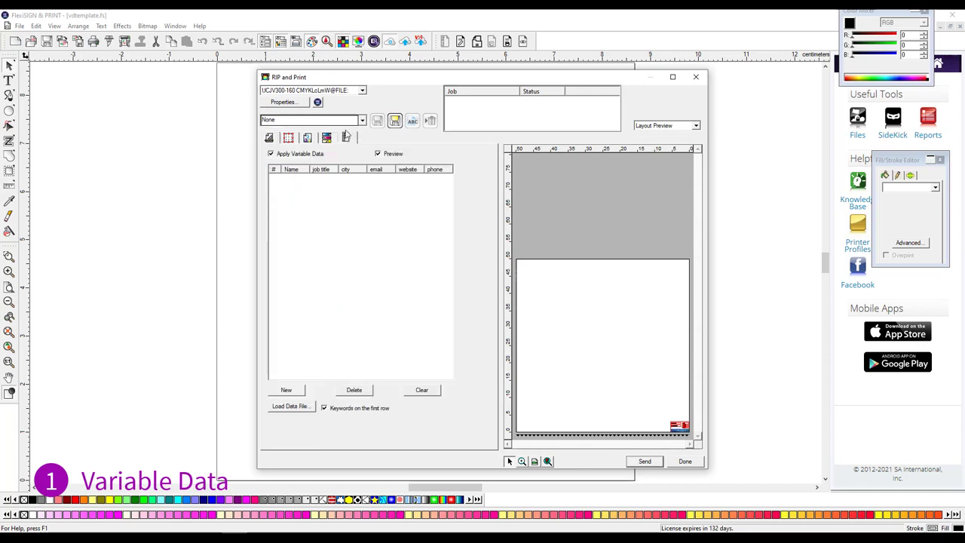
mouse_move(347, 137)
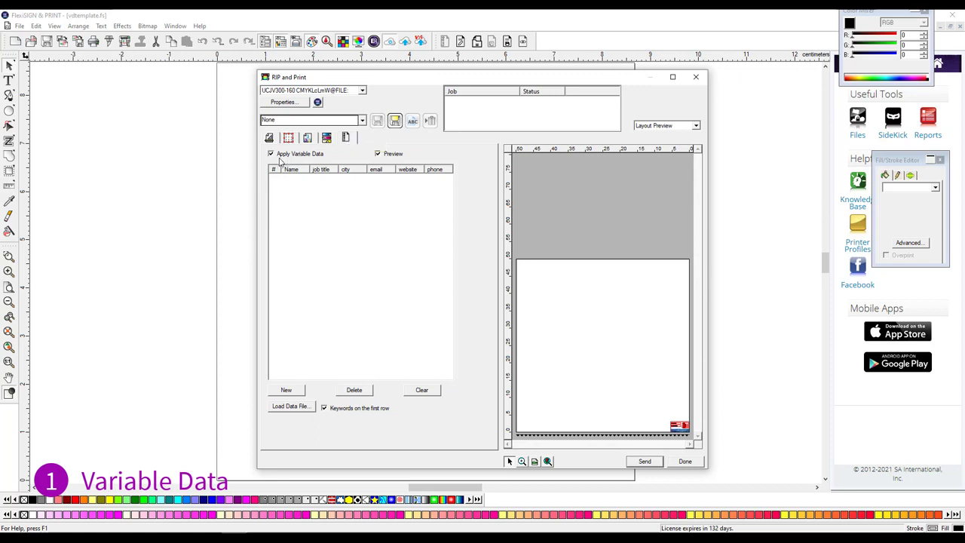
mouse_move(374, 156)
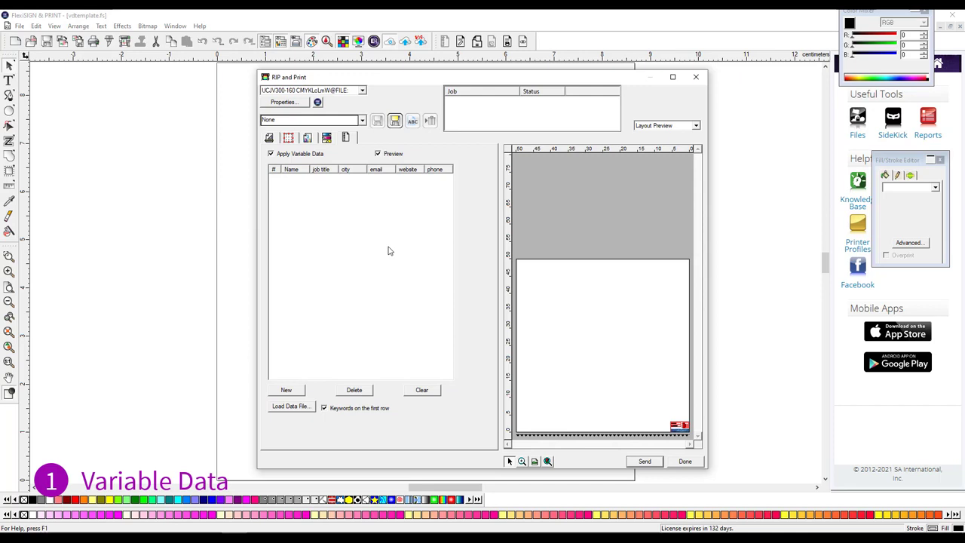
mouse_move(336, 359)
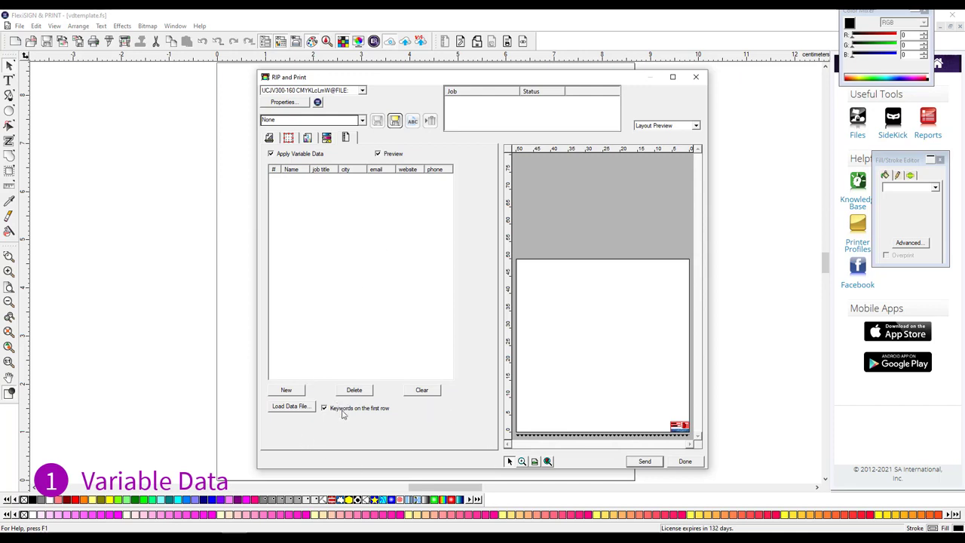
mouse_move(671, 421)
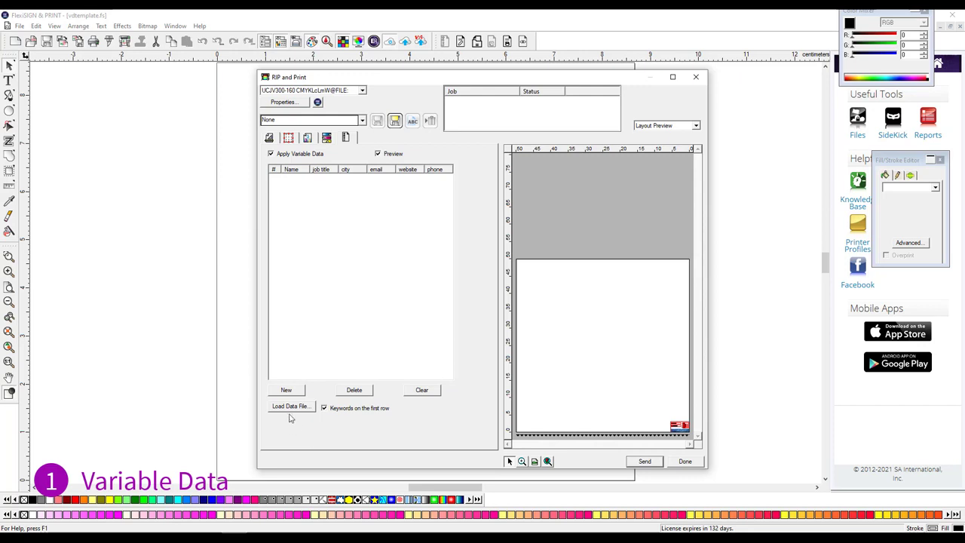
- Load vdata.csv to fill the variable data list with the five contact records
click(289, 407)
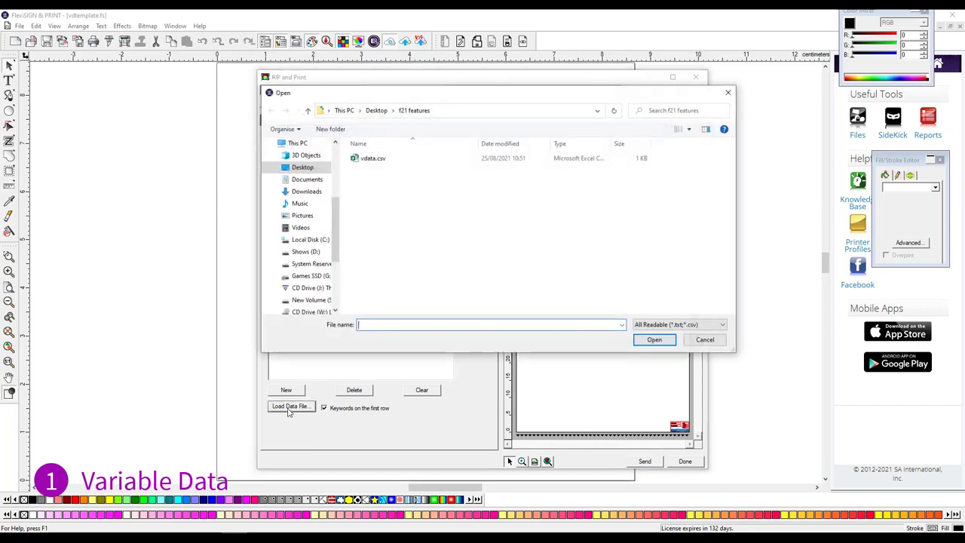
click(374, 158)
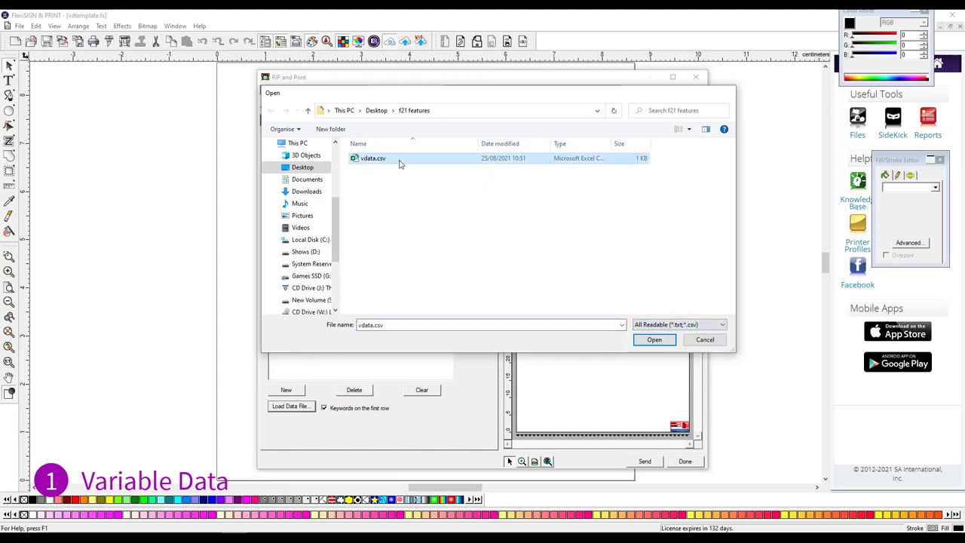
click(654, 340)
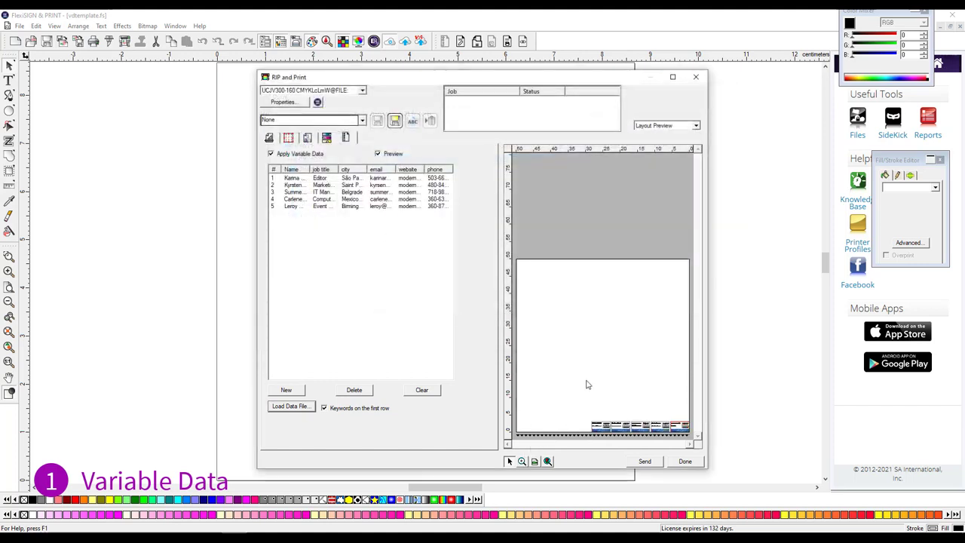
mouse_move(588, 452)
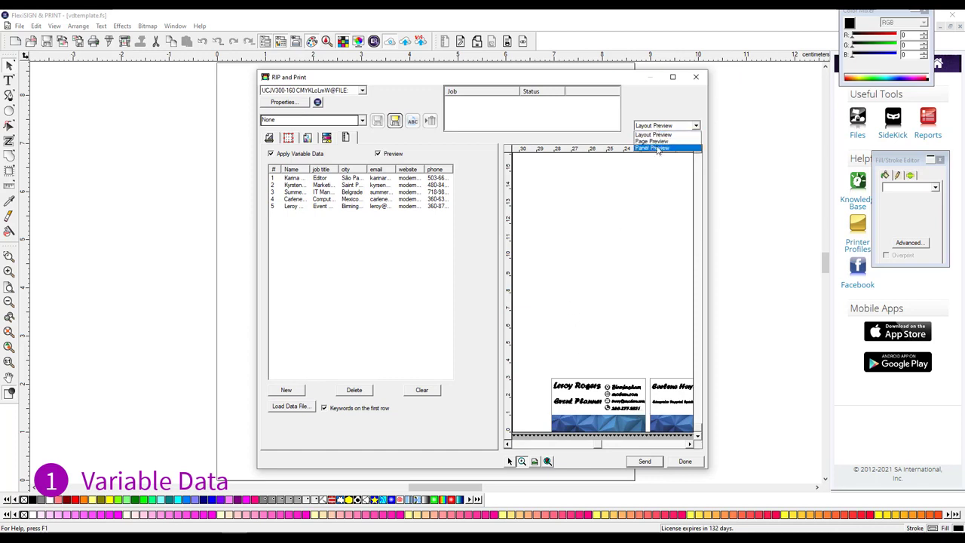
click(652, 142)
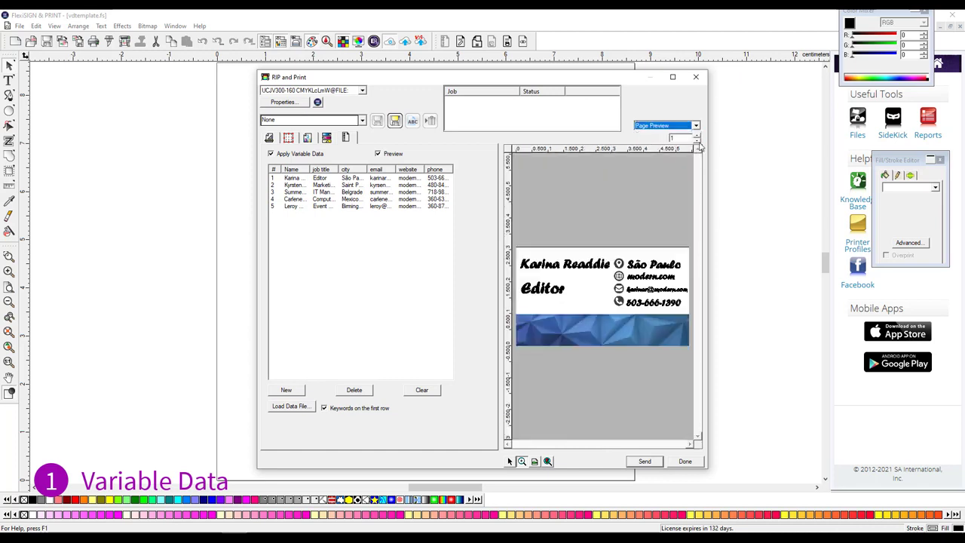
click(697, 134)
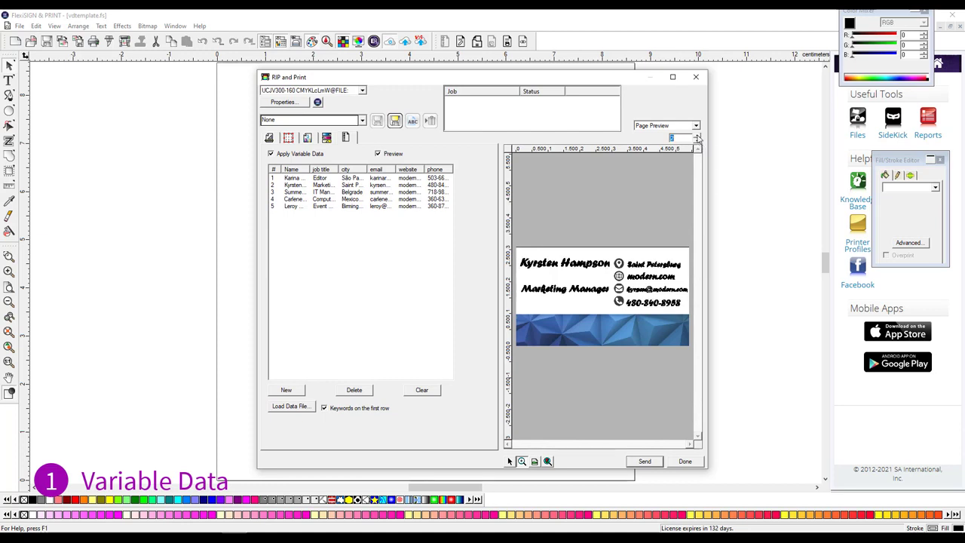
click(695, 136)
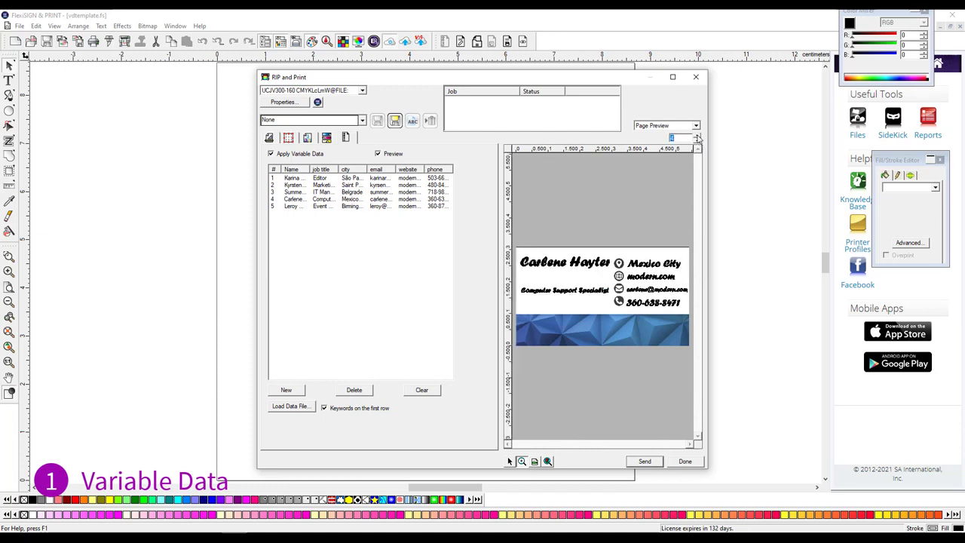